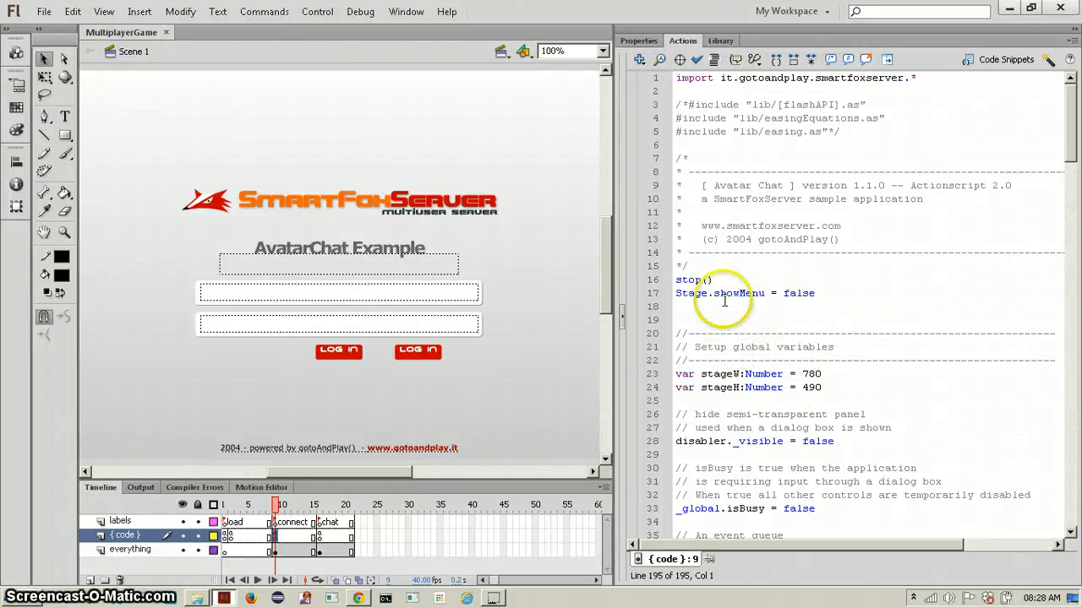
mouse_move(611, 118)
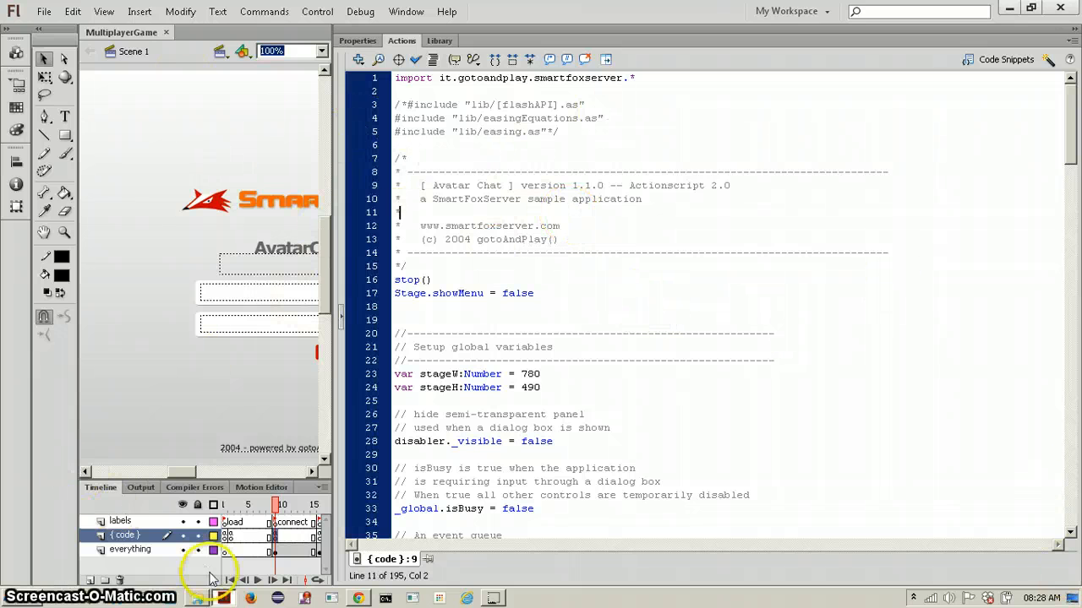
- Launch the local SmartFoxServer from its start batch file in the Server folder
click(209, 598)
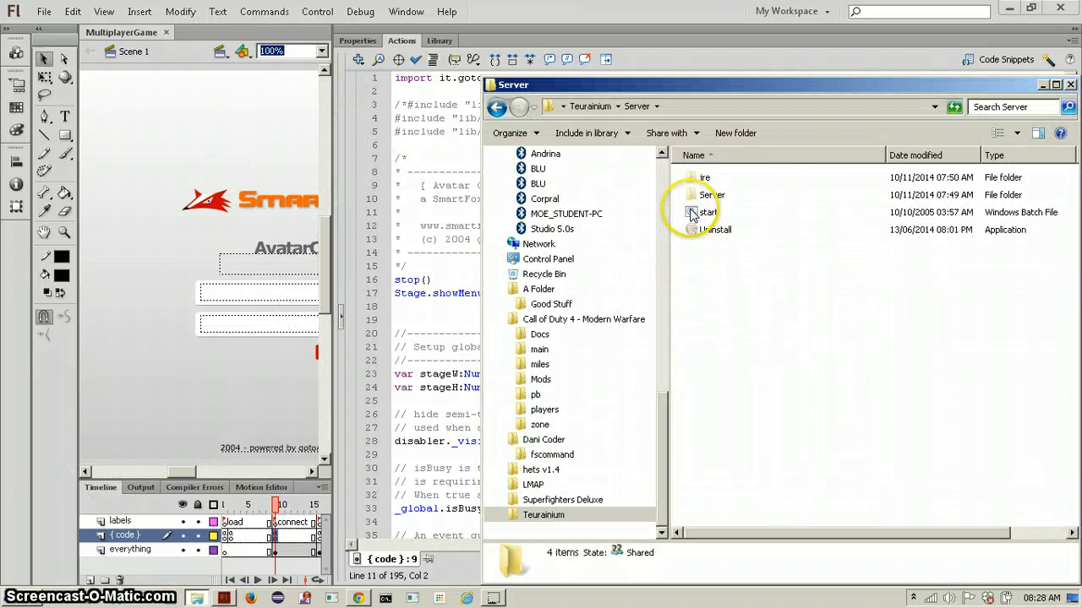
double_click(708, 213)
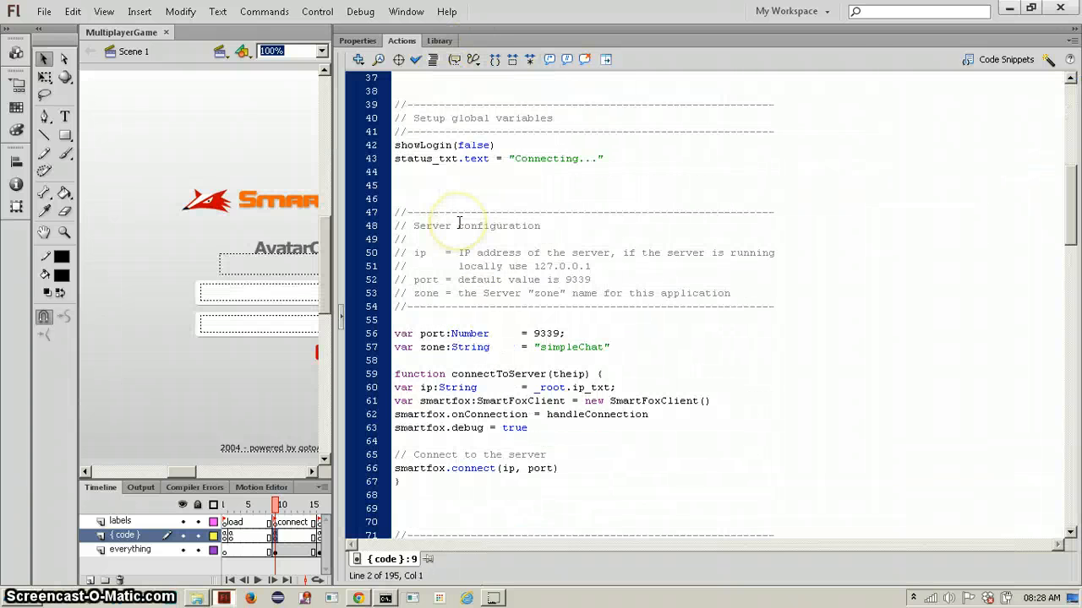
- Move new SmartFoxClient() to setup and write status_txt.text = "Connecting..." inside connectToServer
scroll(down, 3)
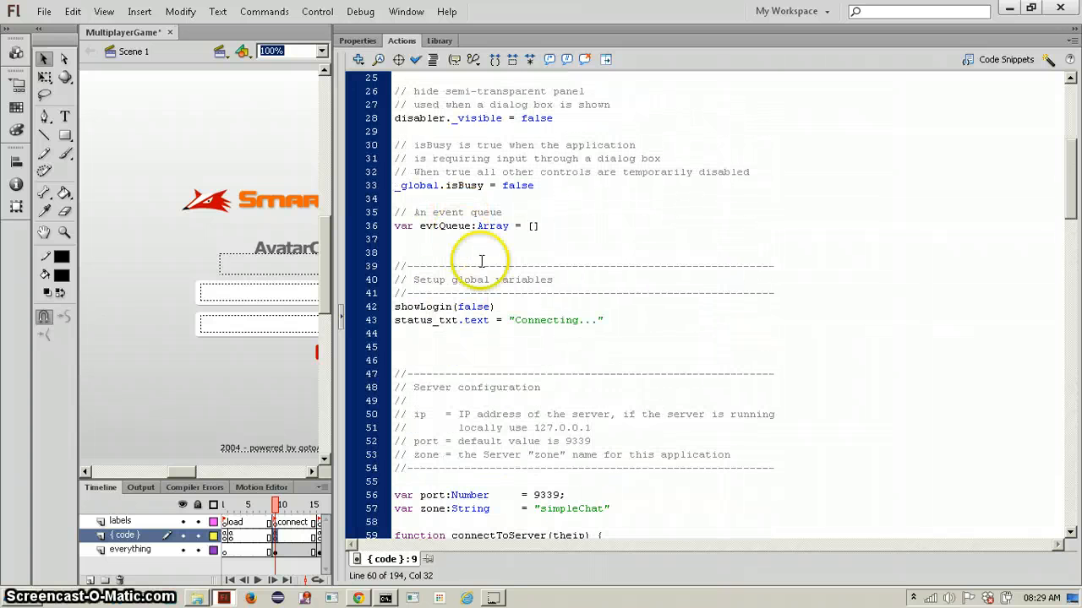
click(522, 306)
text(var smartfox:SmartFoxClient = new SmartFoxClient())
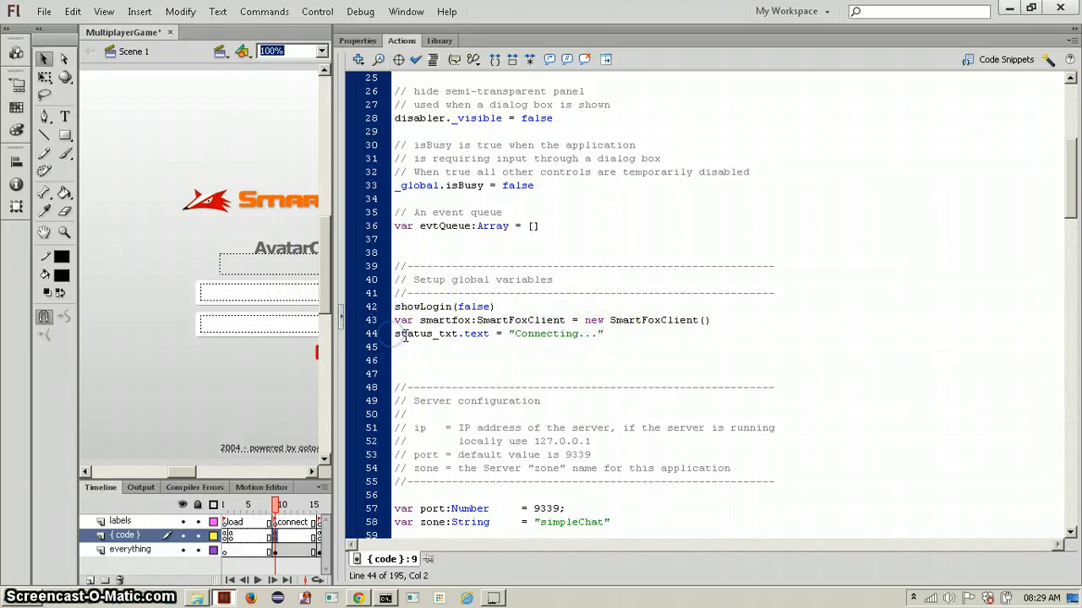
drag(394, 319, 601, 335)
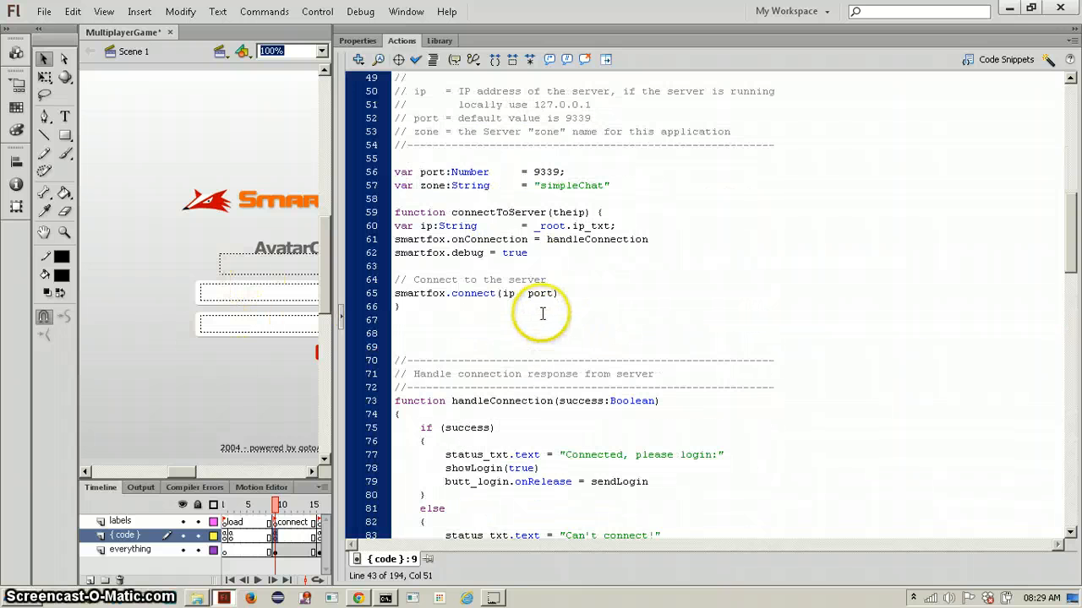
scroll(down, 3)
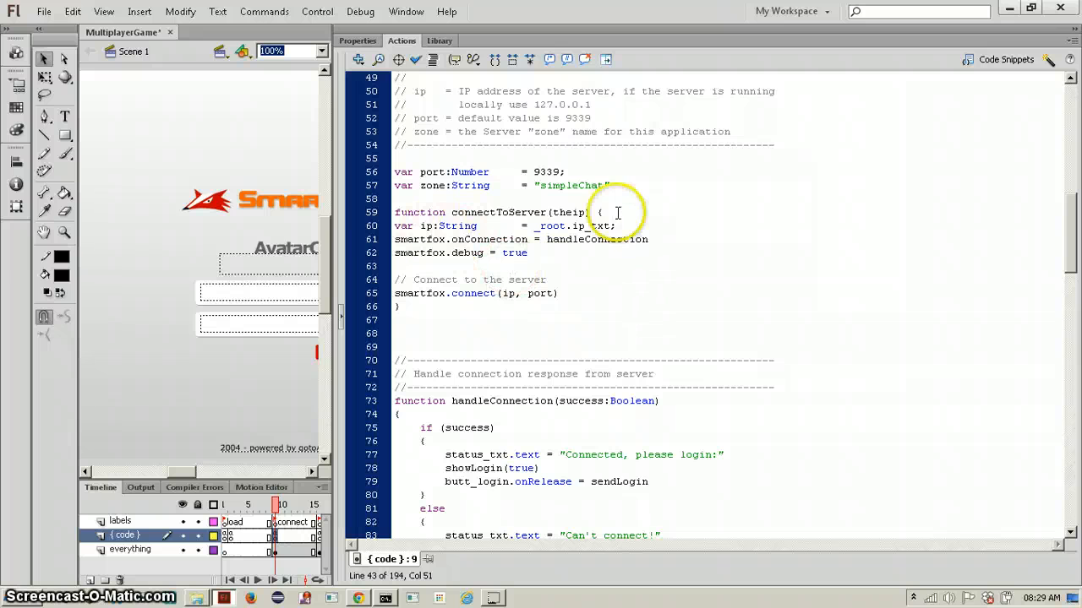
text(status_txt.text = "Connecting...")
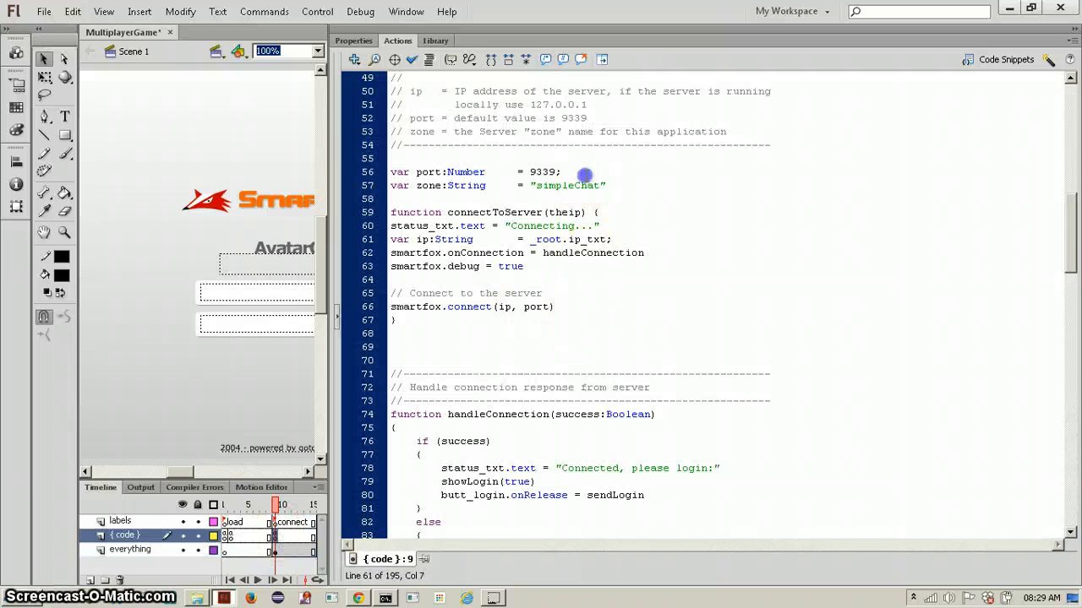
- Add _root.butt_check.onRelease = connectToServer(_root.ip_txt); after the zone variable
click(605, 185)
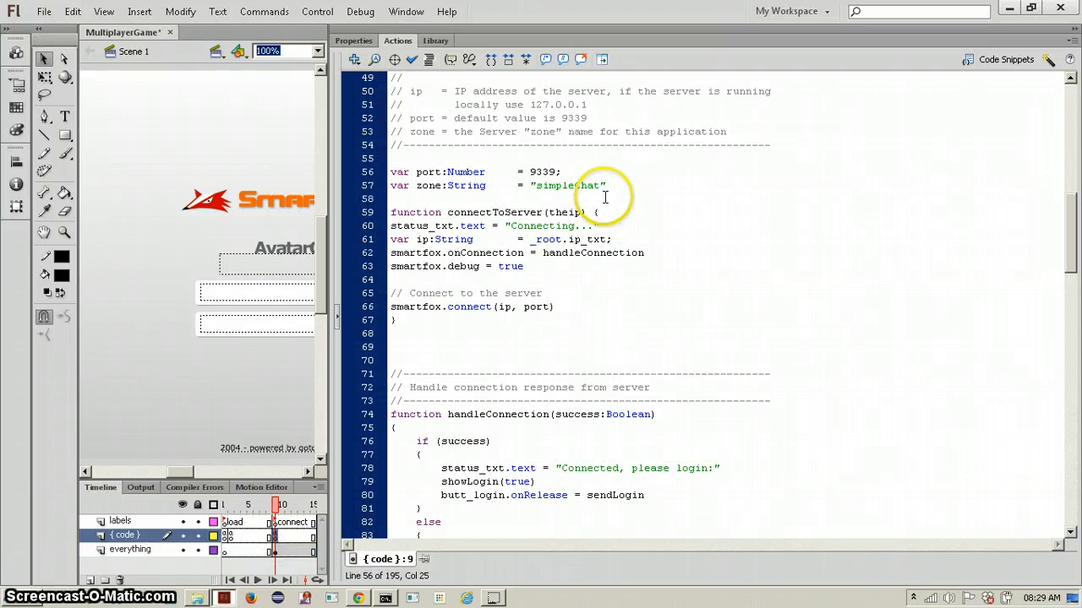
click(608, 184)
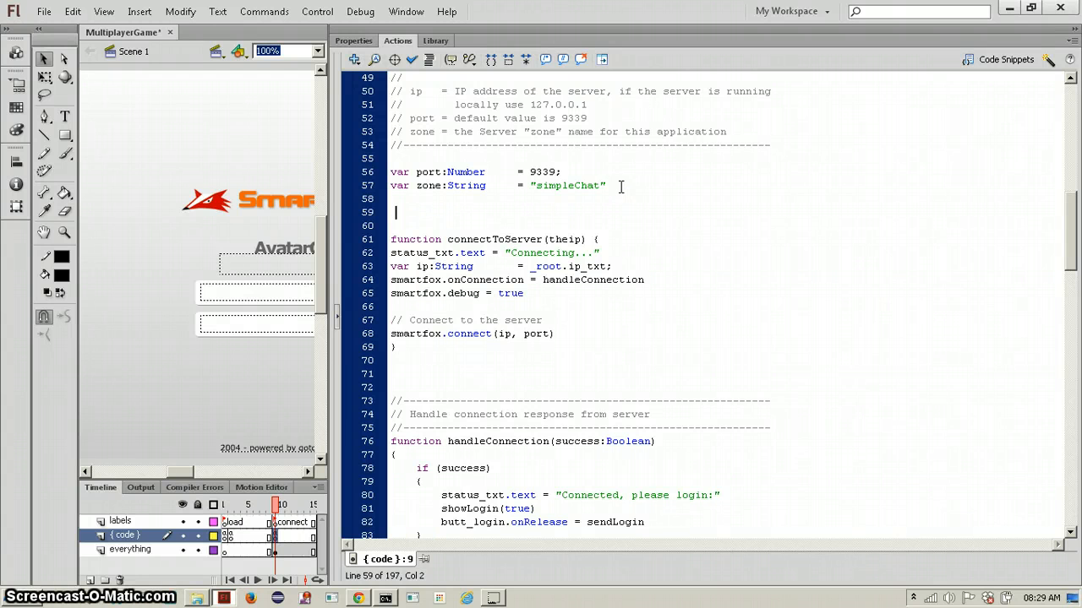
text(_root.bu)
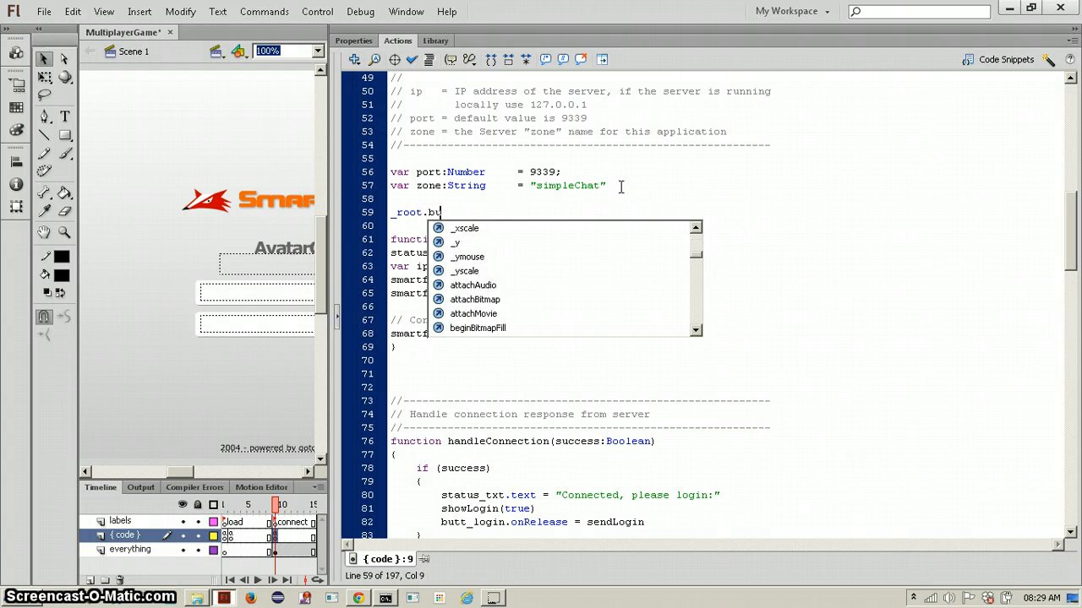
text(tt_check.onRelease)
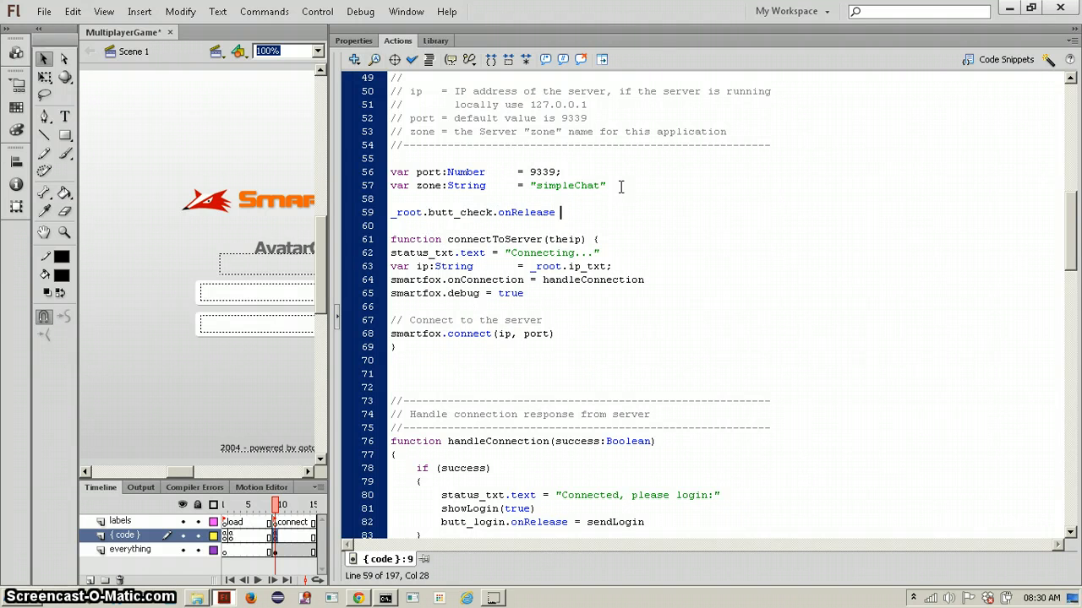
text(= connec)
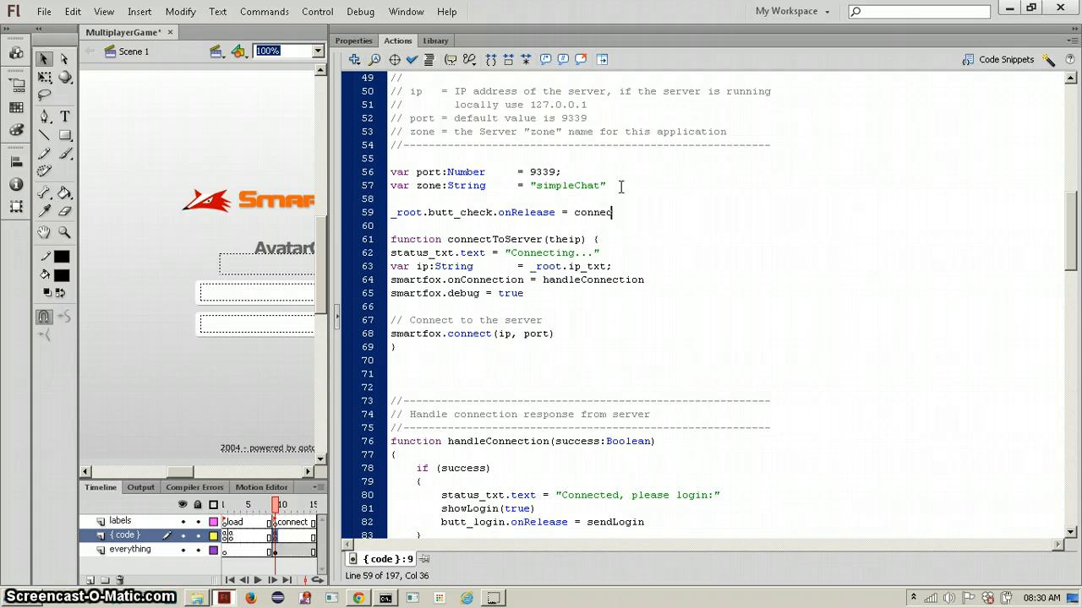
text(tToServer)
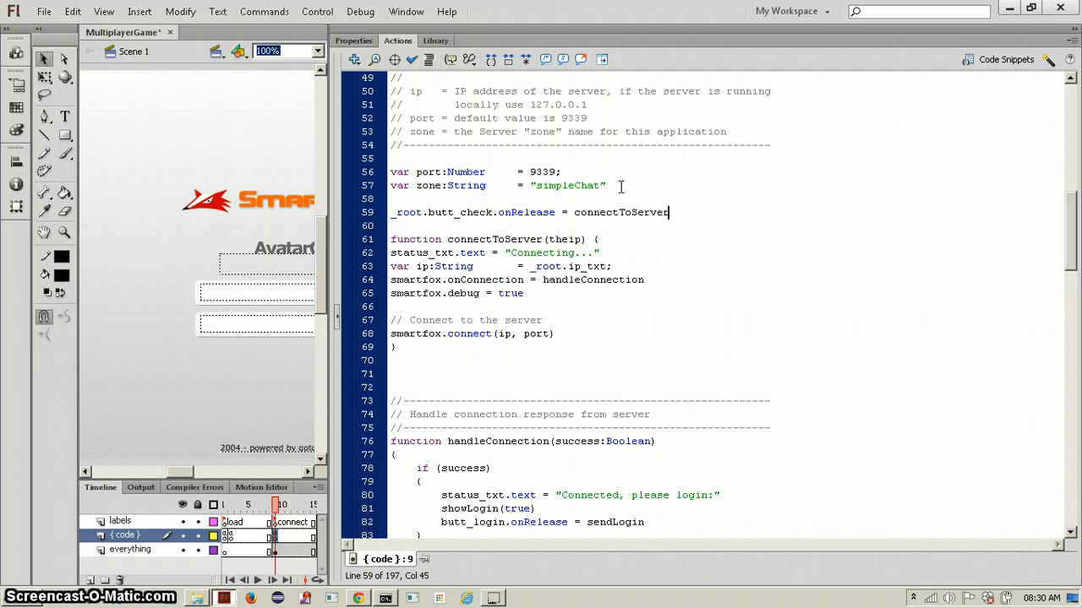
text(()
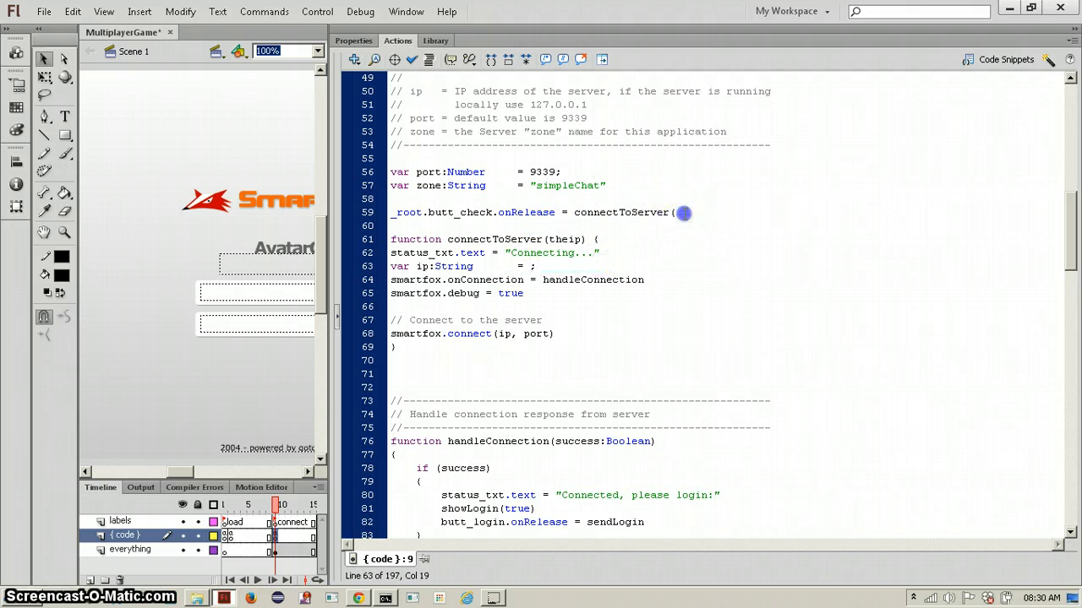
text(_root.ip_txt);)
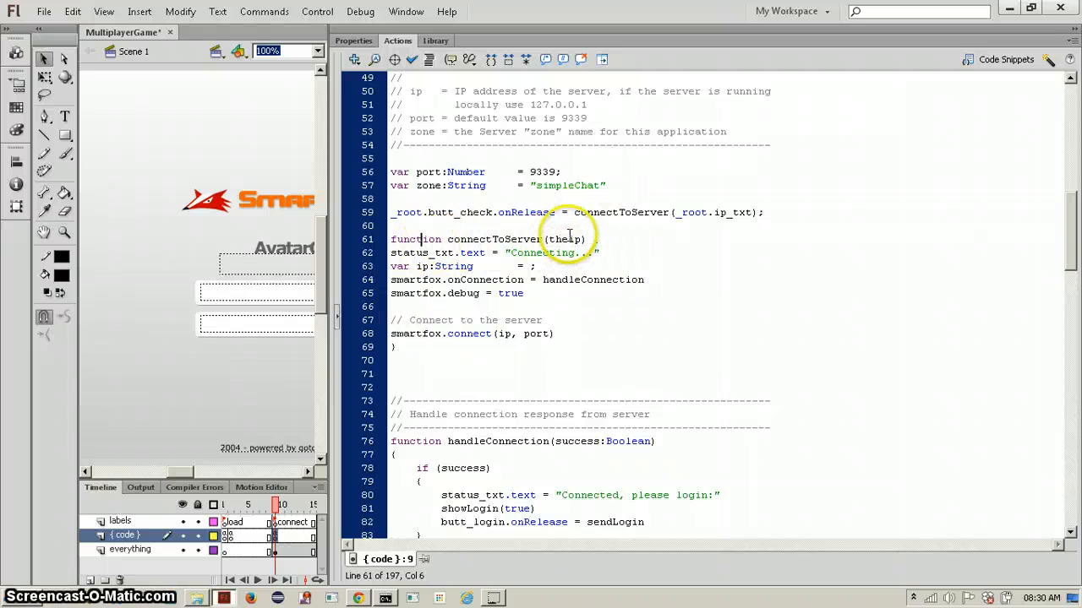
- Give the connectToServer function a theip parameter and set var ip = theip
text(_root.ip_txt) {)
click(464, 267)
text(theip)
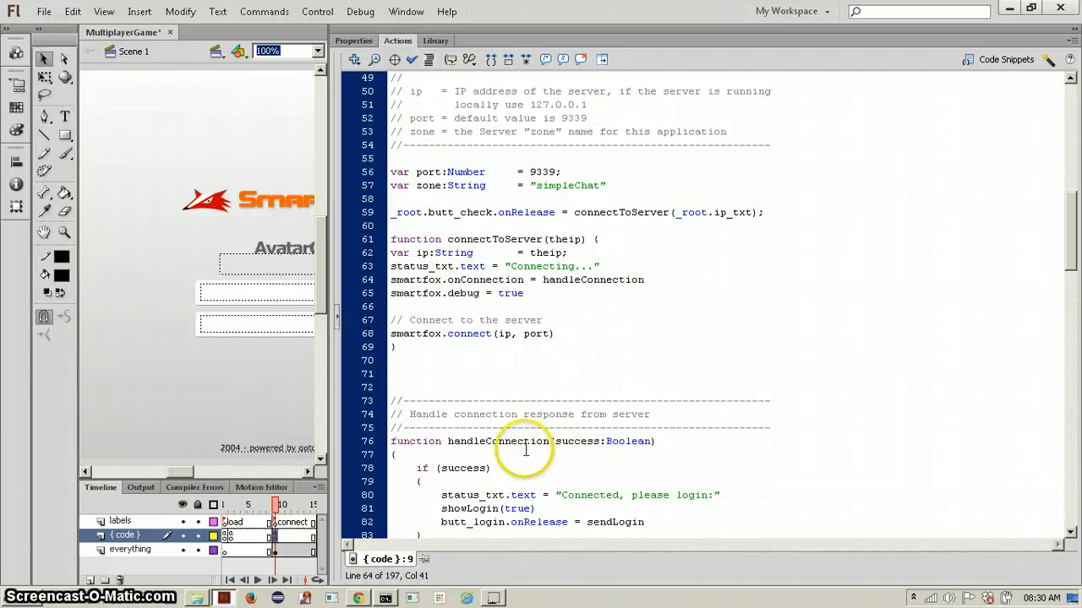
scroll(down, 3)
text(;)
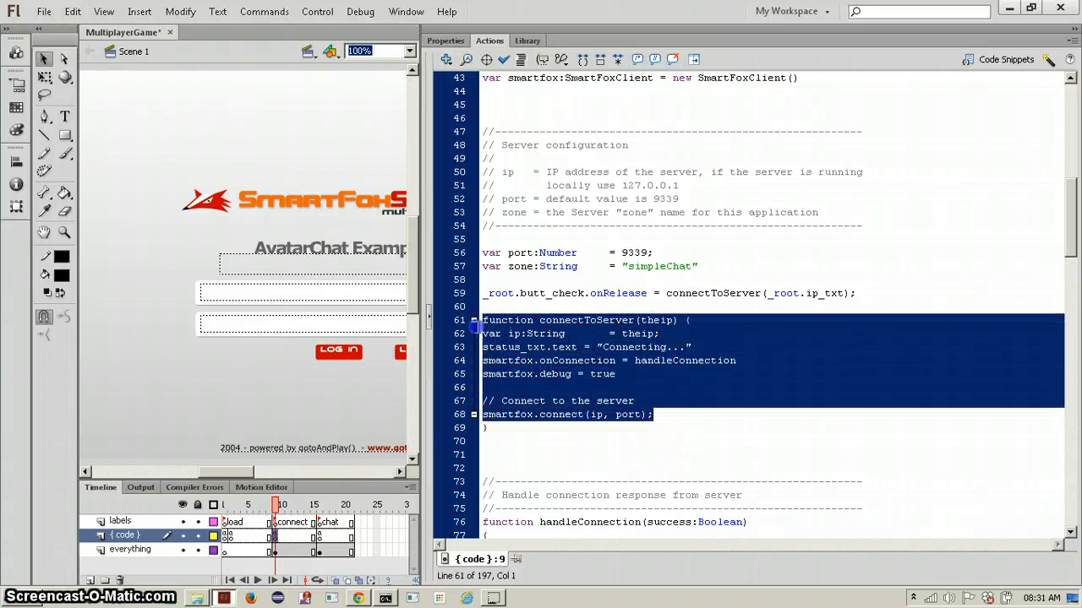
- Indent the connectToServer function body inside its braces
click(487, 335)
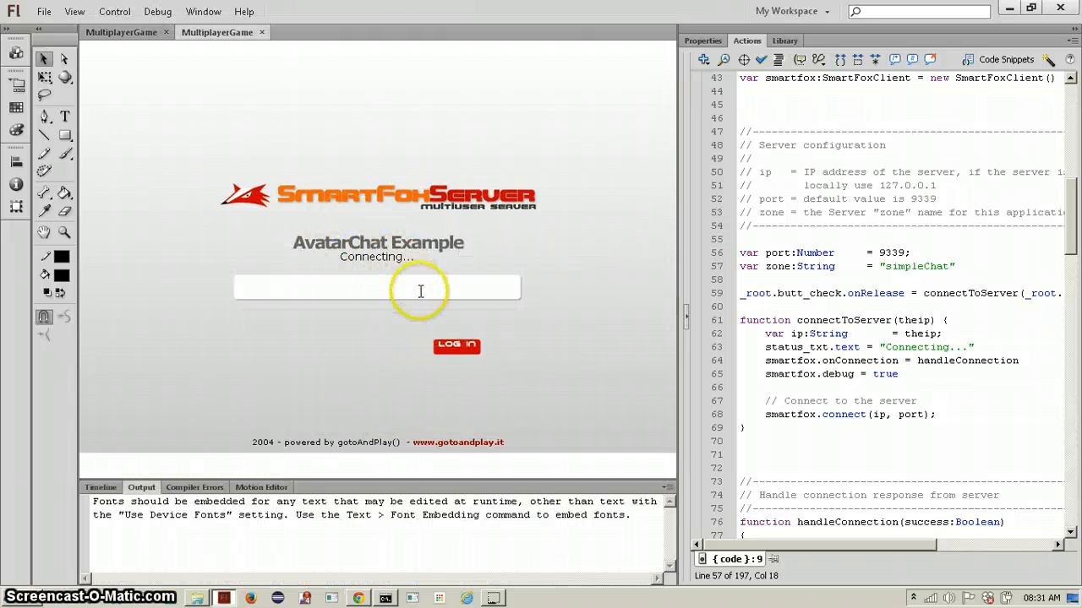
mouse_move(380, 324)
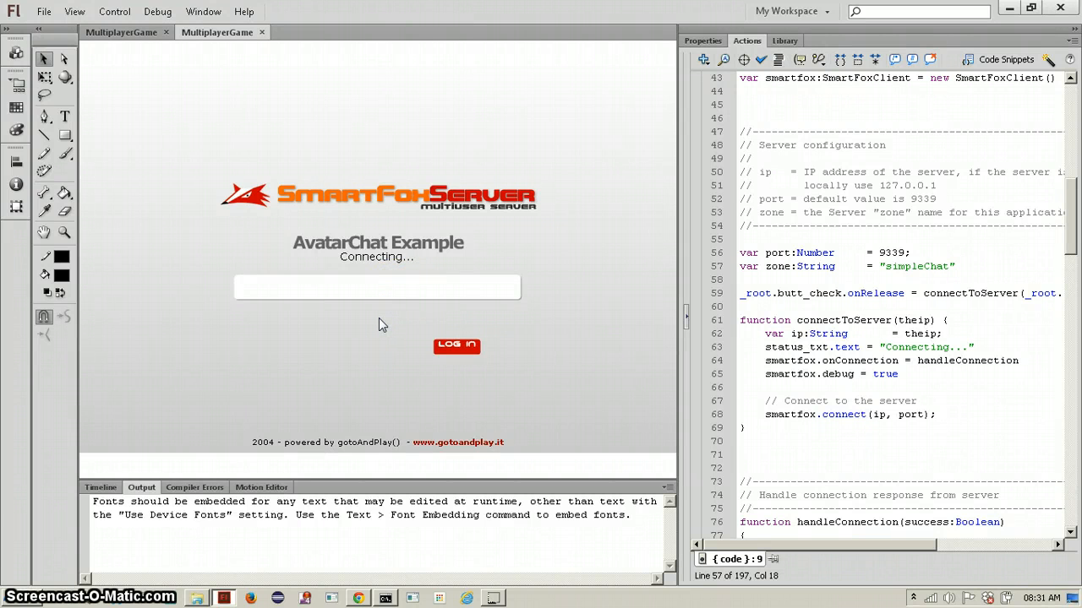
- Test the movie, type in the field and confirm the Connecting... status appears
text(log)
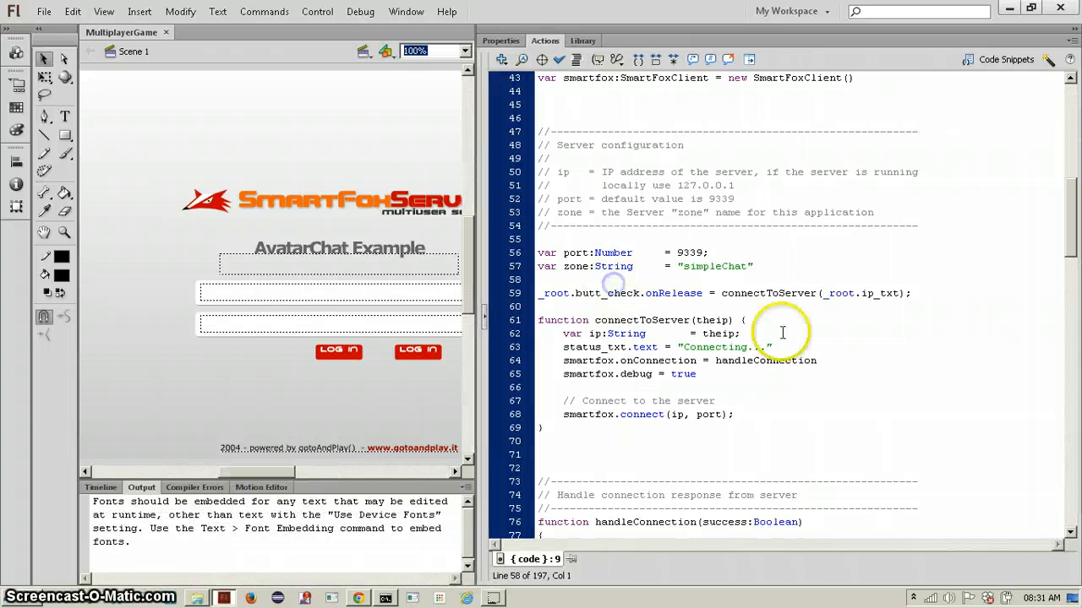
- Rewrite the header as _root.butt_check.onRelease = function() { with var ip from _root.ip_txt
click(588, 319)
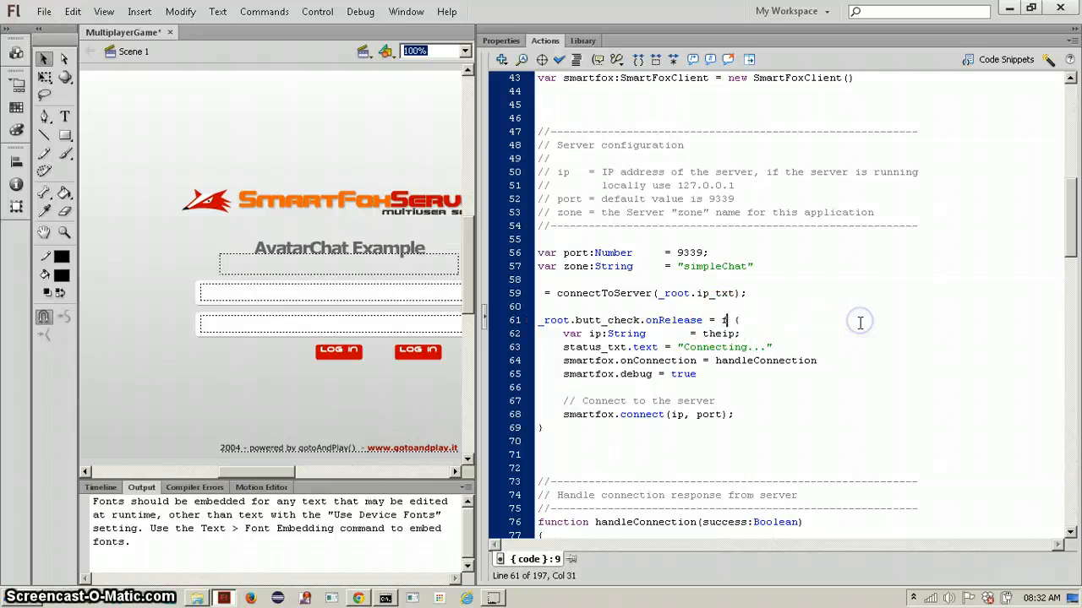
text(unction()
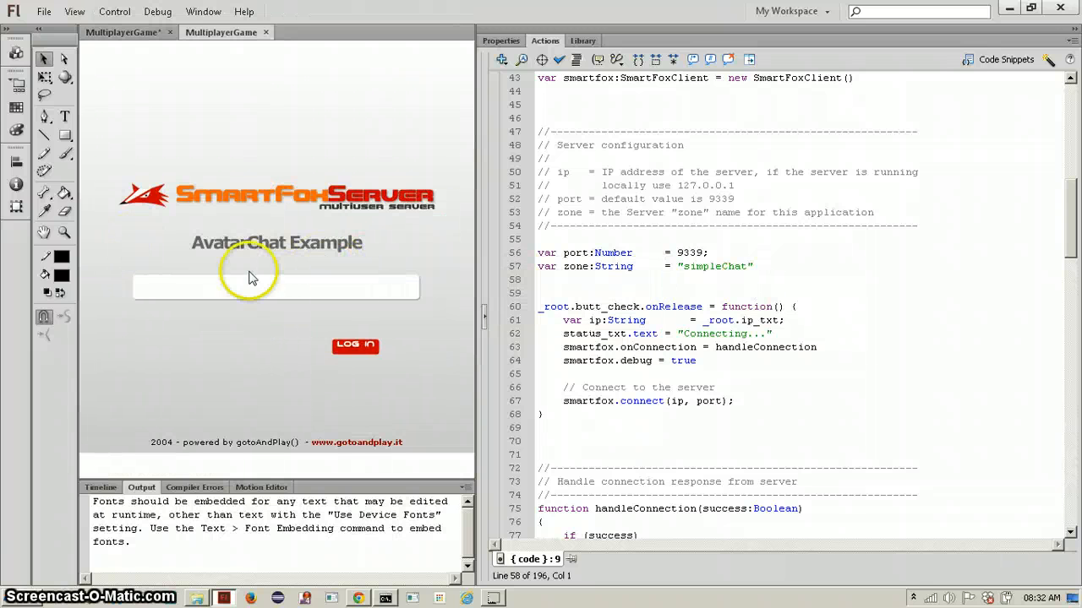
- In the test build, enter localhost in the IP field and hit LOG IN
text(lod)
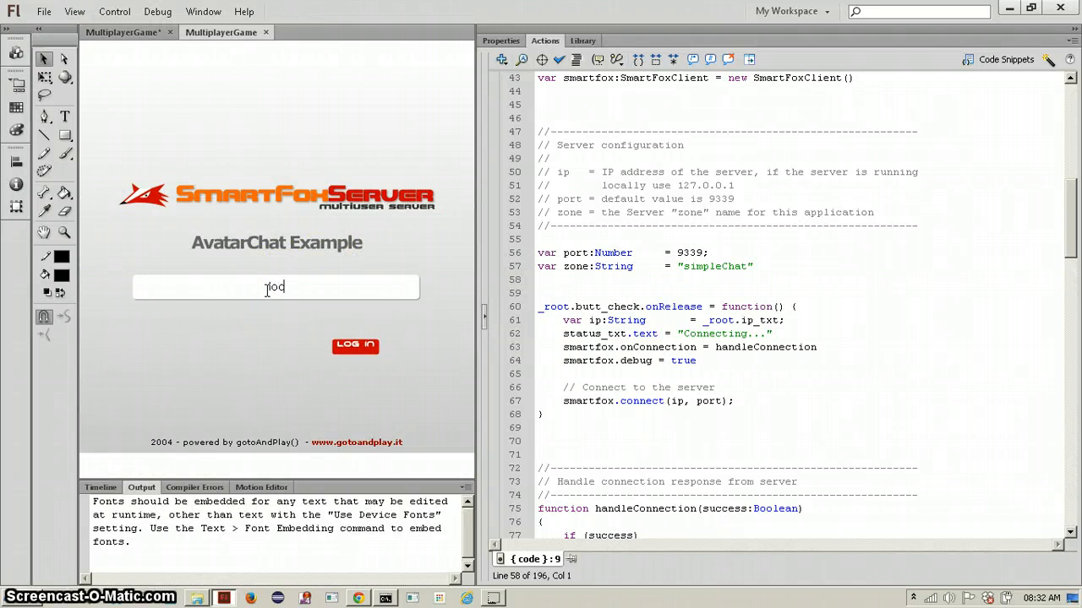
text(localhost)
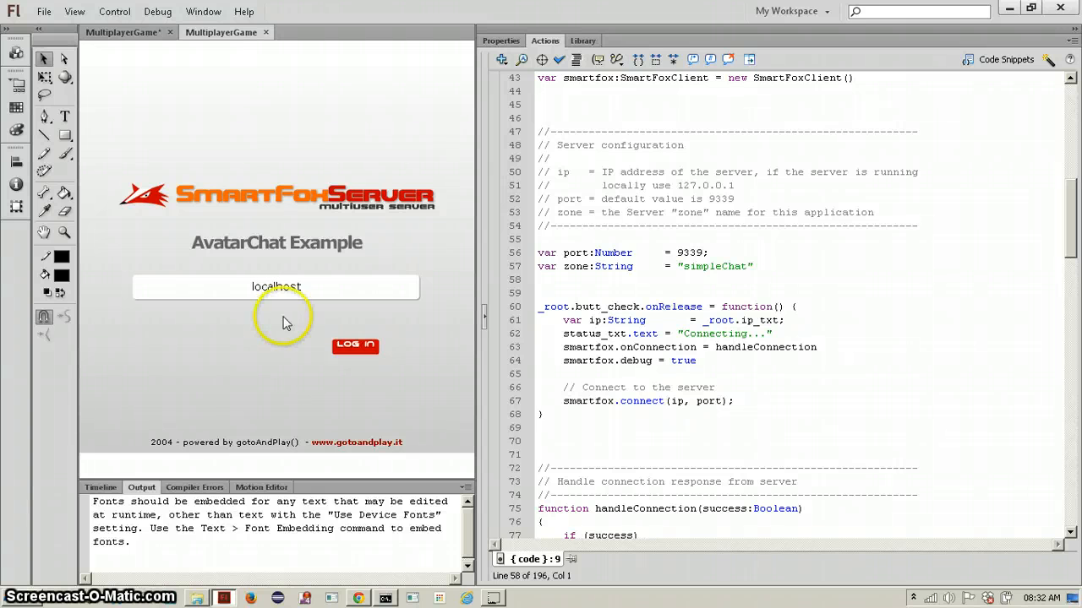
click(355, 344)
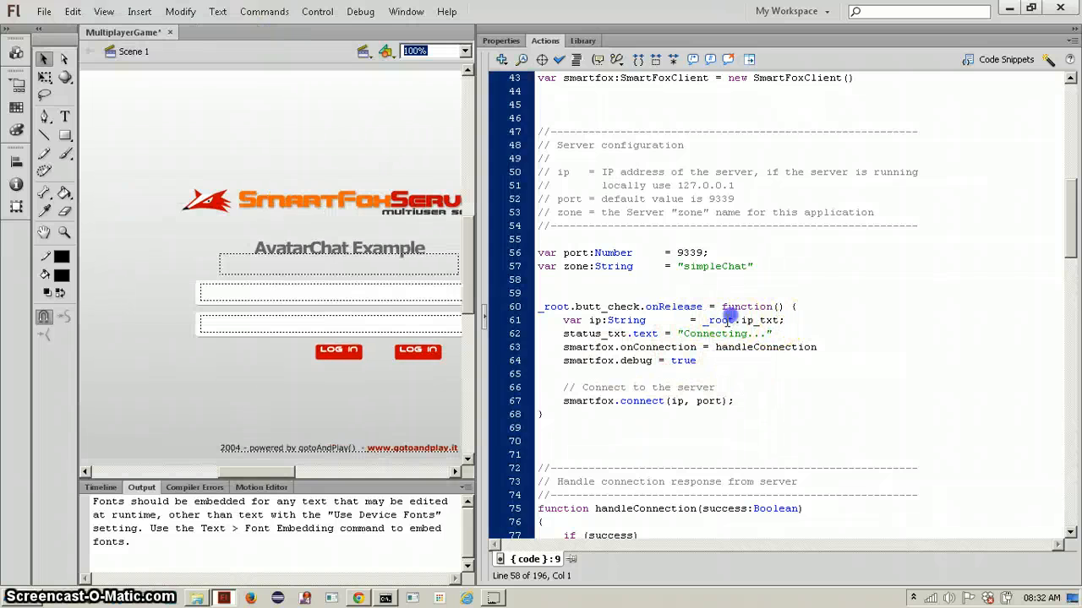
- Read the IP as _root.ip_txt.text and add trace(_root.ip_txt.text); to the connect handler
click(769, 319)
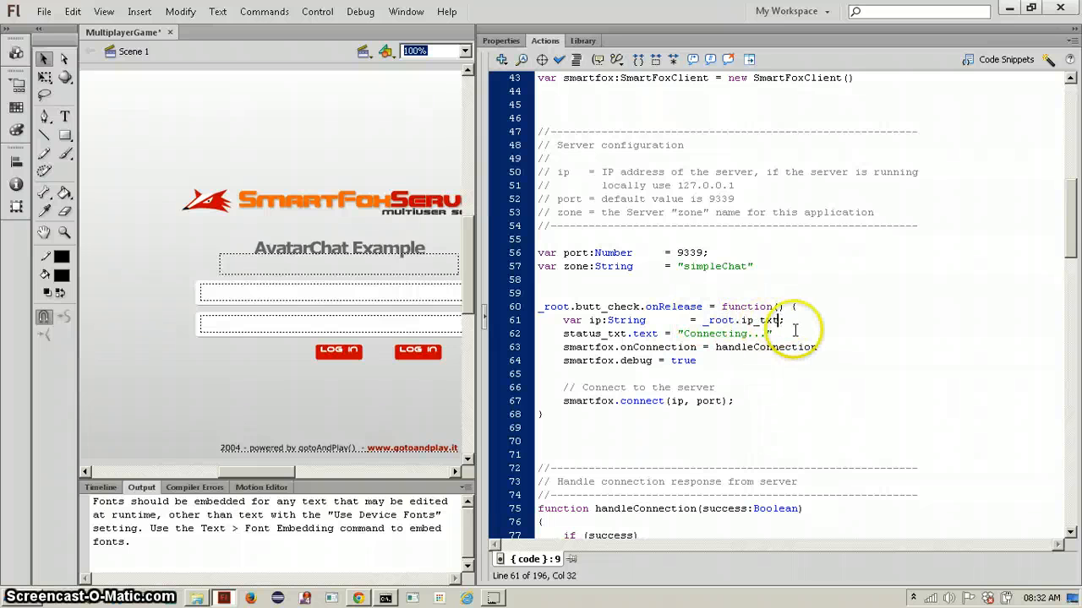
text(.)
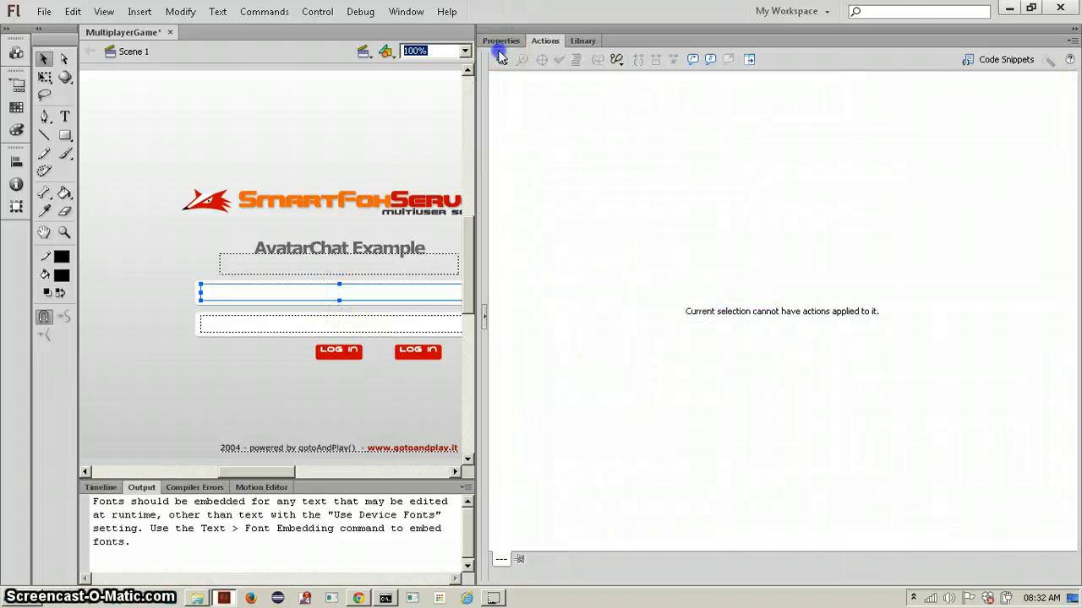
click(501, 41)
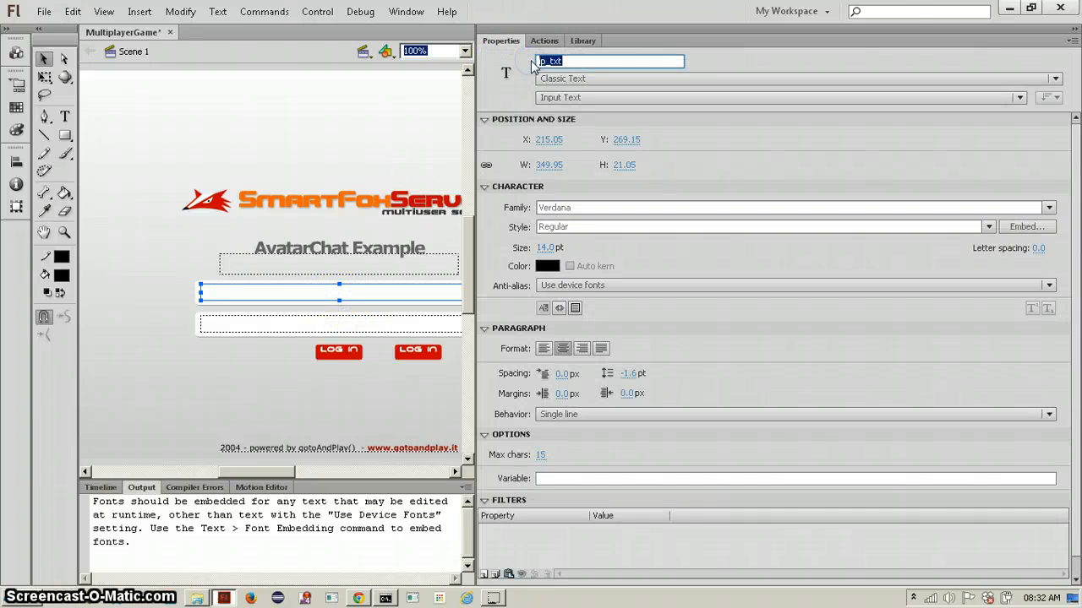
click(544, 40)
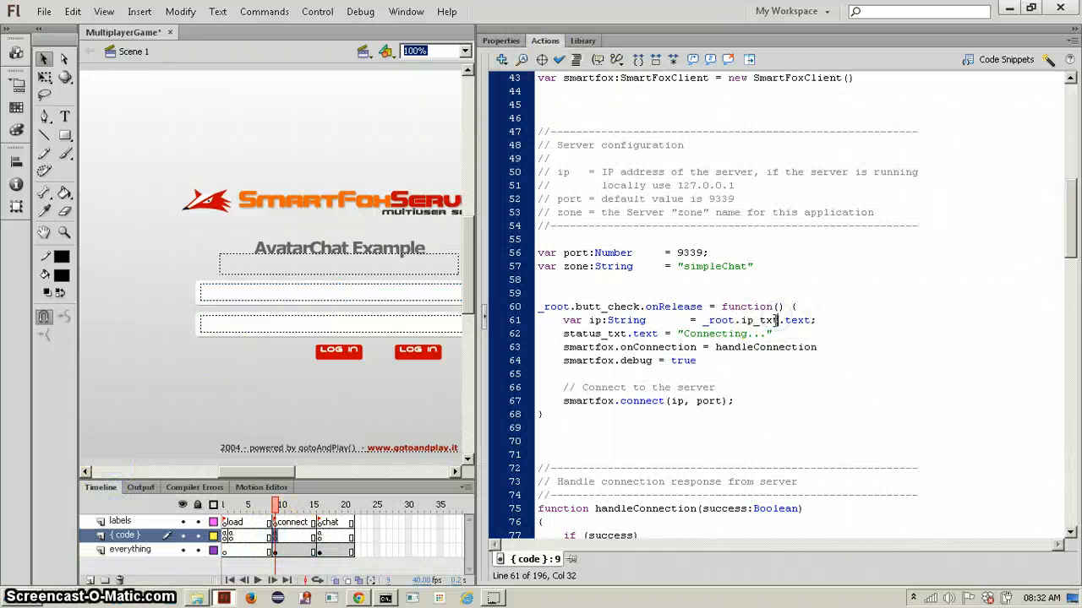
mouse_move(838, 326)
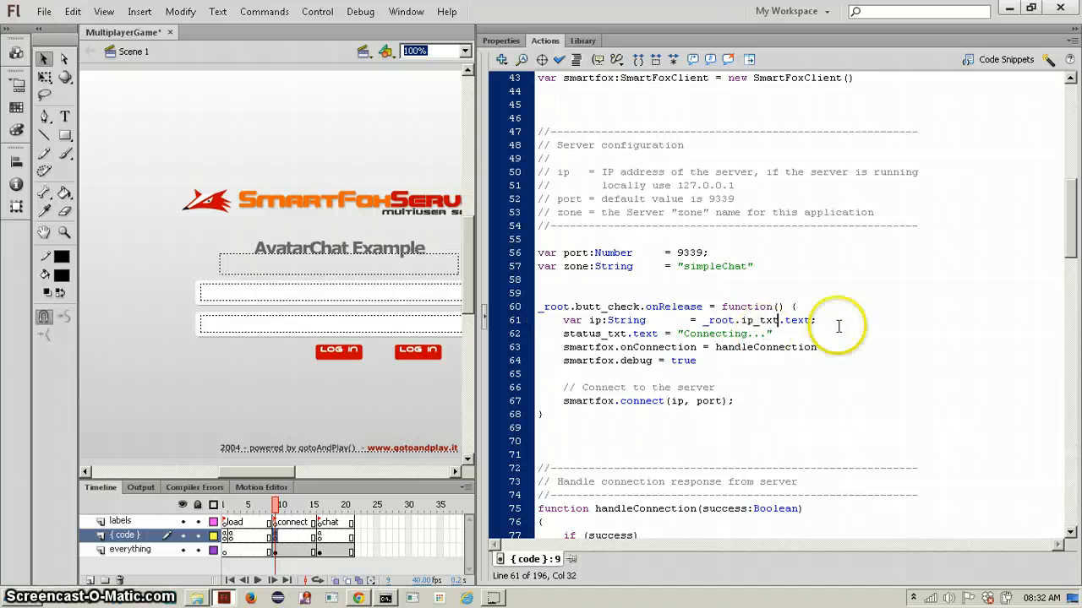
text(trace(_root.ip_txt.text);)
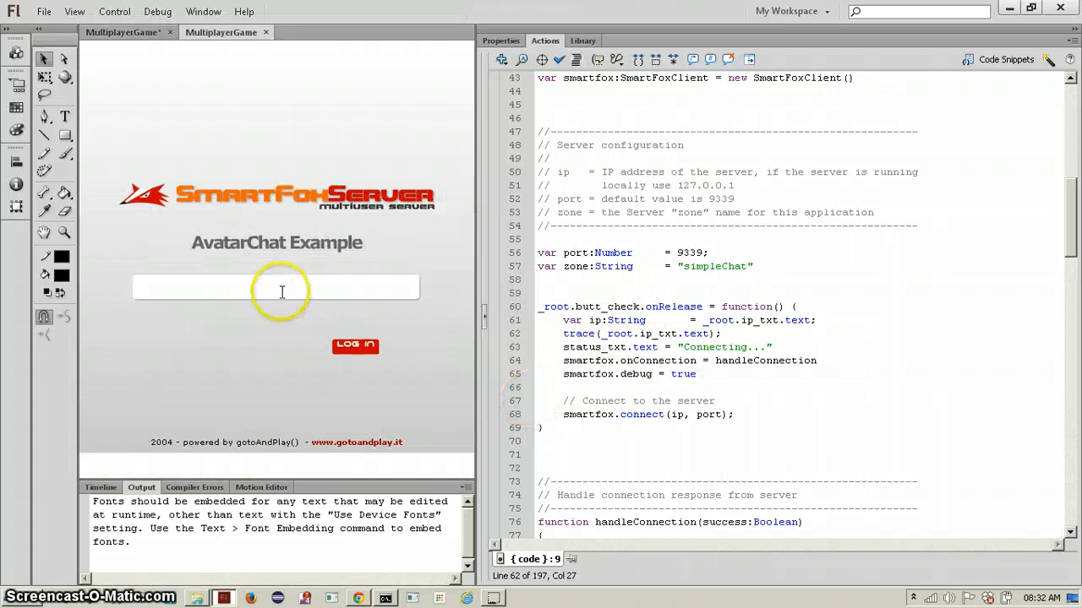
- Test with localhost: connect, then submit a username and see the already-connected warning
text(log)
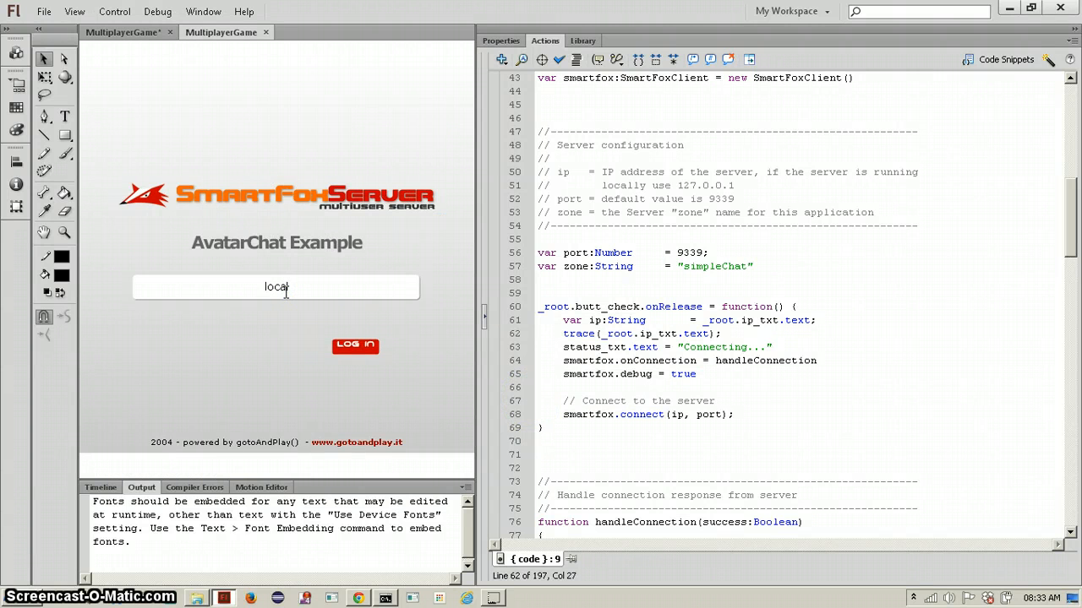
click(355, 346)
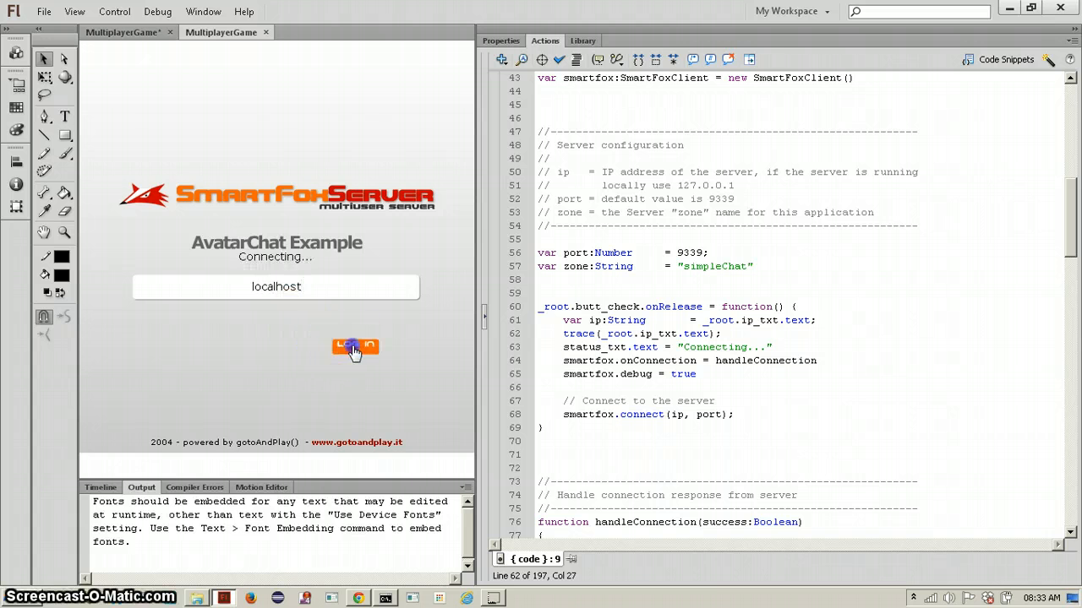
click(355, 346)
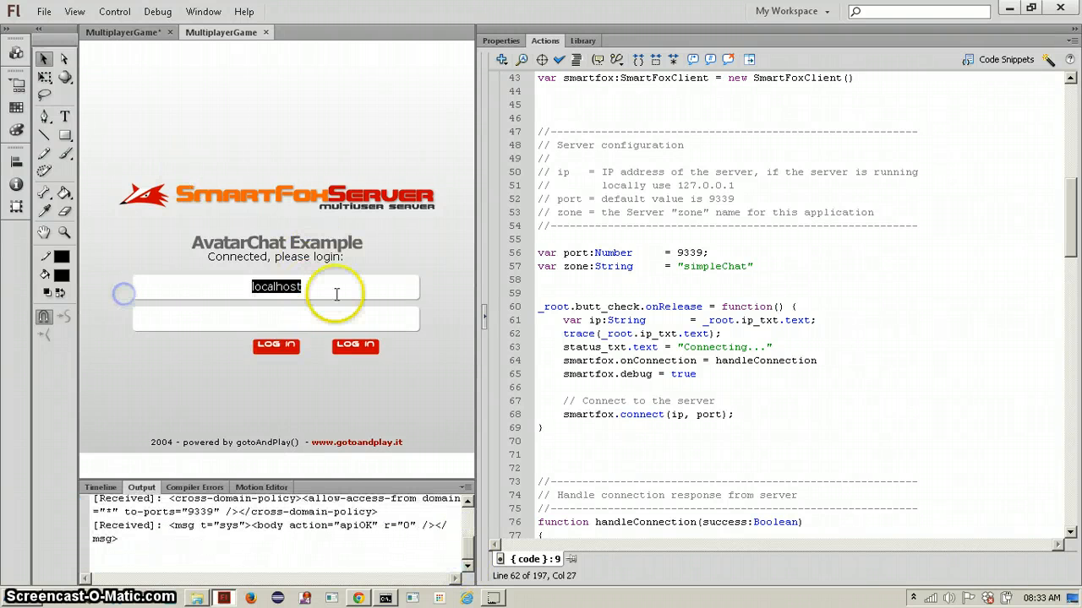
click(355, 345)
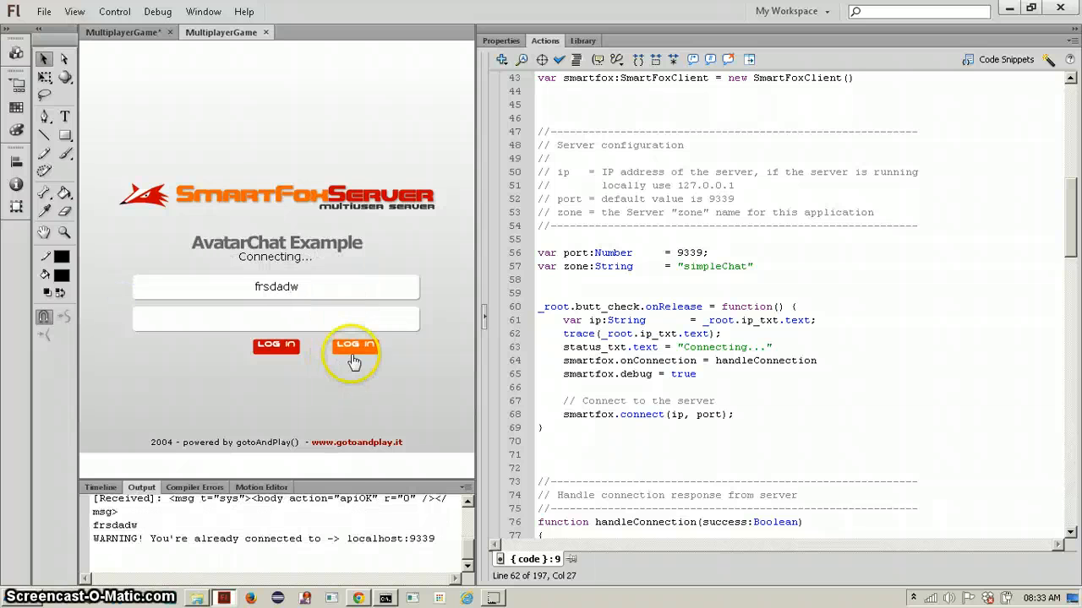
click(355, 345)
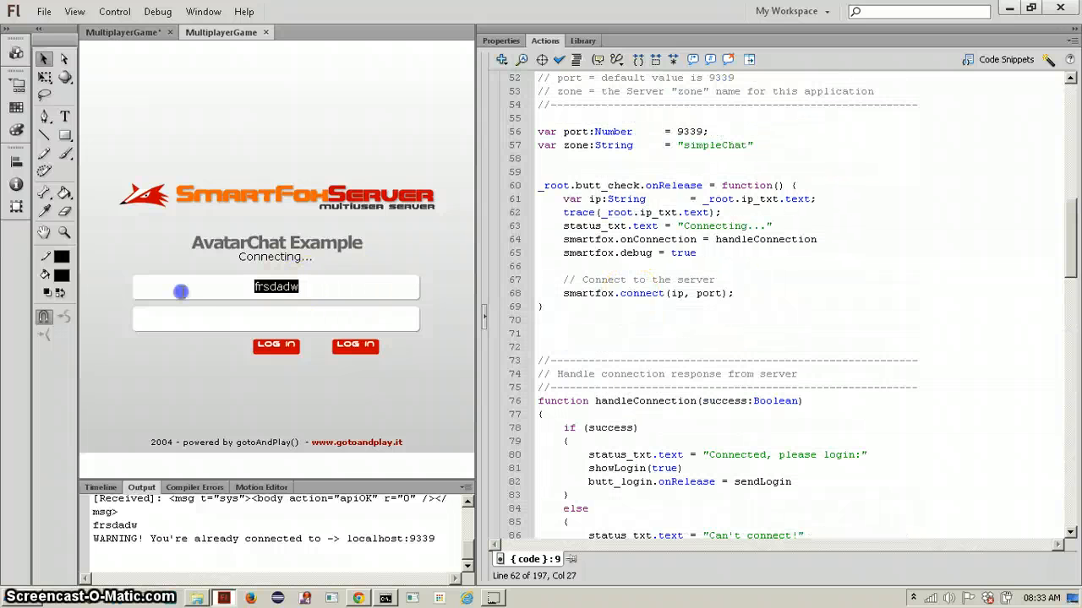
- Retry the connection with 127.0.0.1 and submit LOG IN
text(localhost)
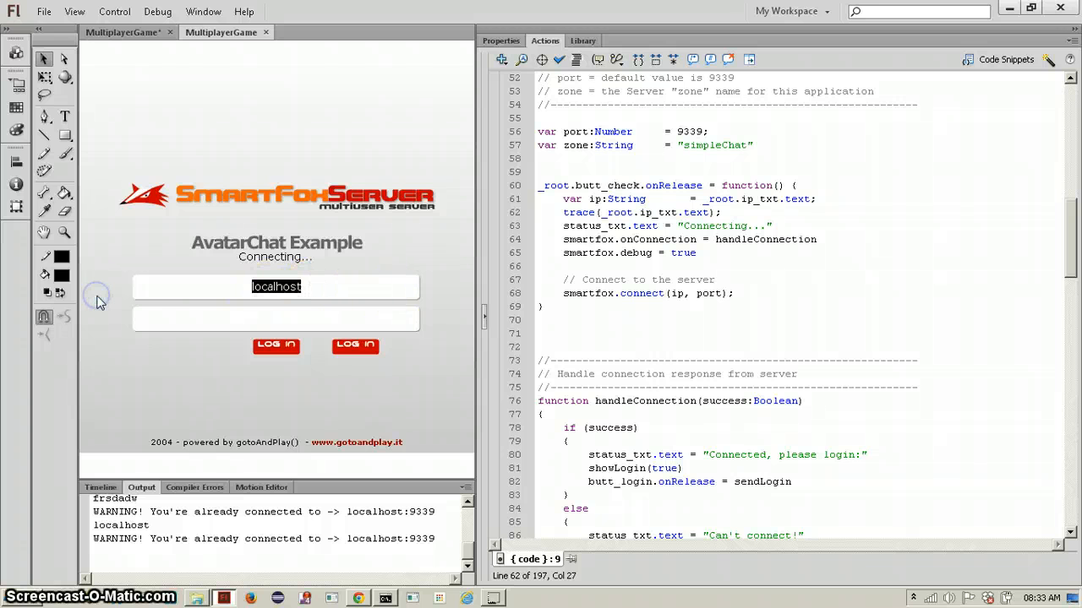
mouse_move(195, 534)
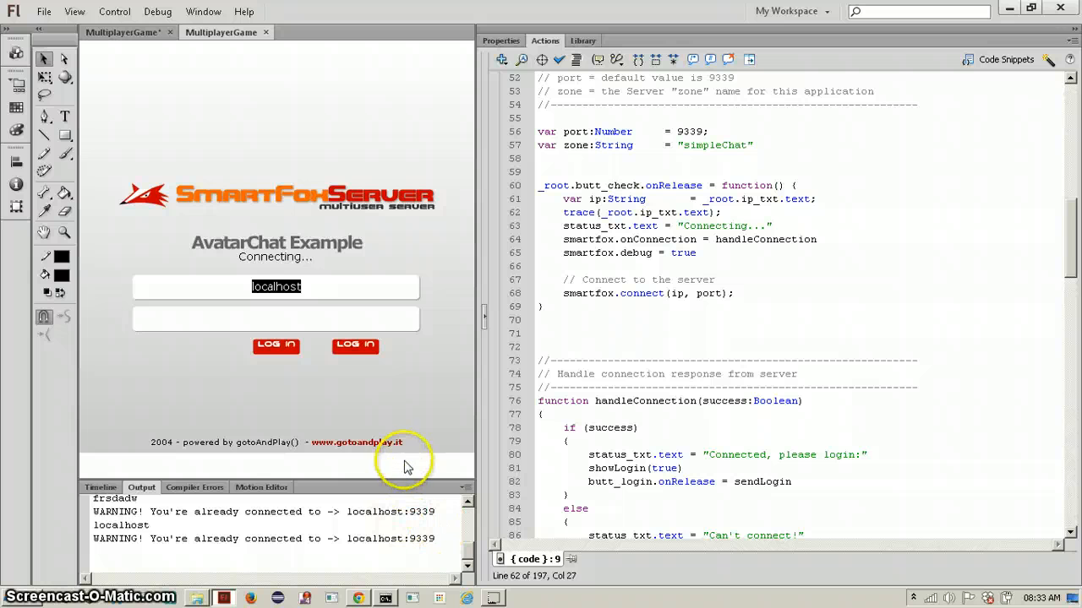
mouse_move(325, 532)
text(1)
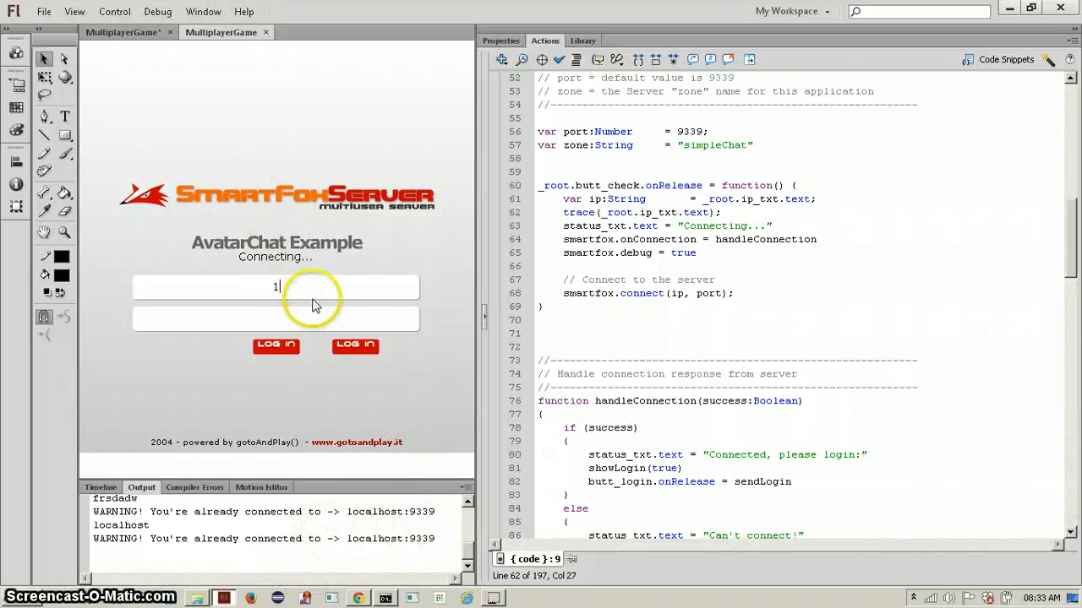
text(27.0.0.1)
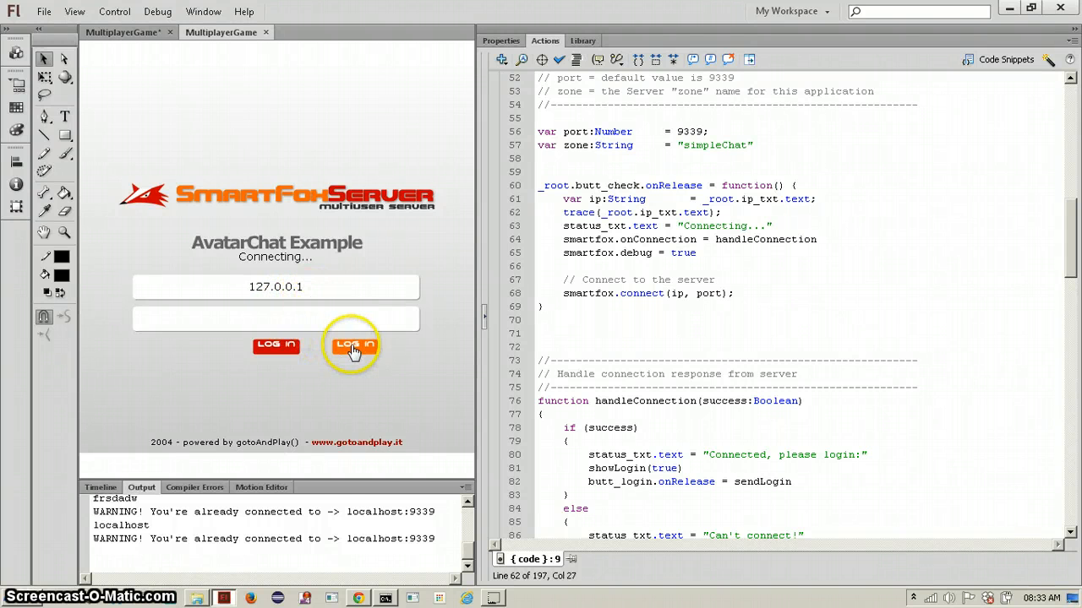
click(355, 345)
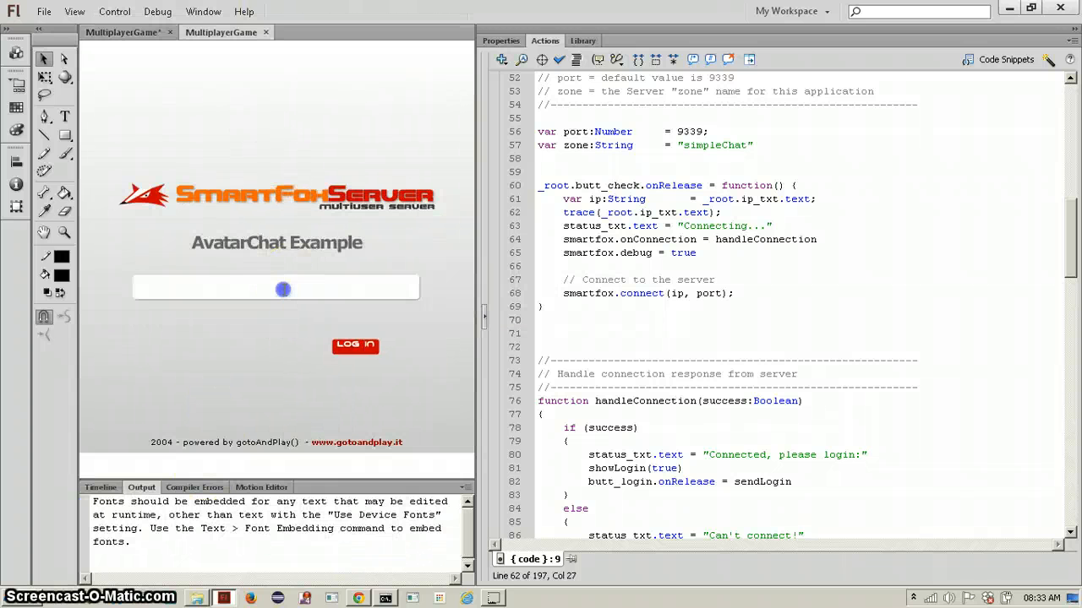
- Connect a fresh test to 127.0.0.1, then log in with the name aadsf142
text(127.0.0.1)
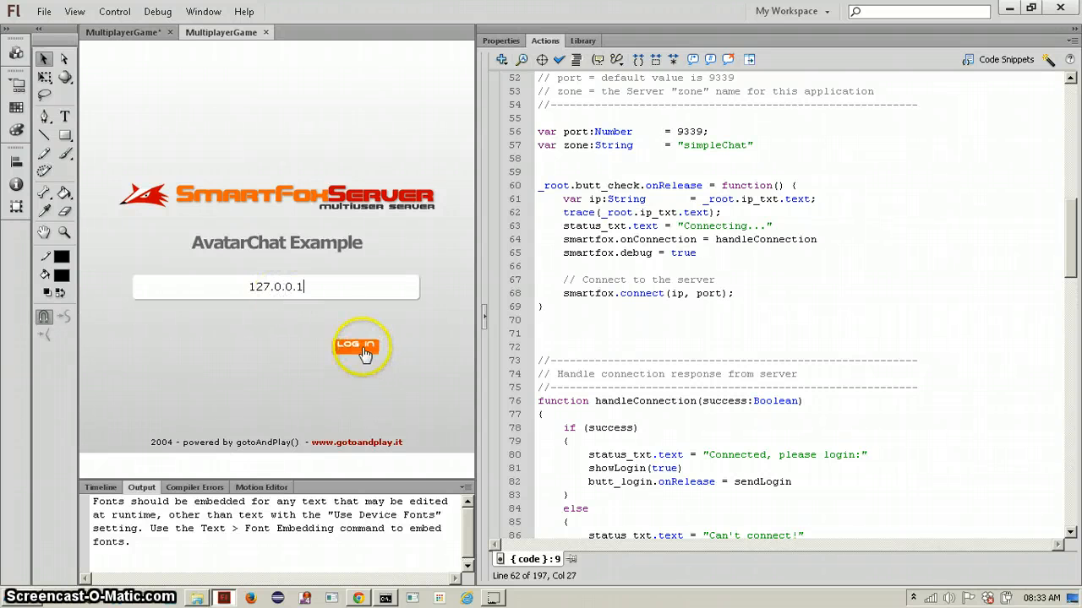
click(362, 345)
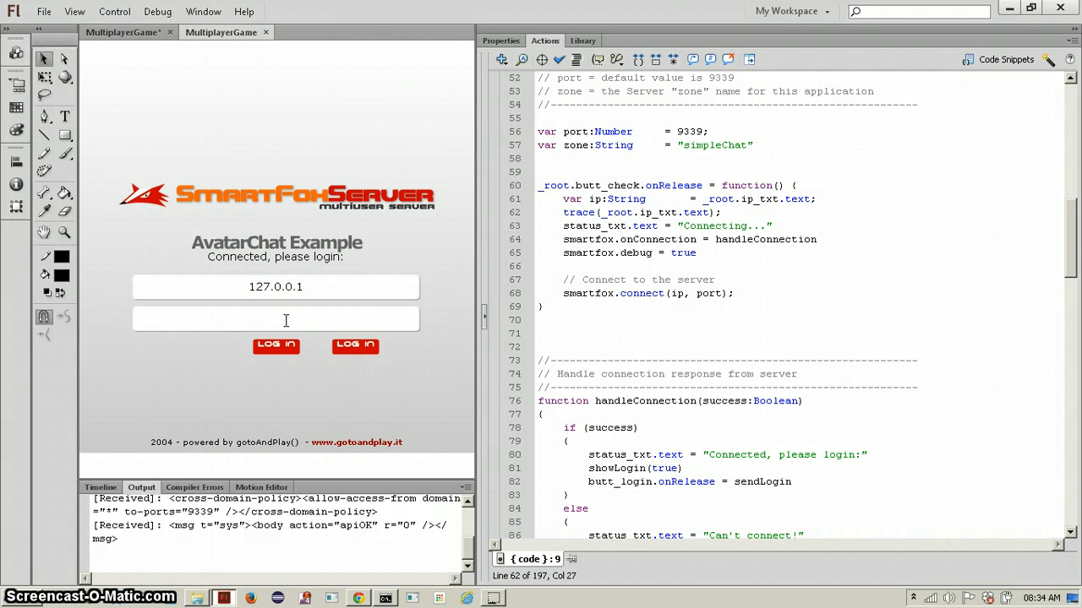
click(276, 347)
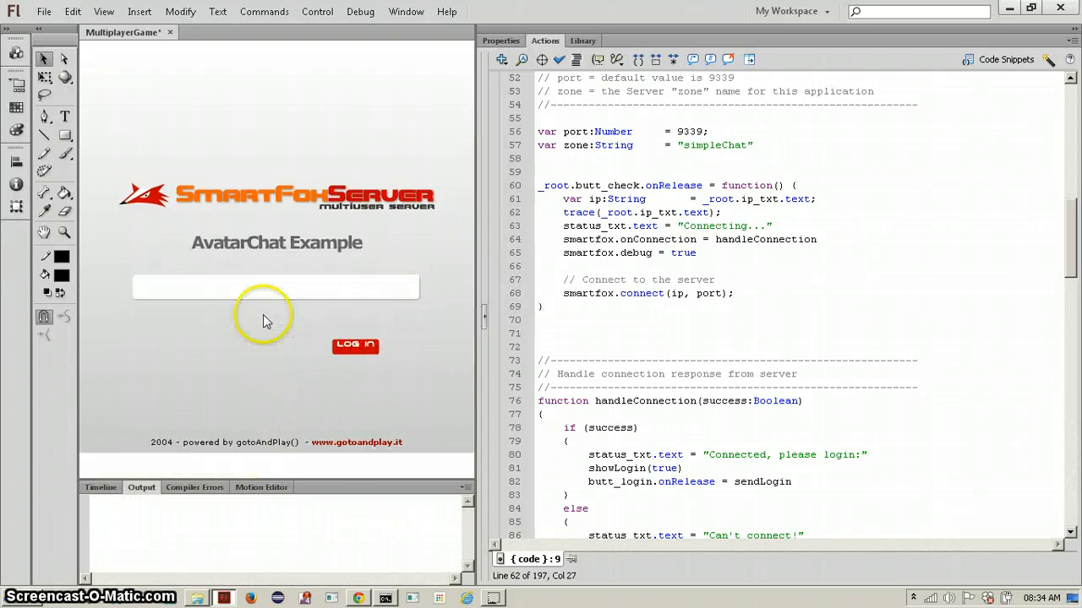
text(aadsf142)
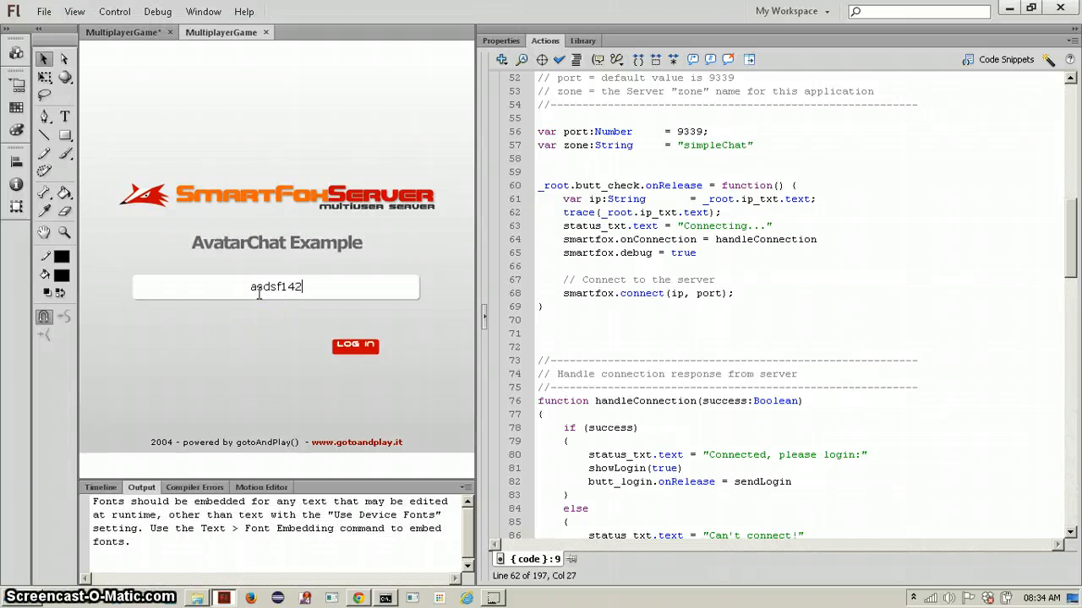
click(355, 345)
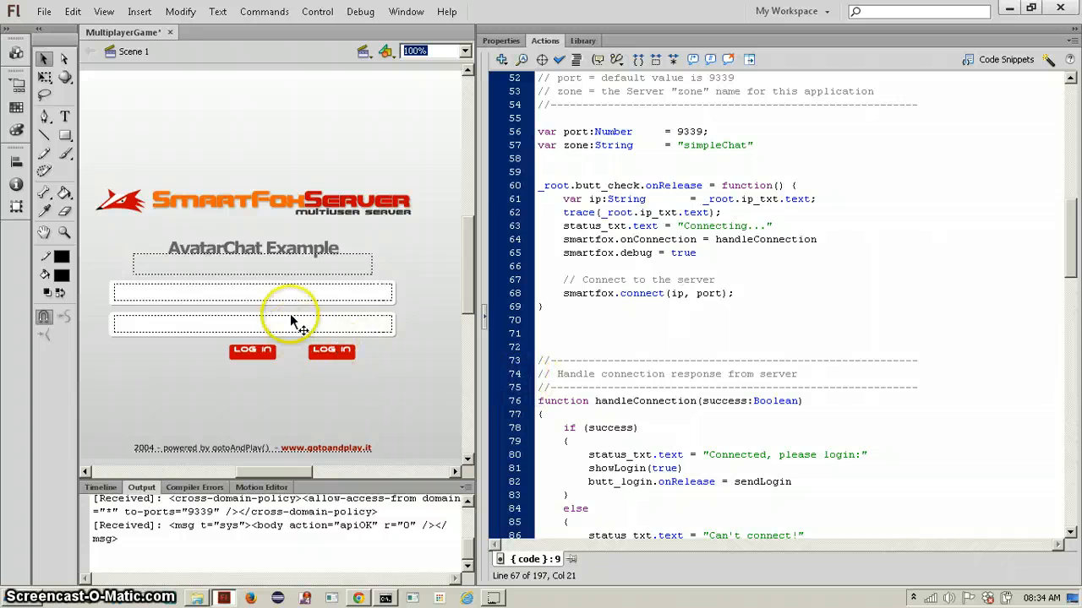
- Comment out showLogin's three _visible lines so the login button, field and box stay shown, then retest
click(251, 324)
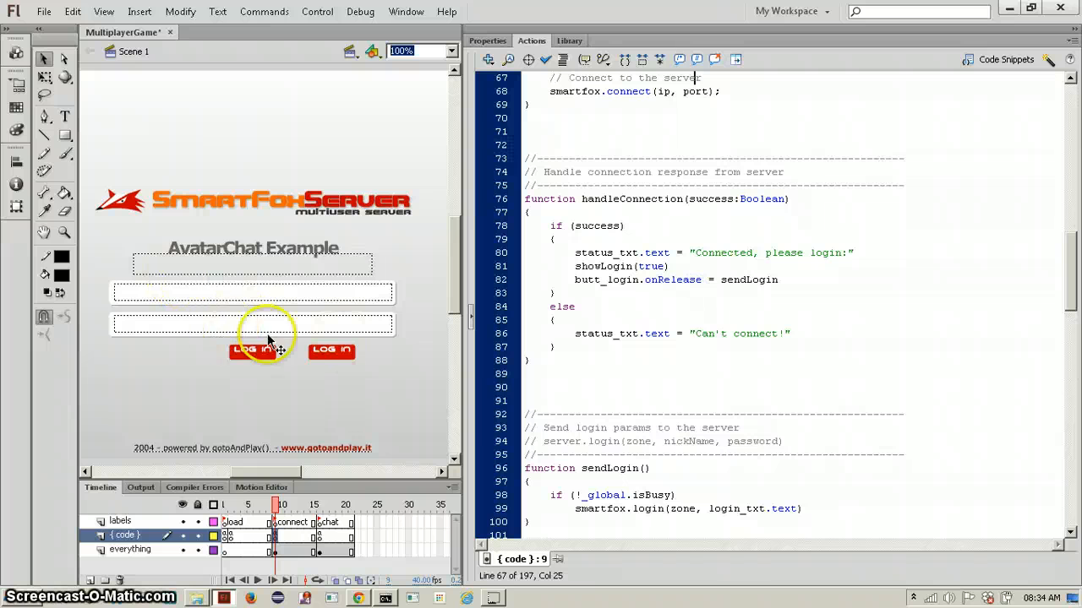
scroll(down, 3)
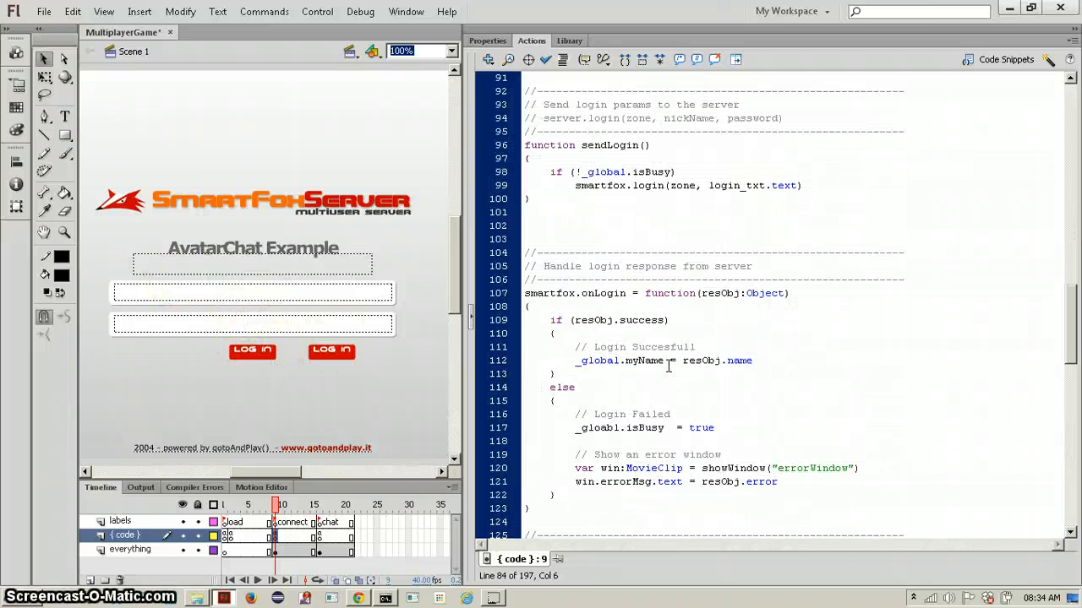
scroll(down, 3)
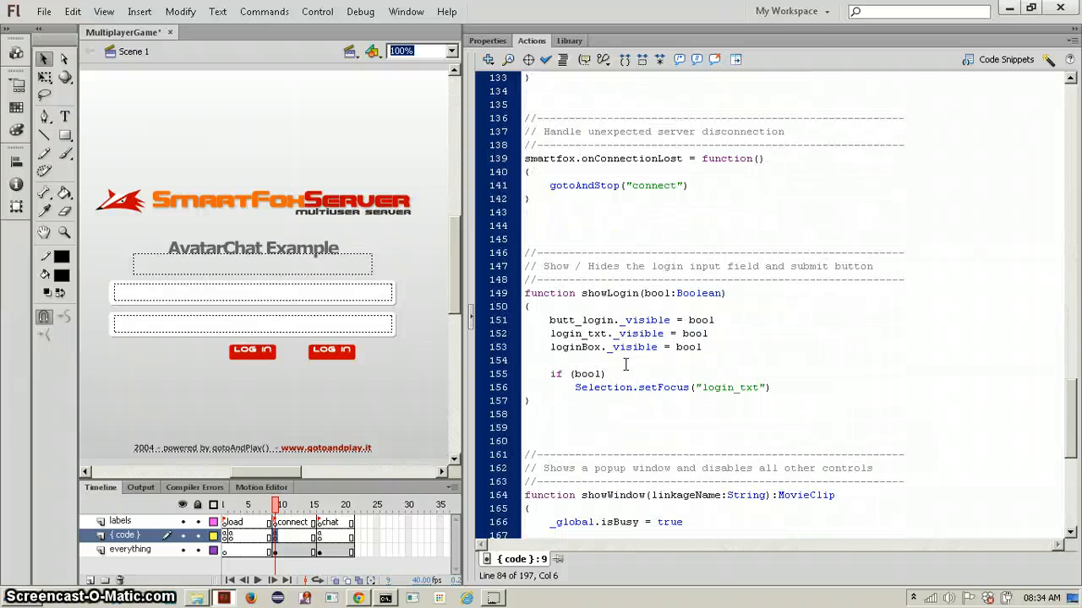
scroll(down, 3)
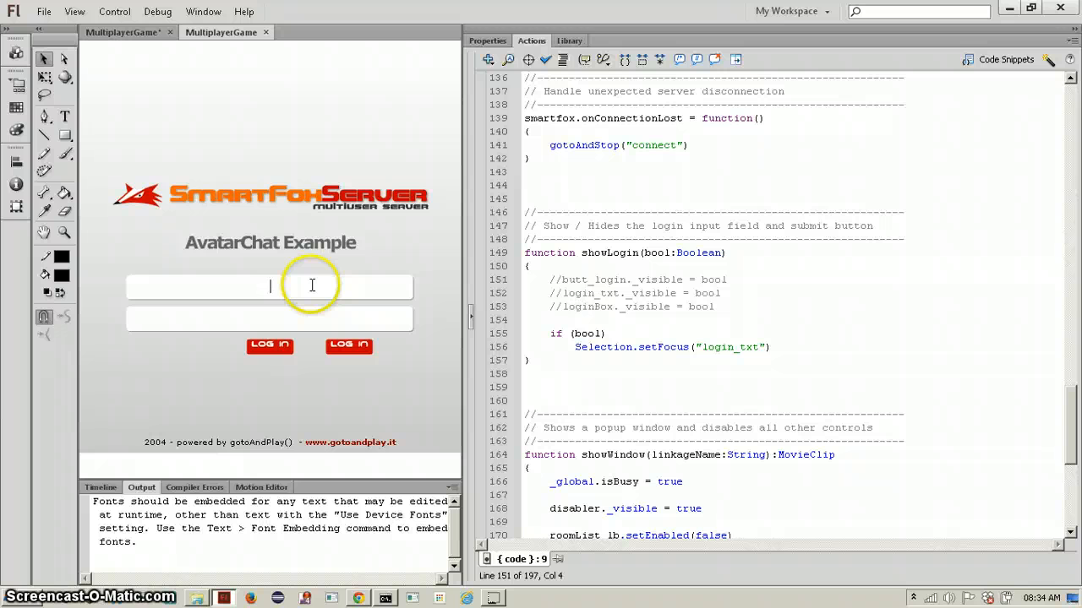
text(127)
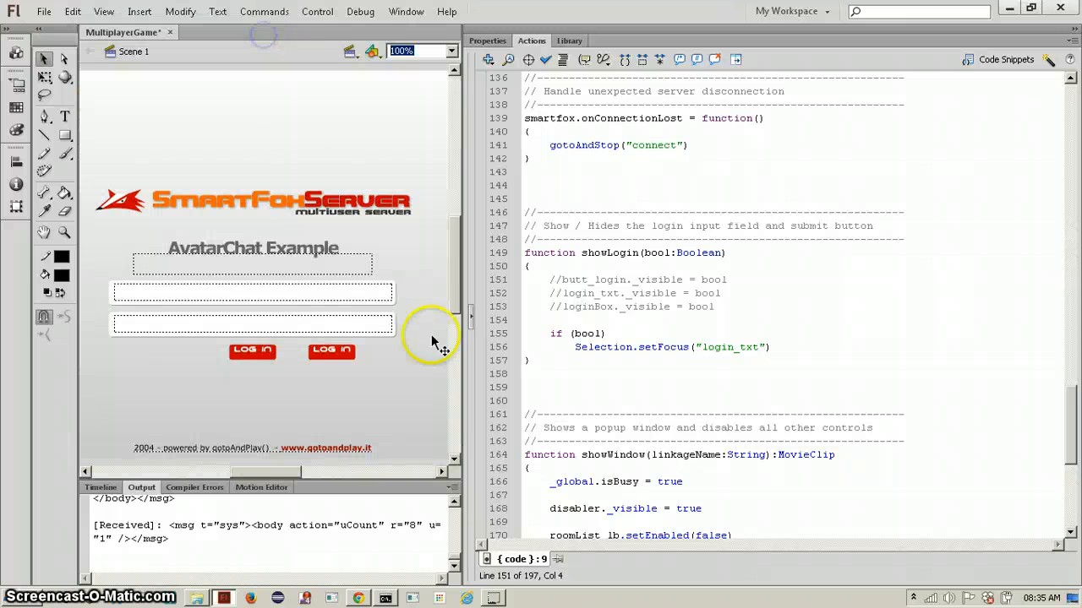
mouse_move(453, 155)
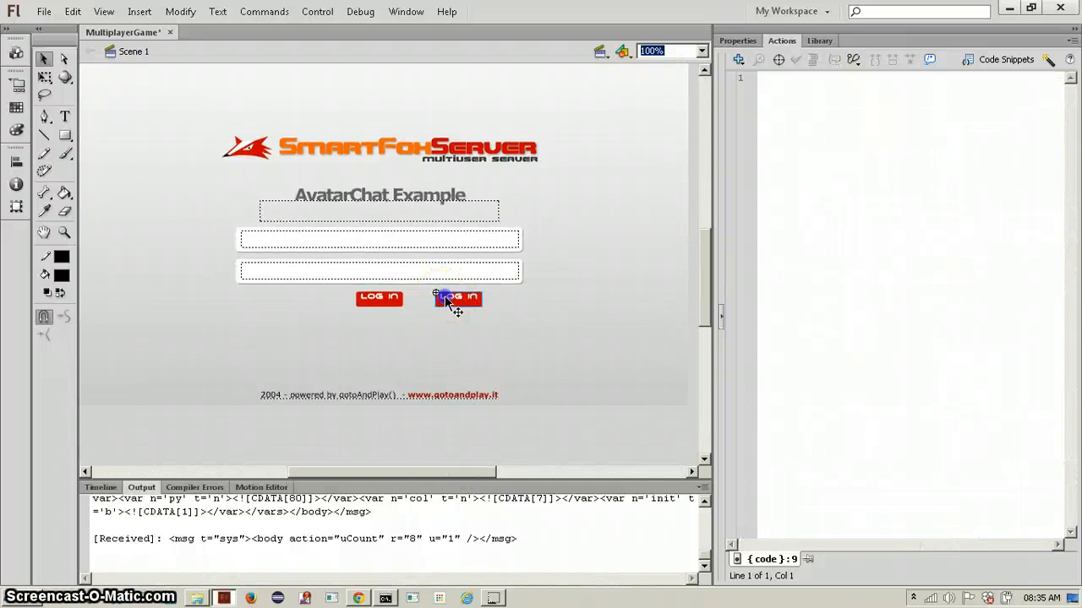
- Identify the second LOG IN button on stage as a butt_check instance named butt_login
double_click(456, 298)
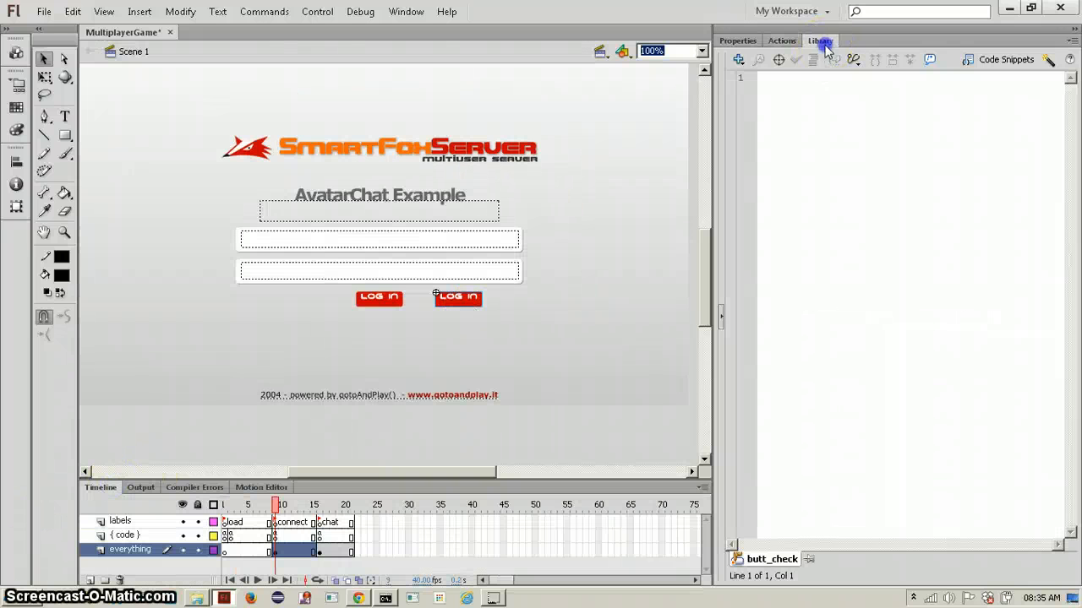
click(818, 40)
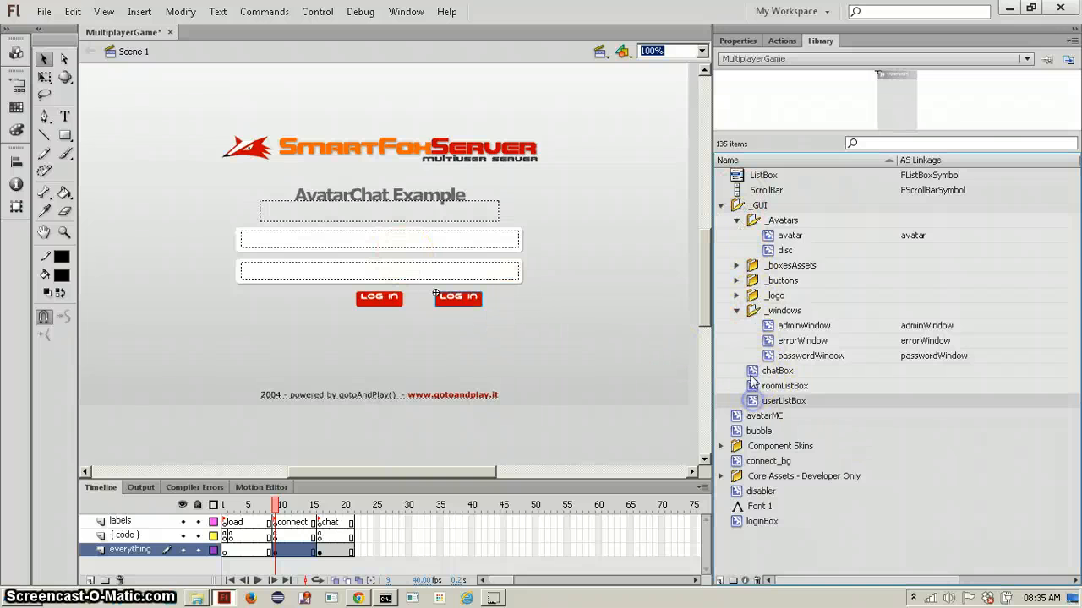
click(456, 297)
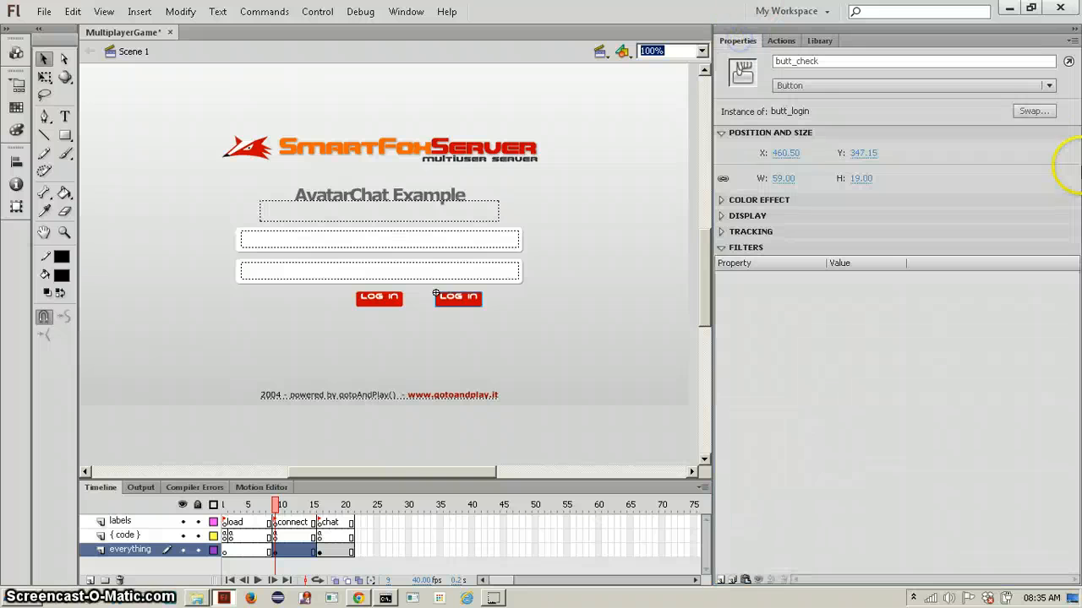
- Check the button's swap options without changing it, then locate butt_login in the Library's buttons folder
click(1034, 111)
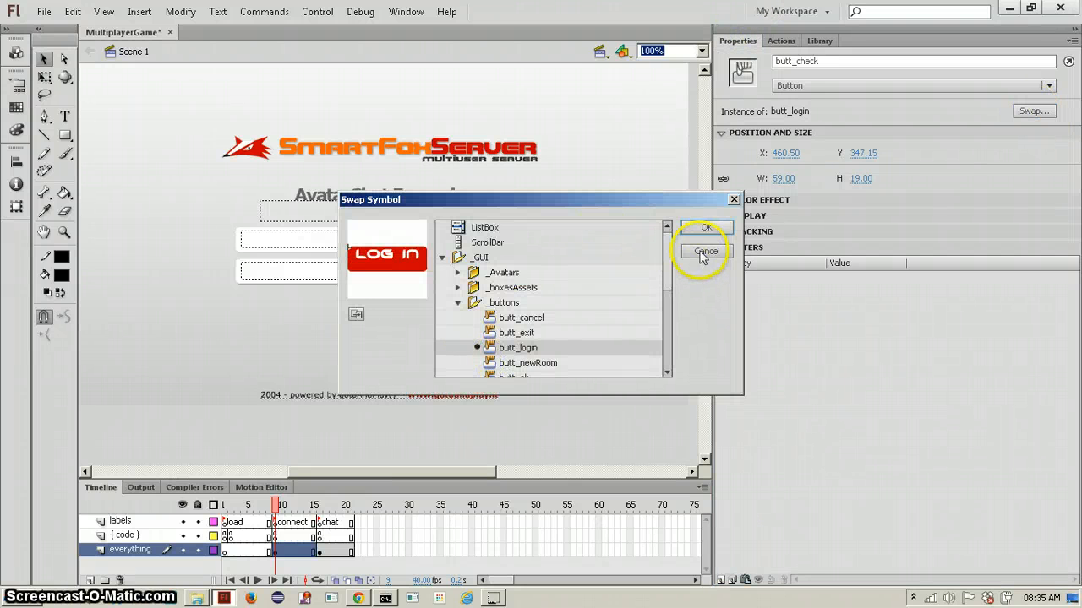
click(706, 250)
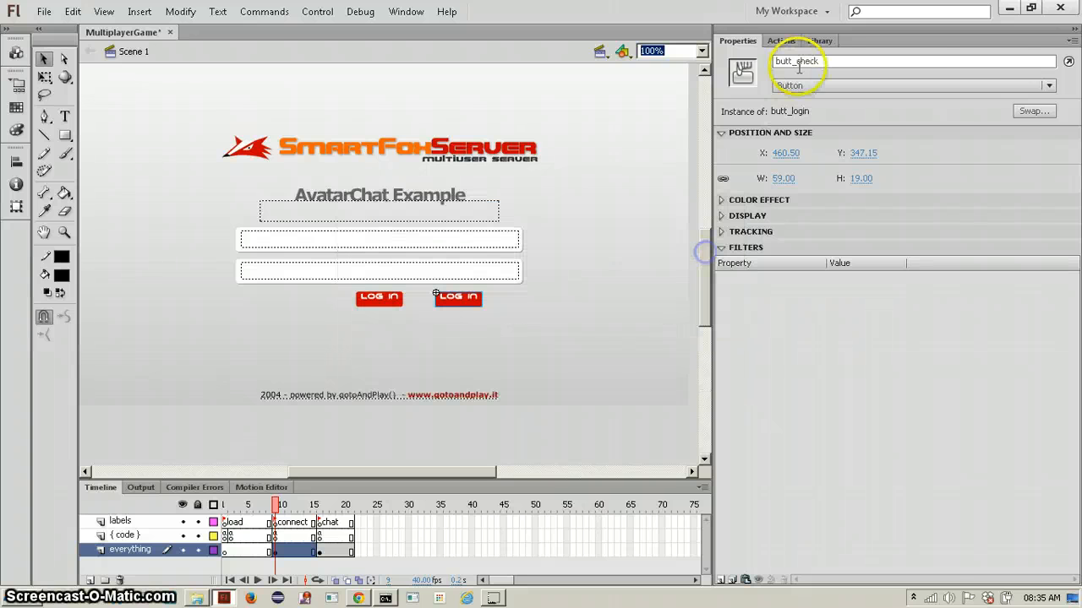
click(819, 40)
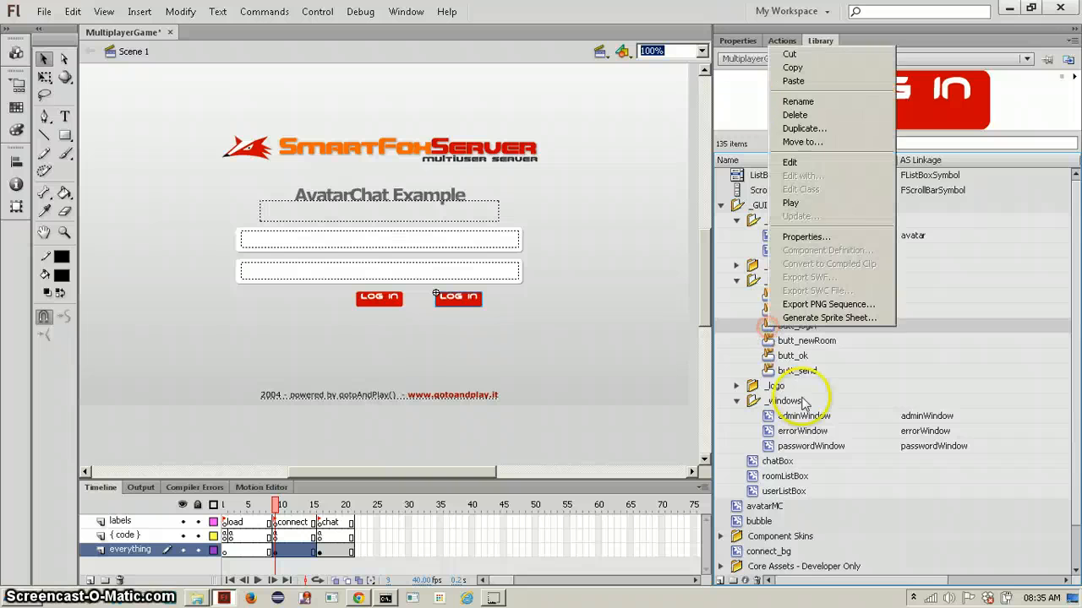
- Duplicate butt_login as connectbtn, relabel its text 'connect', and return to Scene 1
click(804, 129)
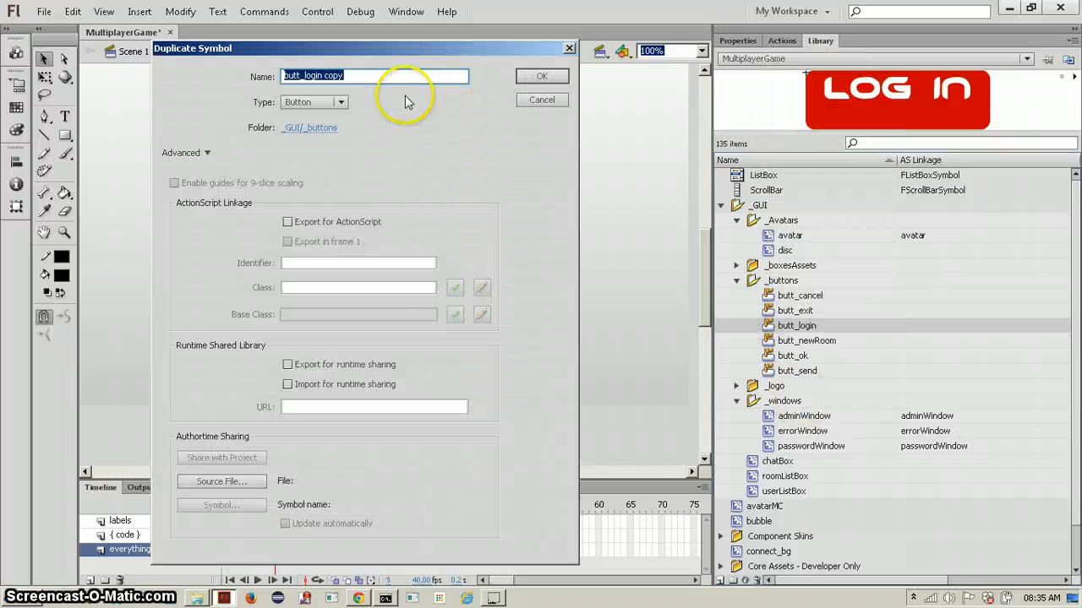
text(connectbtn)
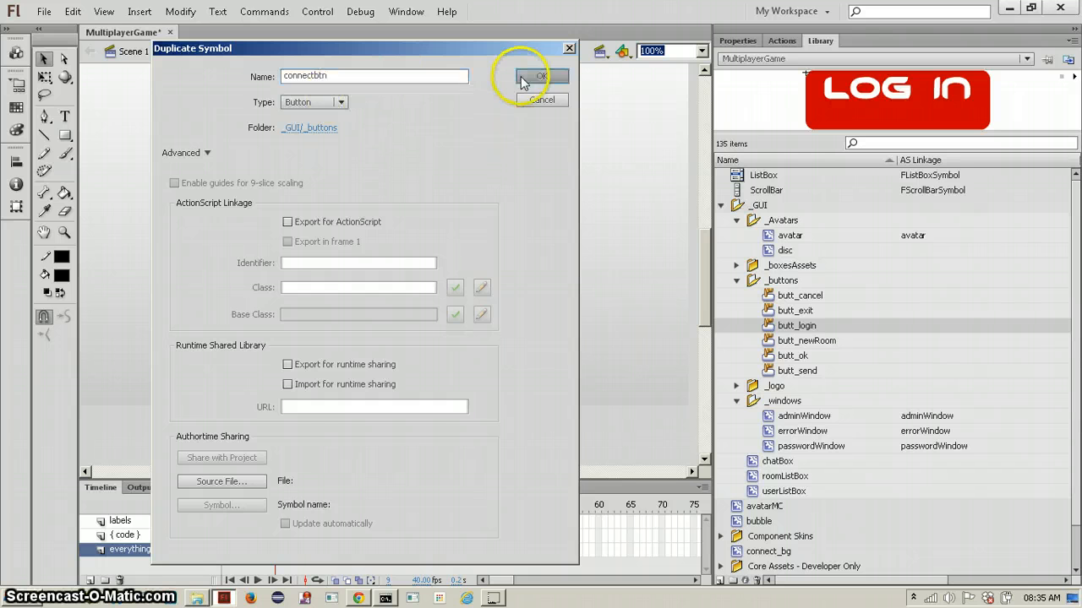
click(541, 76)
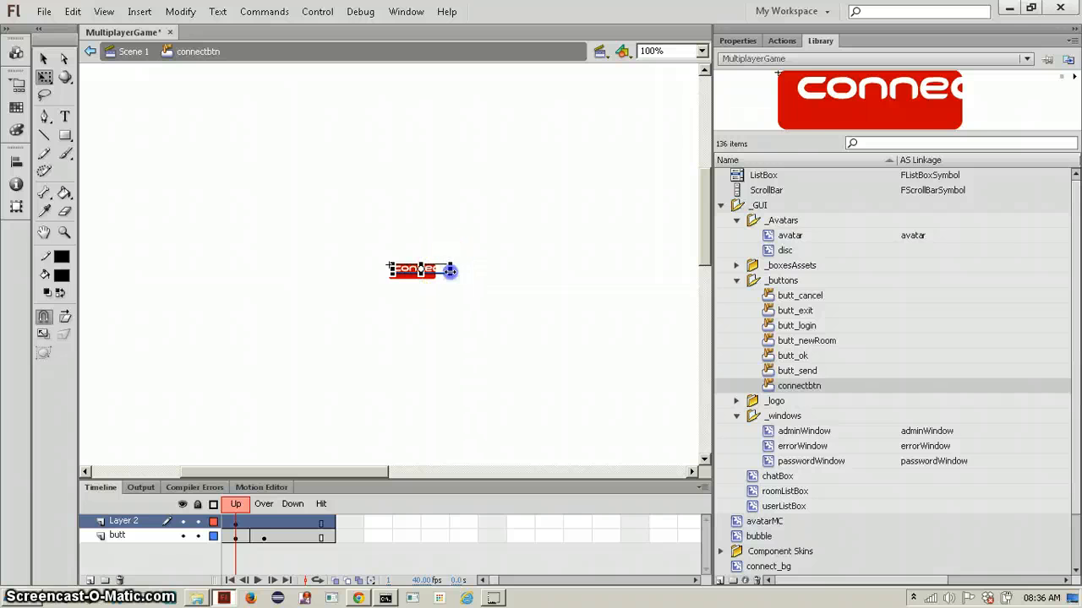
click(419, 271)
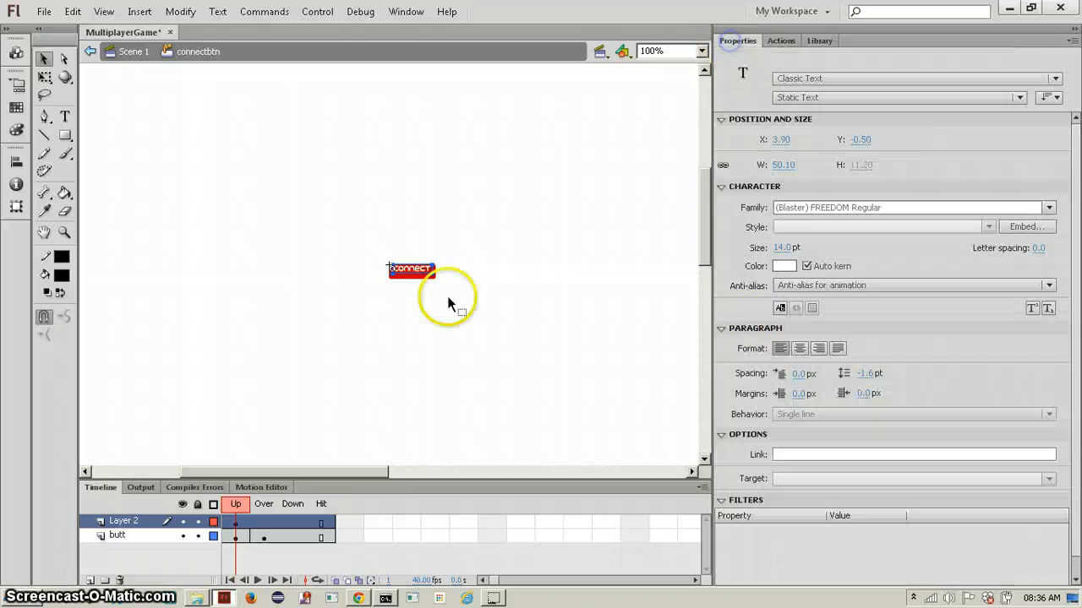
click(913, 284)
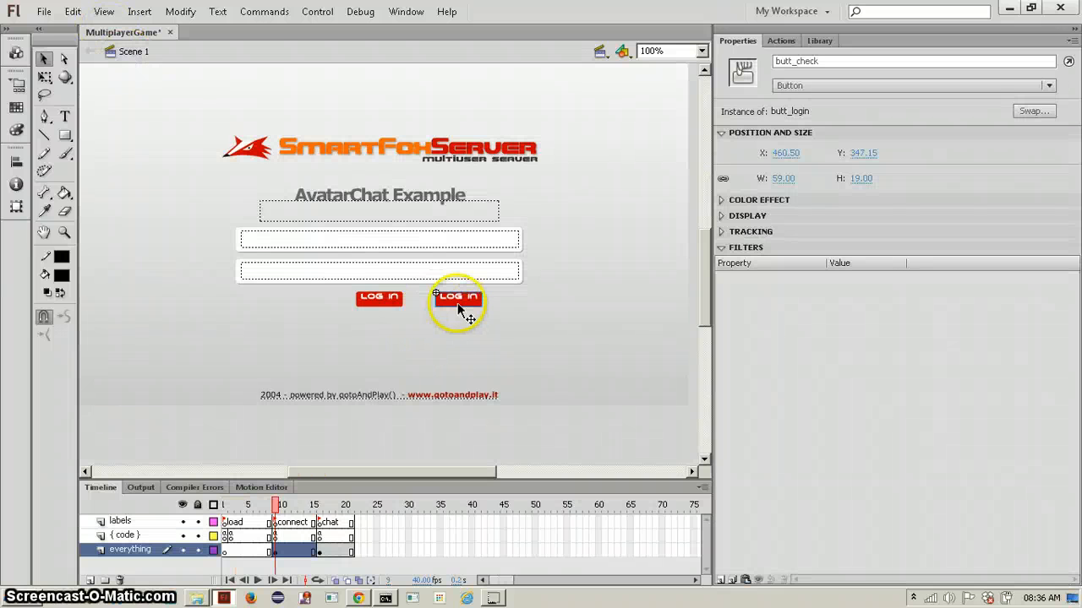
- Swap the second button to connectbtn beside the top field and move the lower field and Log In button down
click(1035, 111)
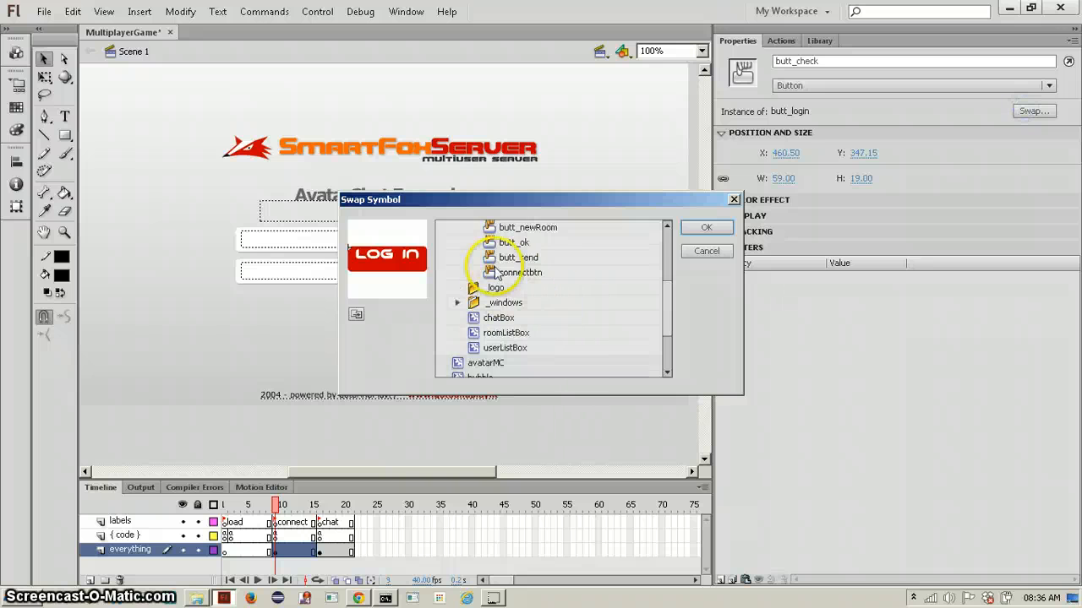
click(706, 227)
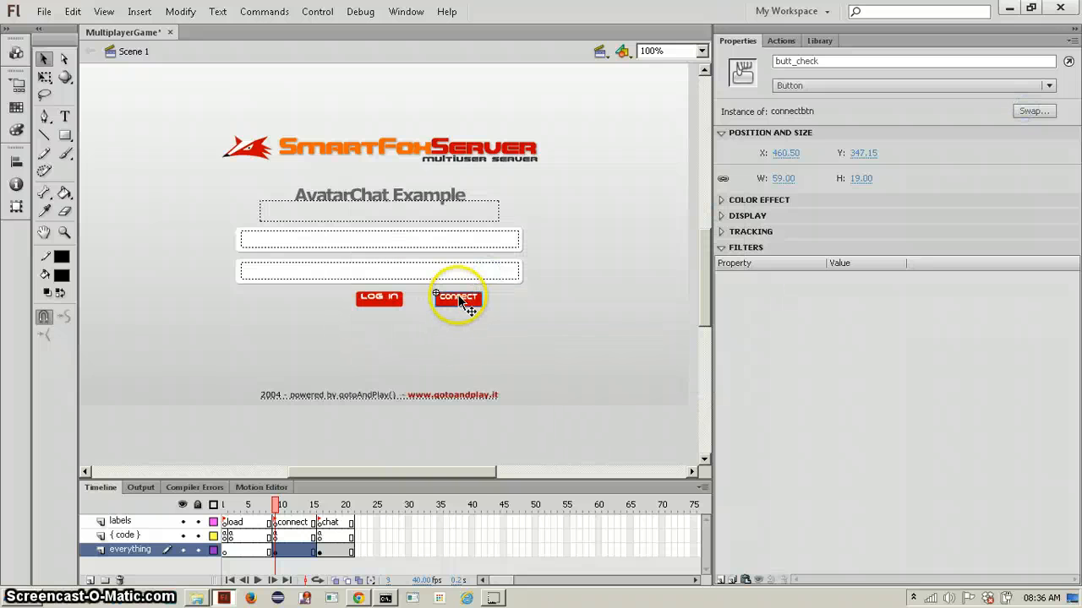
drag(456, 296, 549, 236)
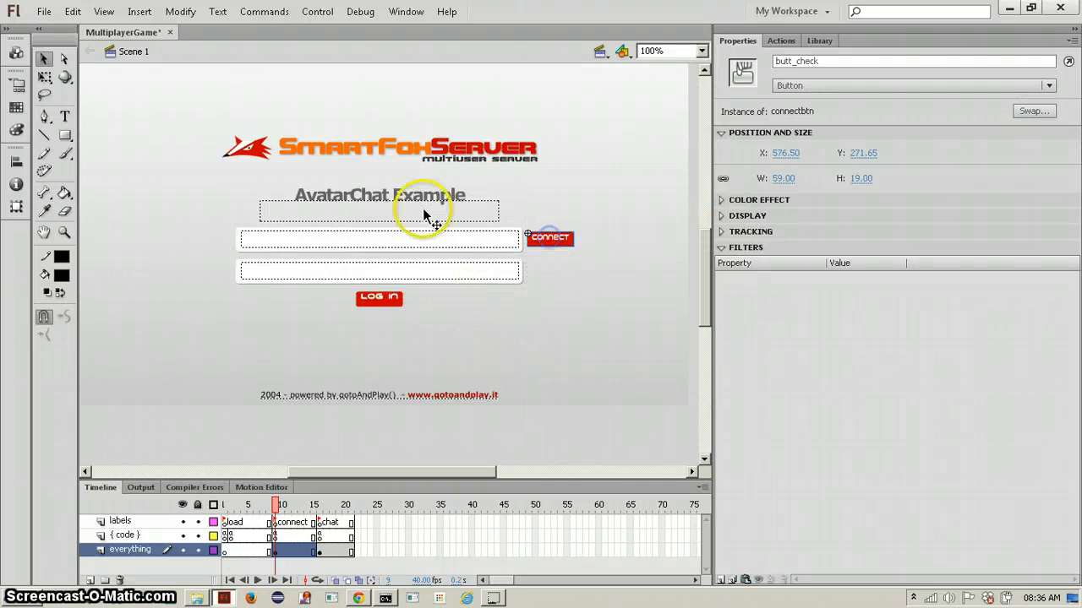
click(379, 271)
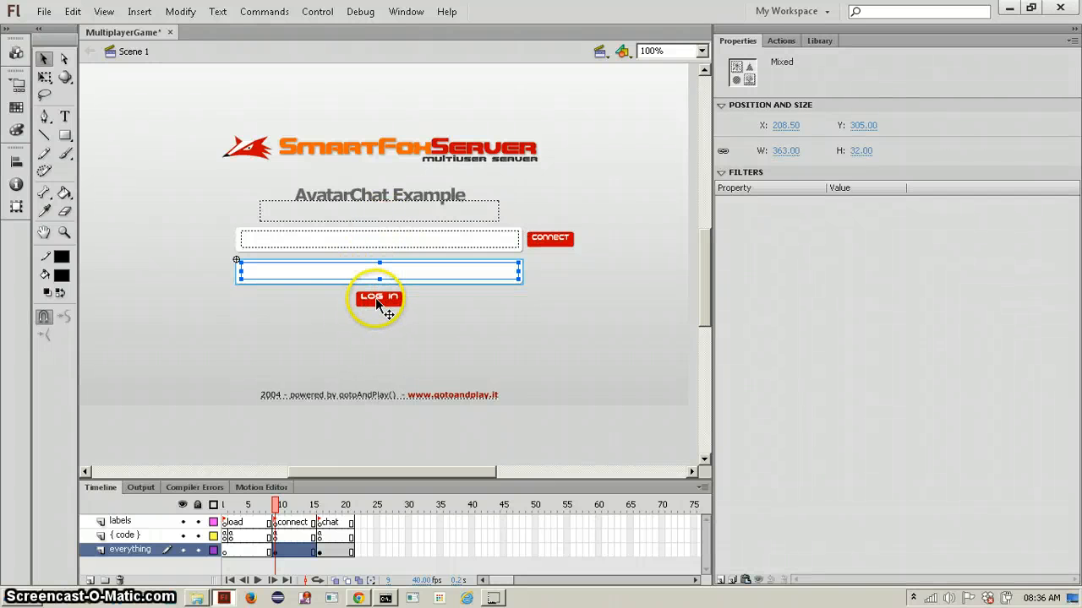
drag(378, 274, 379, 303)
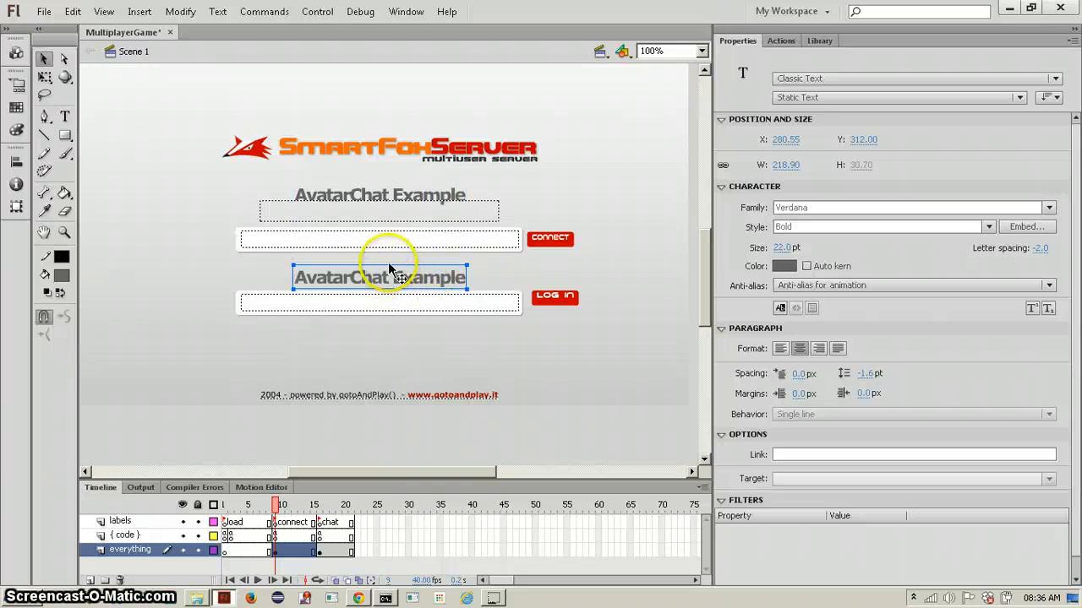
- Retitle the headings 'Enter IP Address' and 'Enter Username'
click(379, 209)
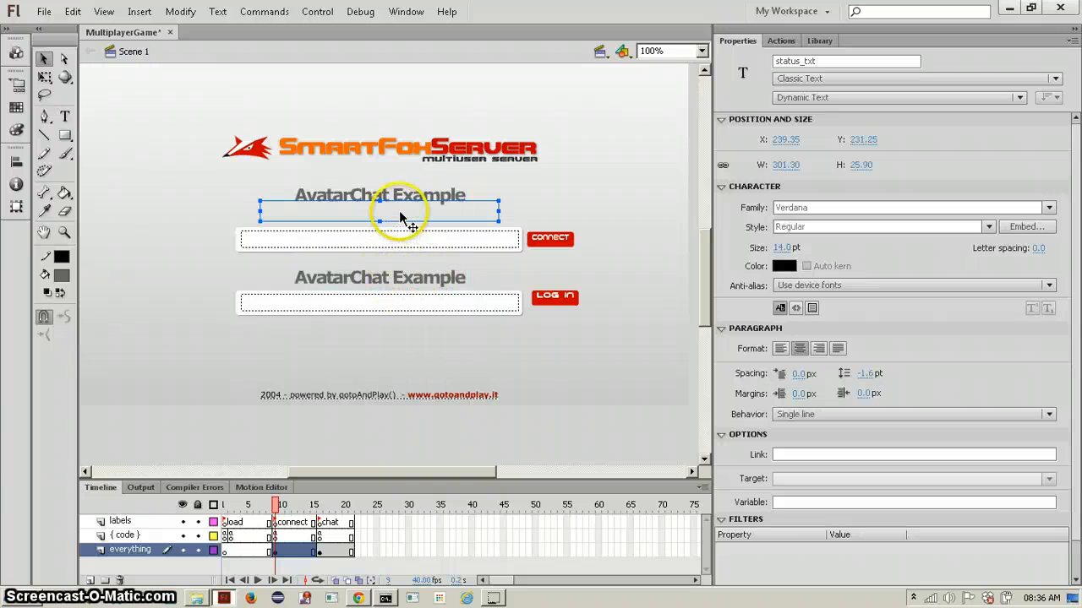
click(378, 196)
text(Enter IP Adress)
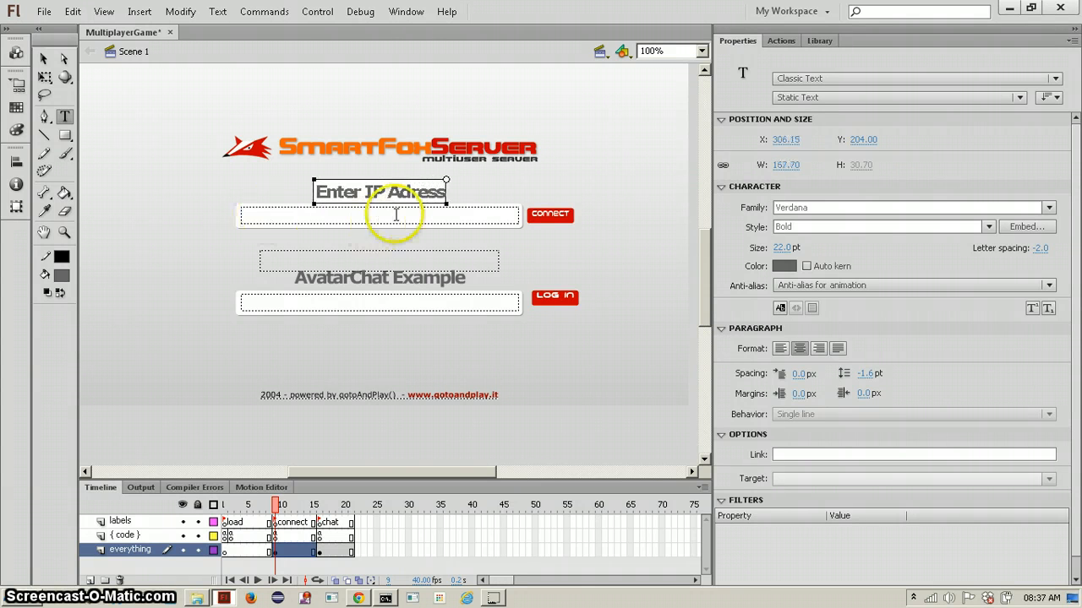
click(378, 277)
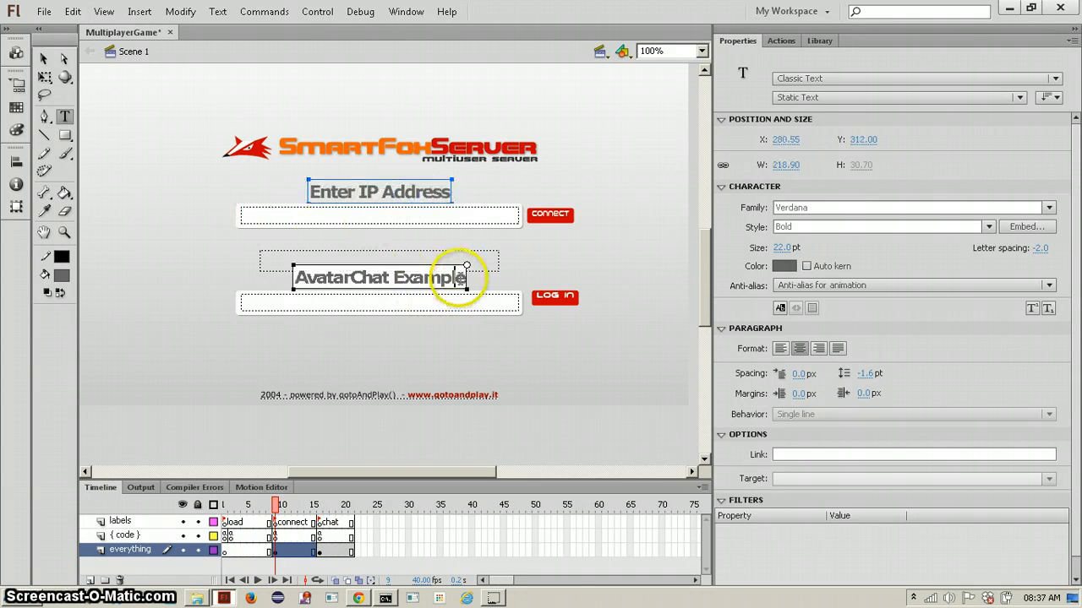
double_click(379, 277)
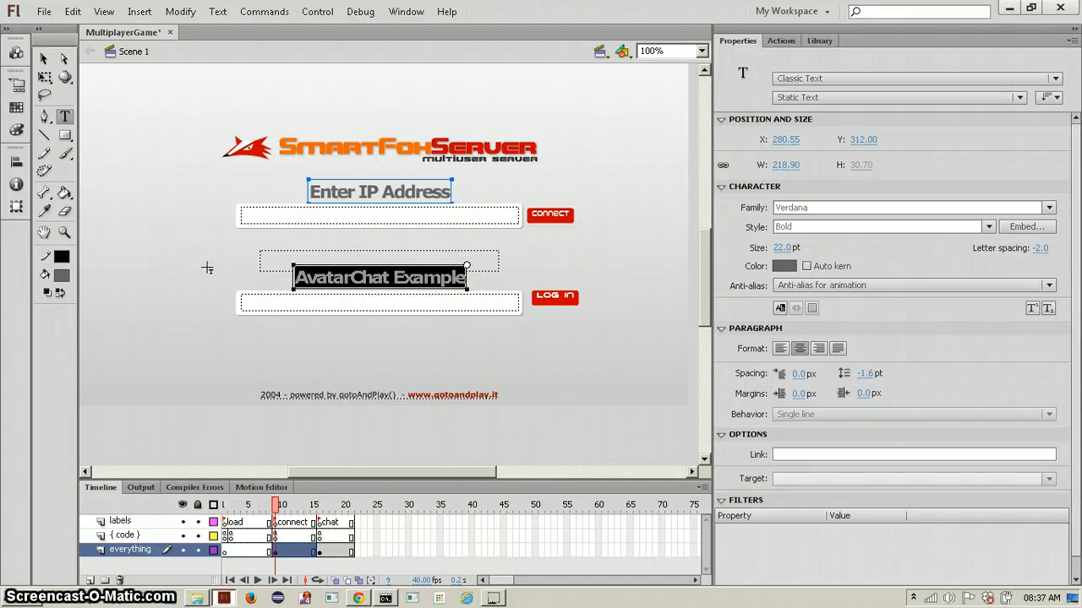
text(Enter Username)
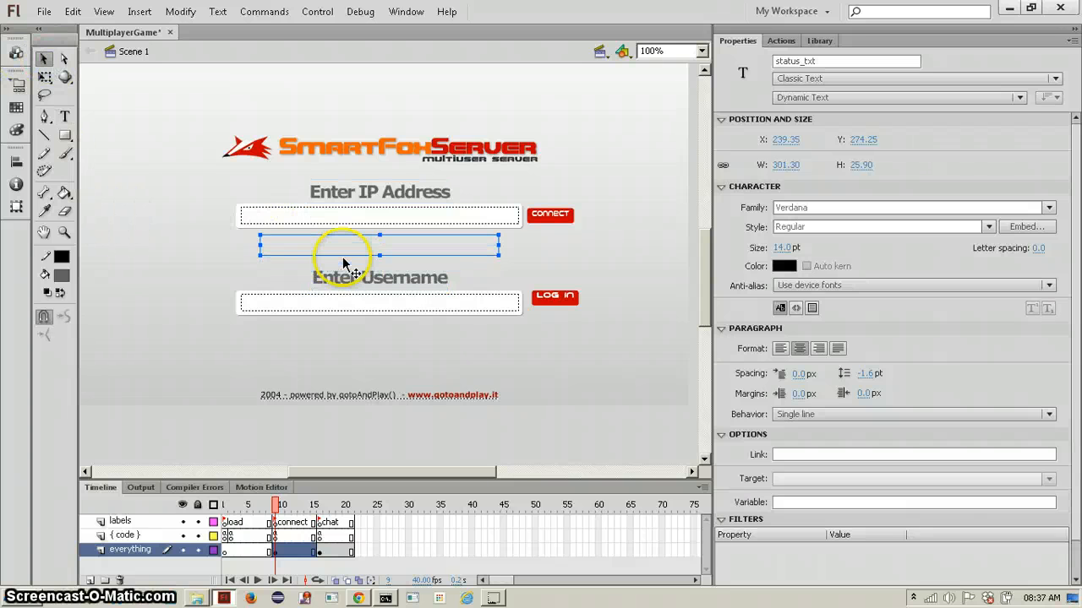
click(520, 448)
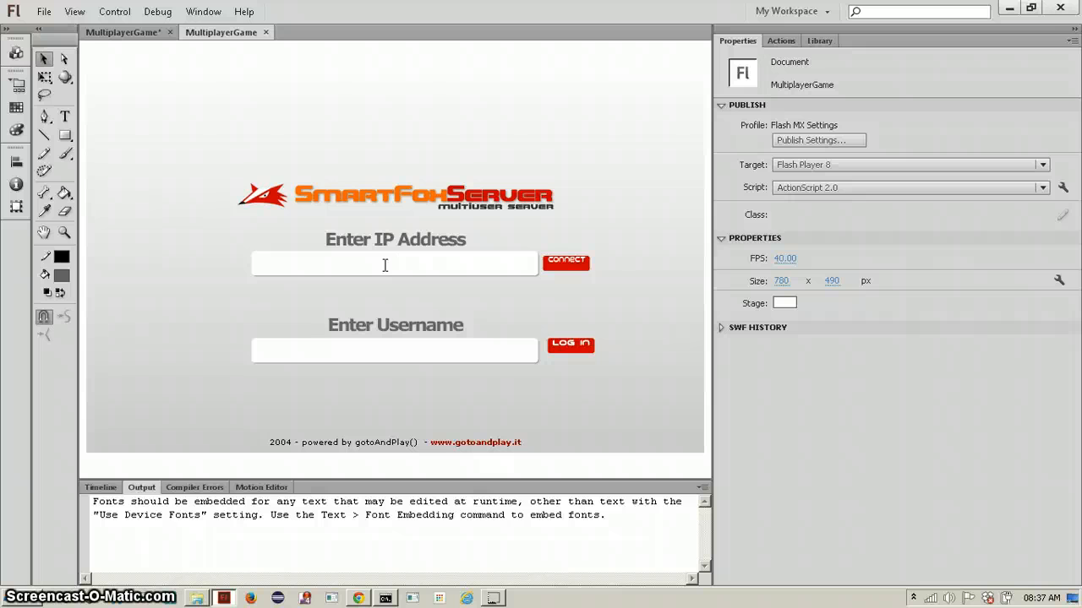
- Connect to localhost, log in as 'dqada' to reach The Hall, then close the test
text(localhost)
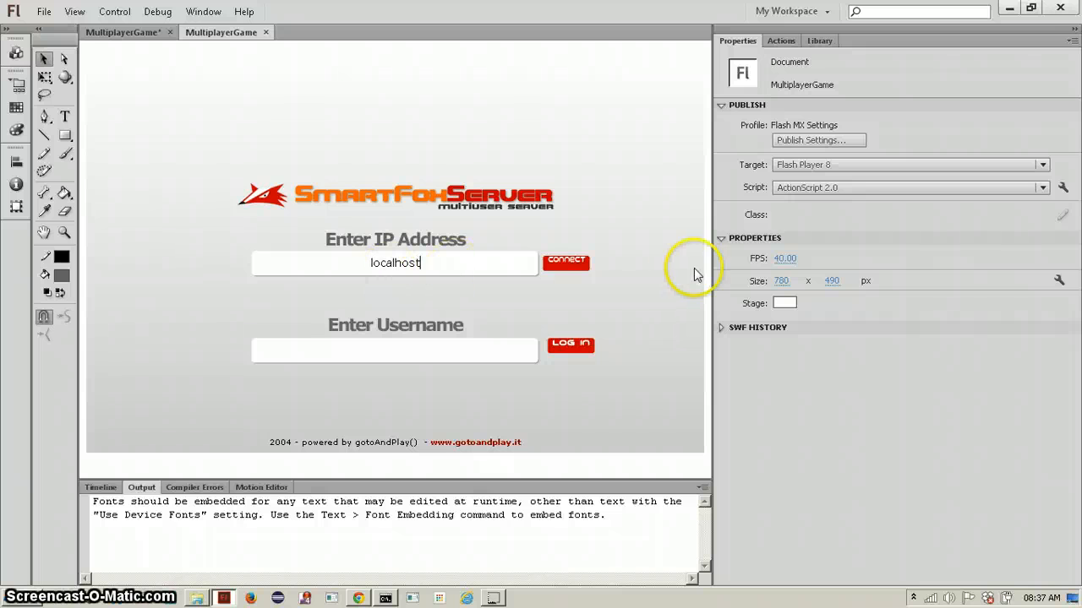
click(564, 260)
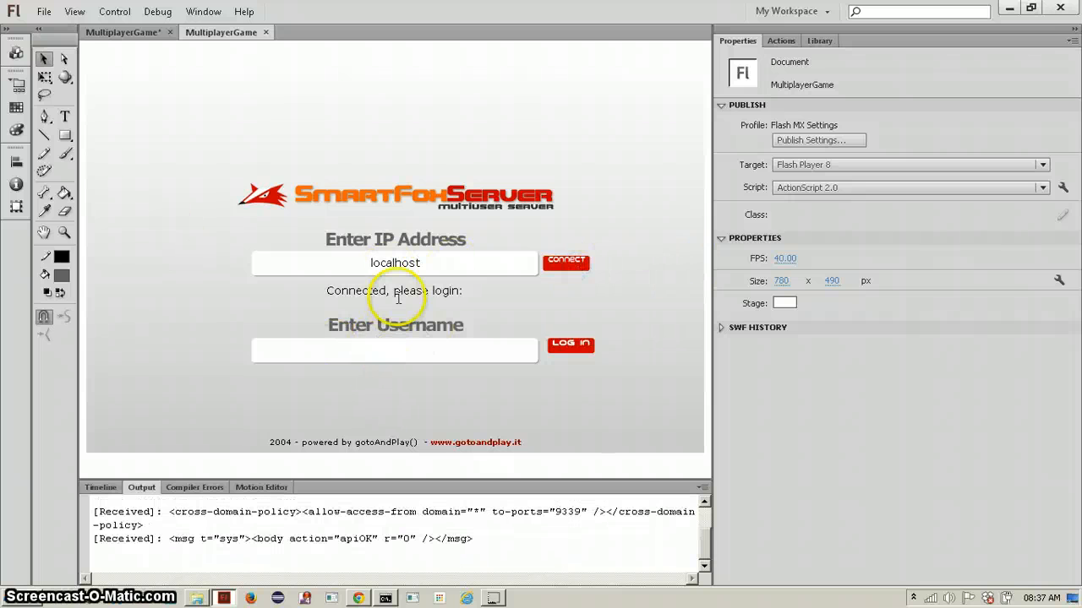
mouse_move(414, 350)
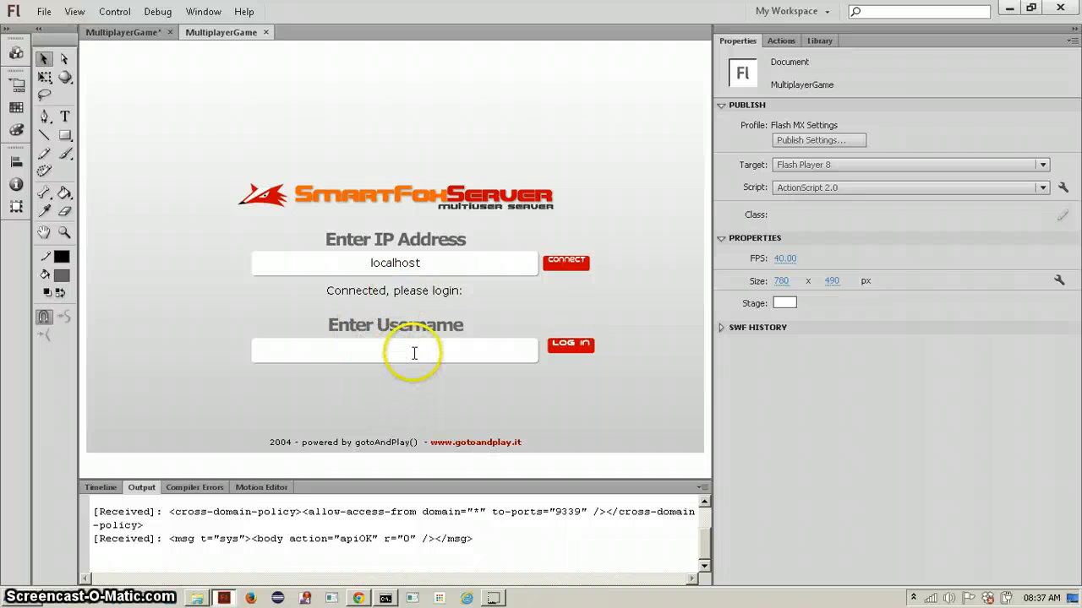
text(dqada)
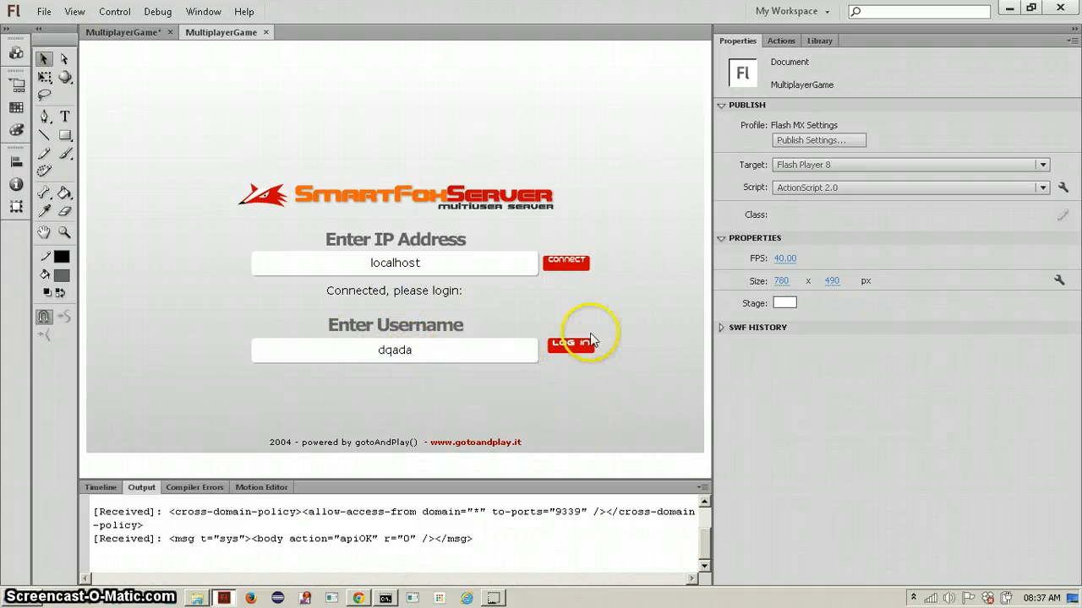
click(571, 341)
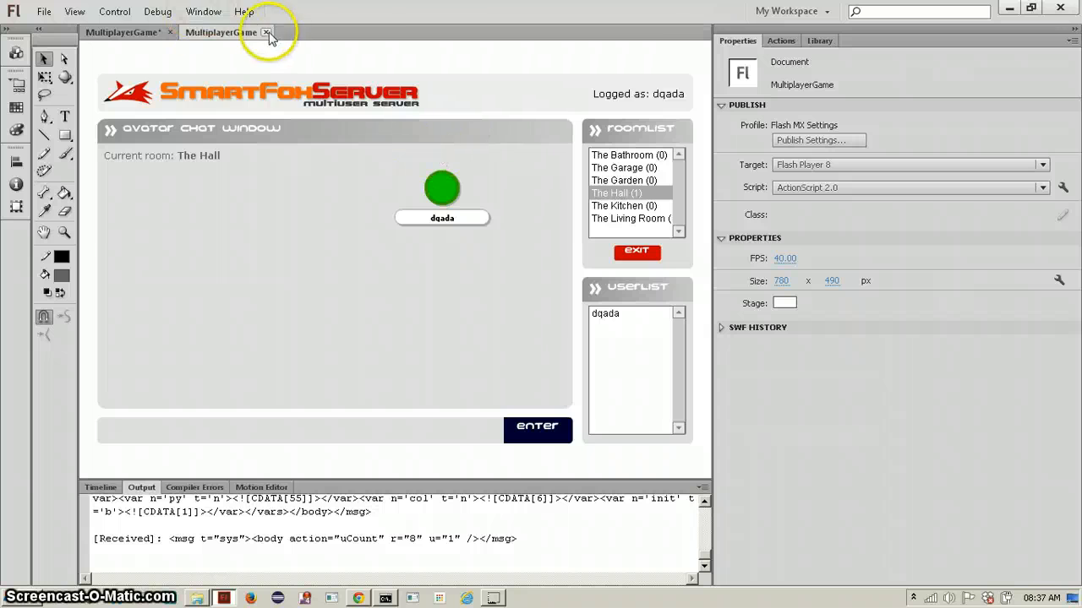
click(267, 32)
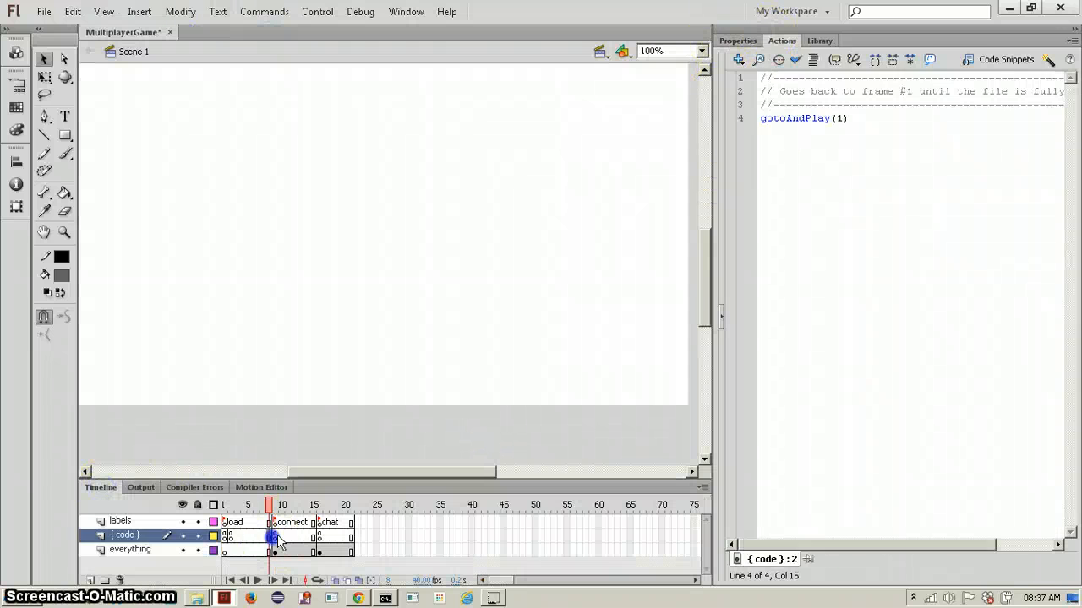
- Review the script from onConnectionLost up to line 1, then head for publish settings via the File menu
scroll(down, 3)
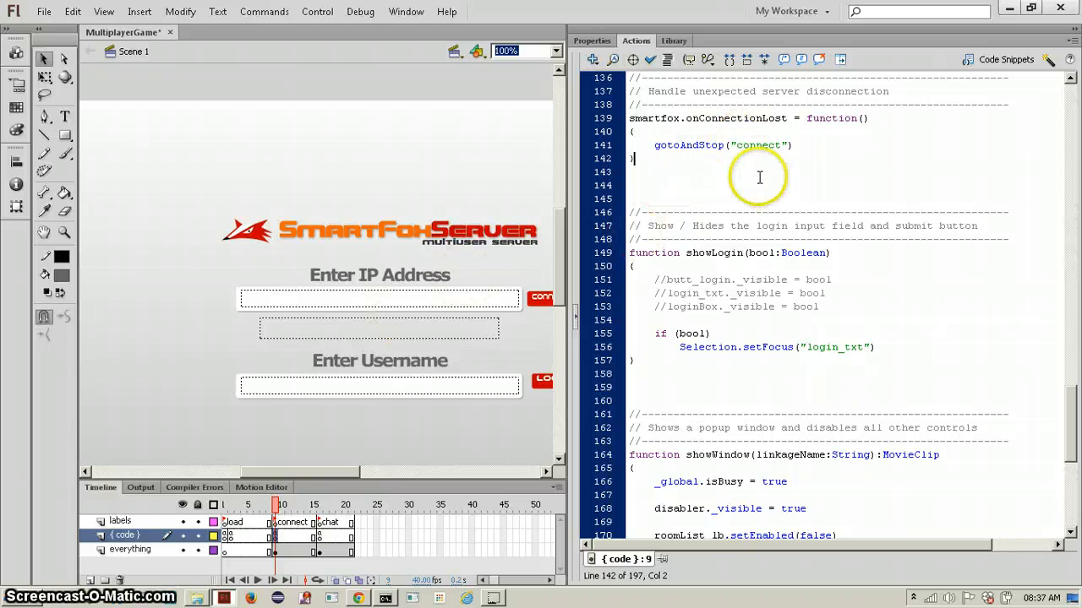
click(791, 146)
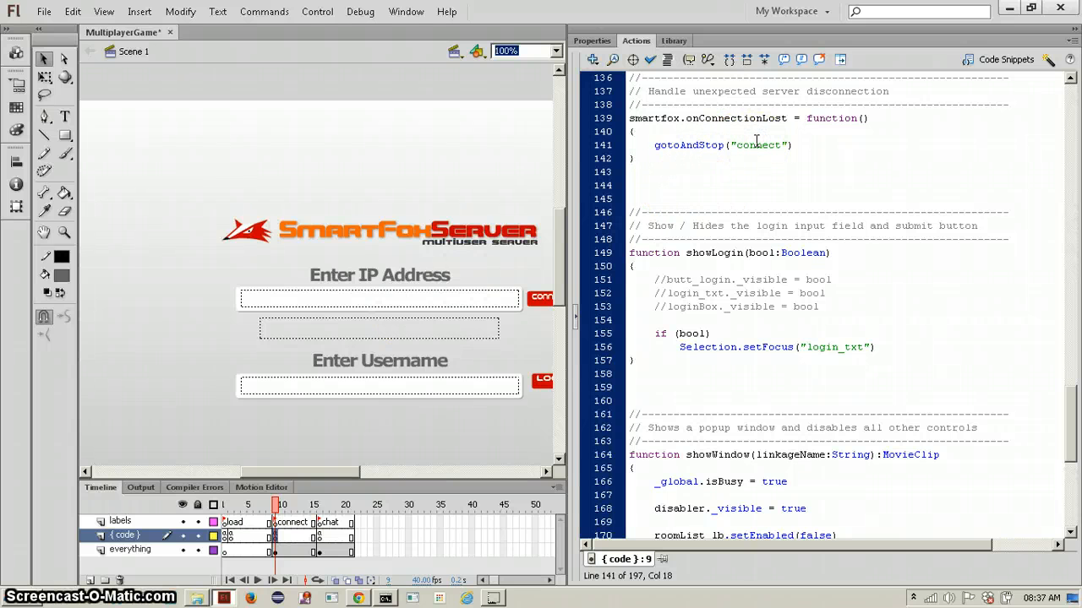
scroll(down, 3)
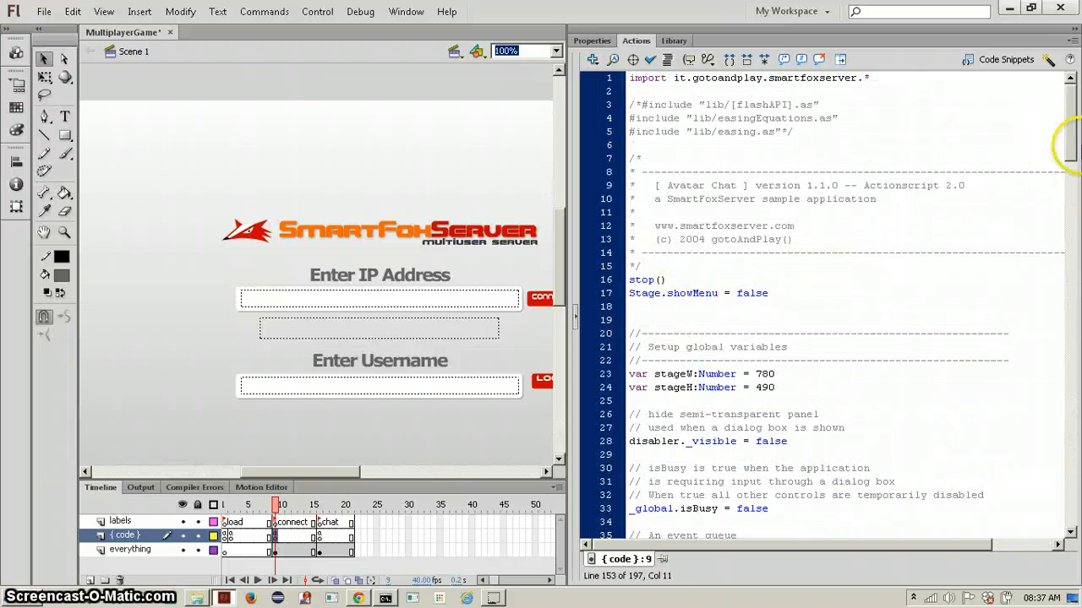
mouse_move(808, 95)
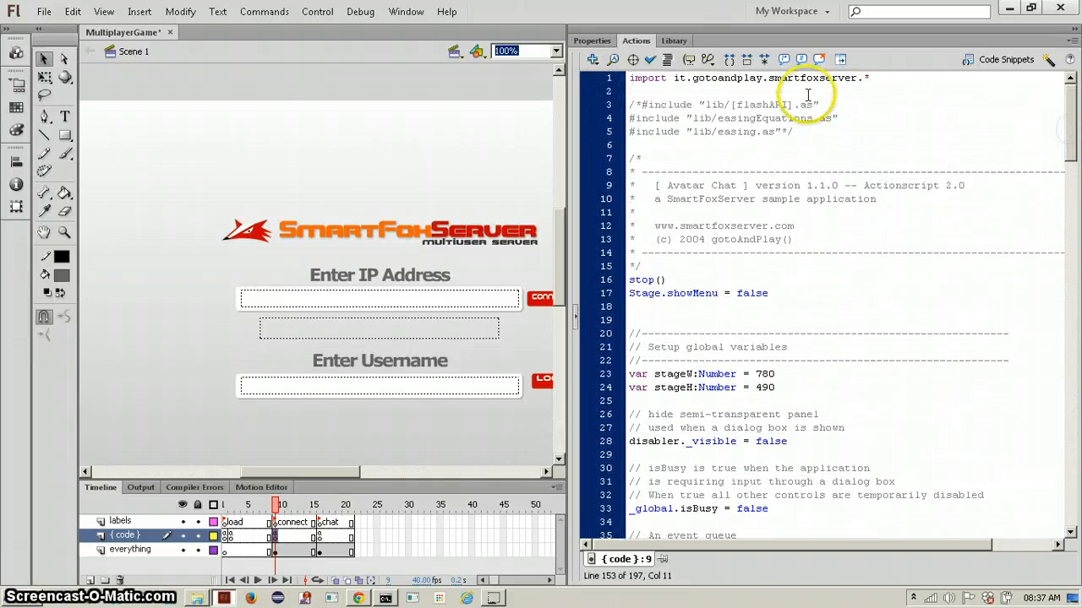
click(632, 77)
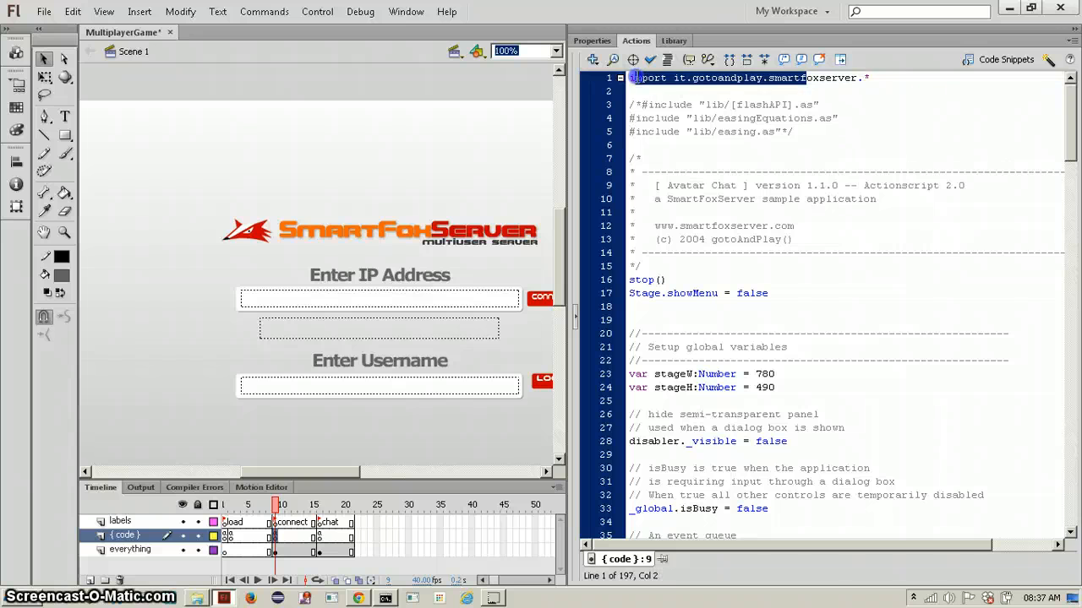
click(44, 12)
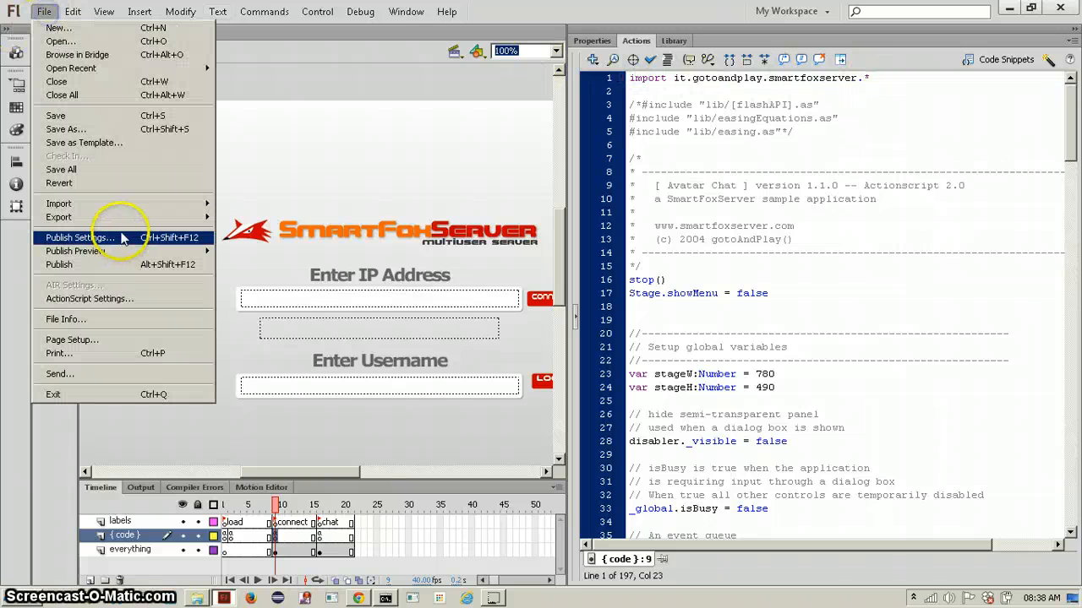
click(132, 246)
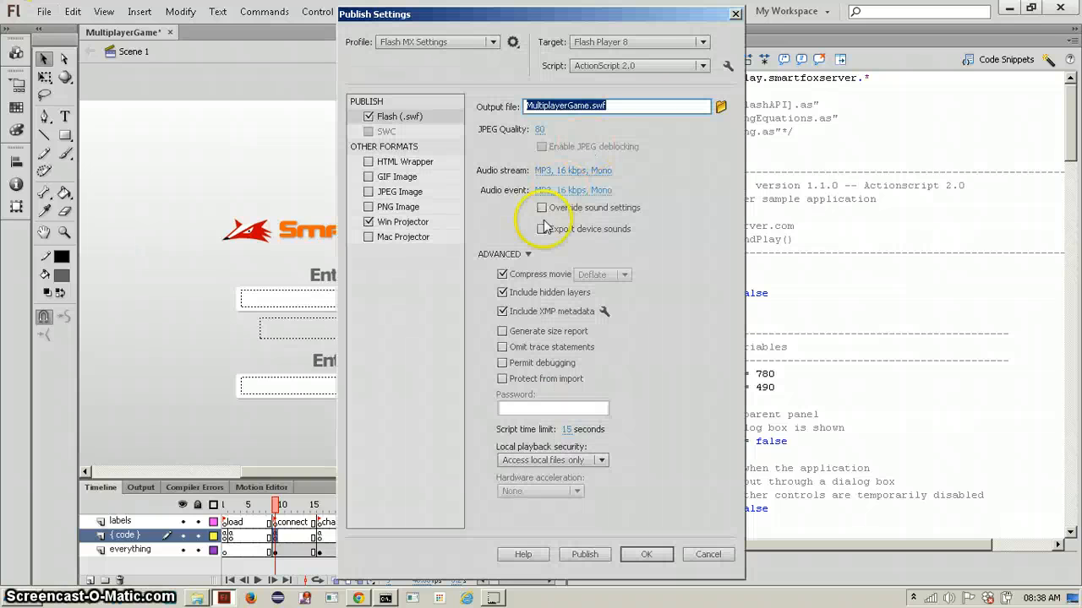
click(726, 65)
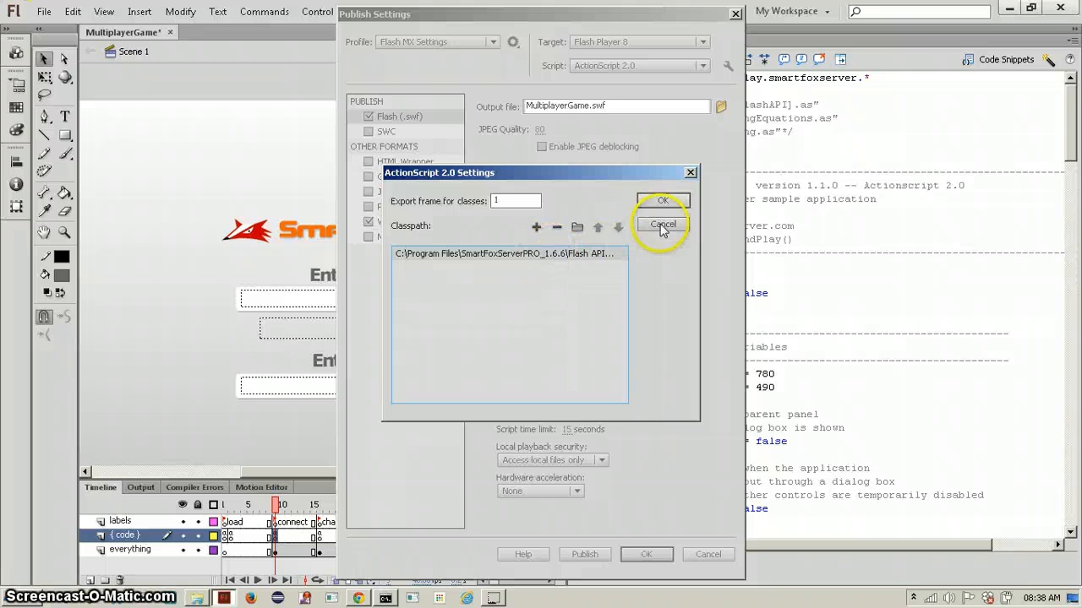
click(663, 224)
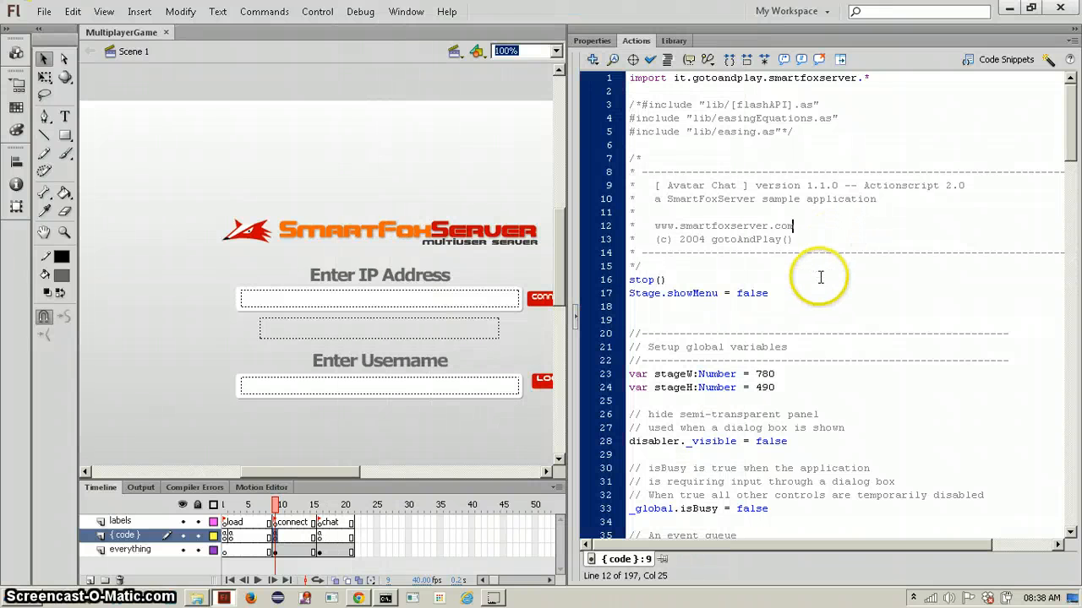
- Delete the disabler._visible lines and showLogin(false), ending new SmartFoxClient() with a semicolon
scroll(down, 3)
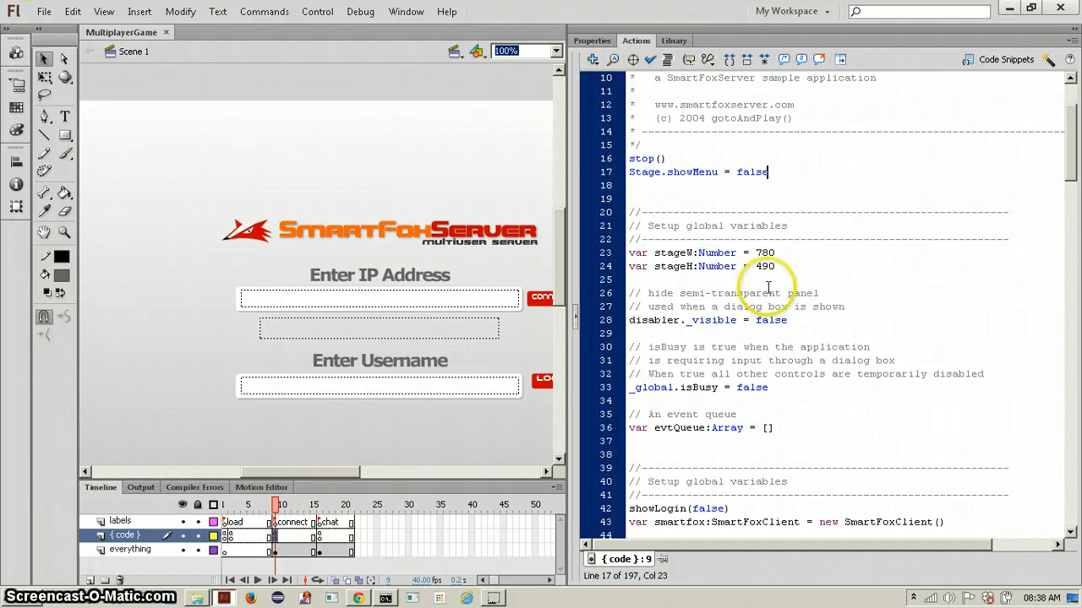
scroll(down, 3)
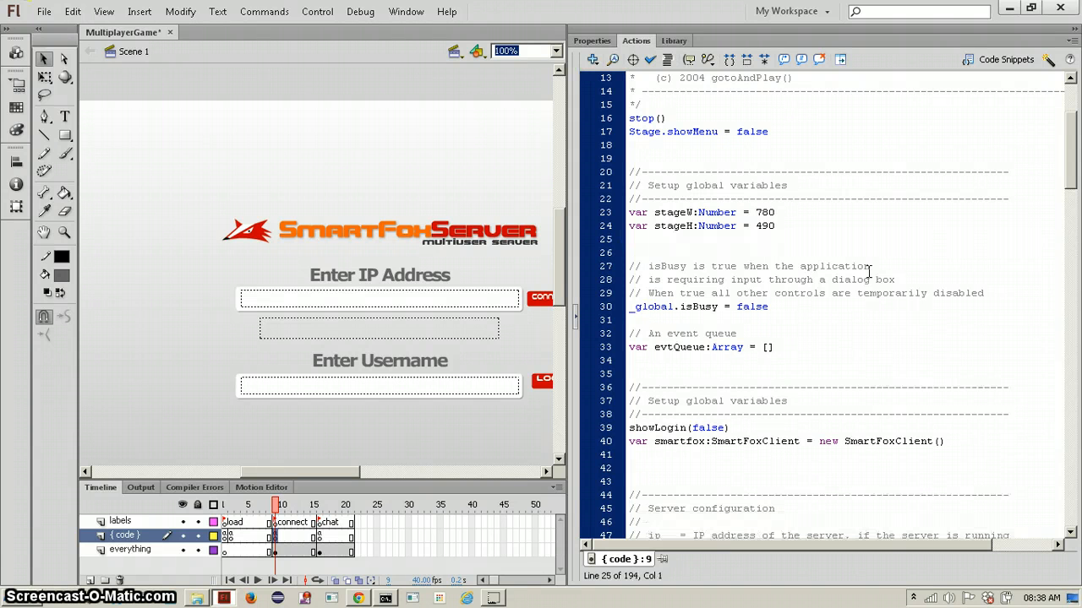
scroll(down, 3)
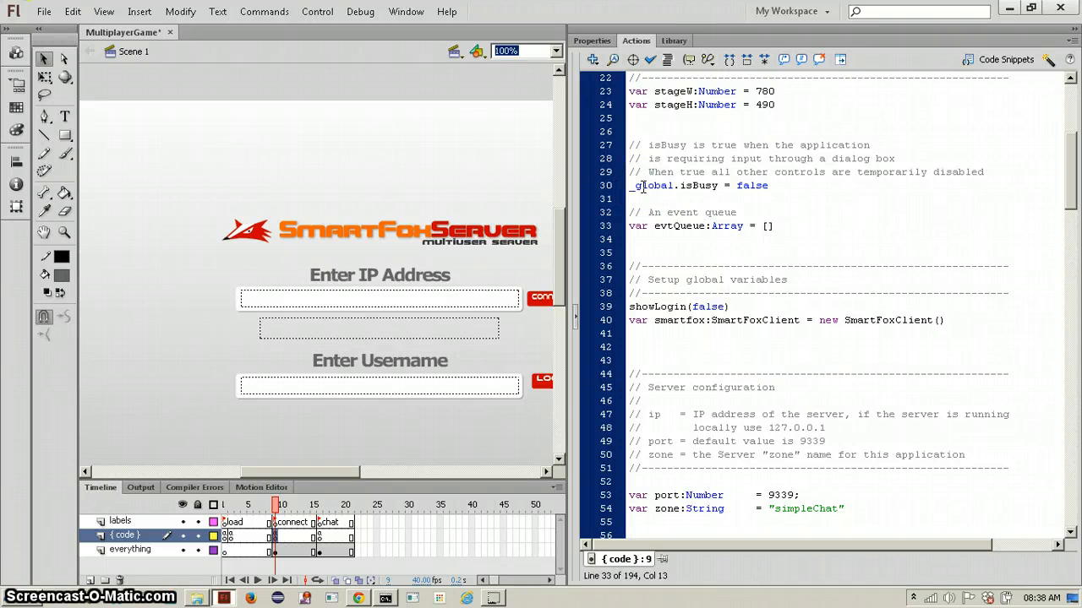
scroll(down, 3)
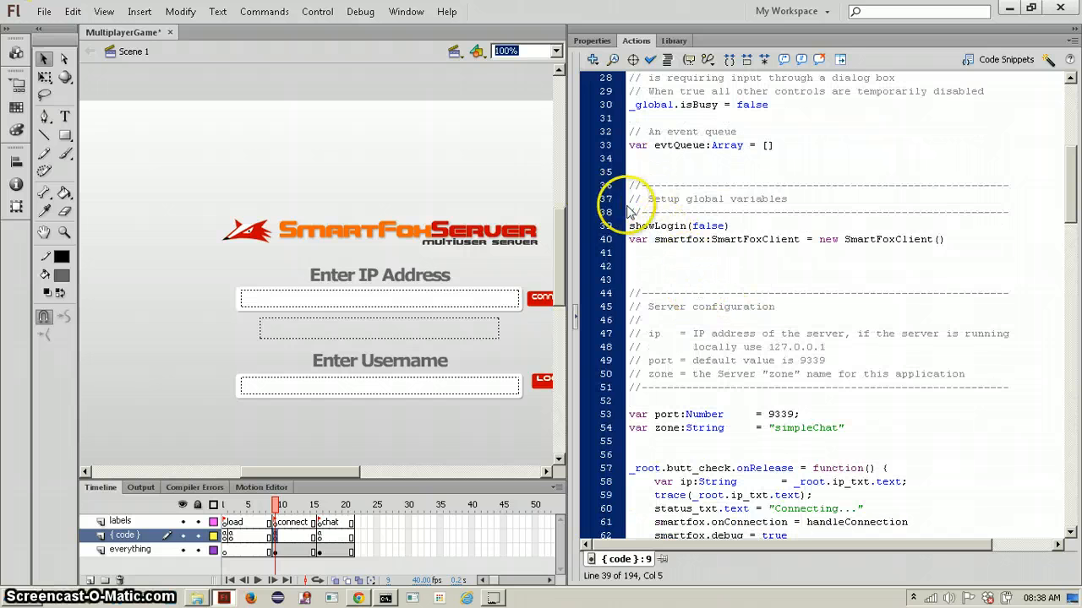
scroll(down, 3)
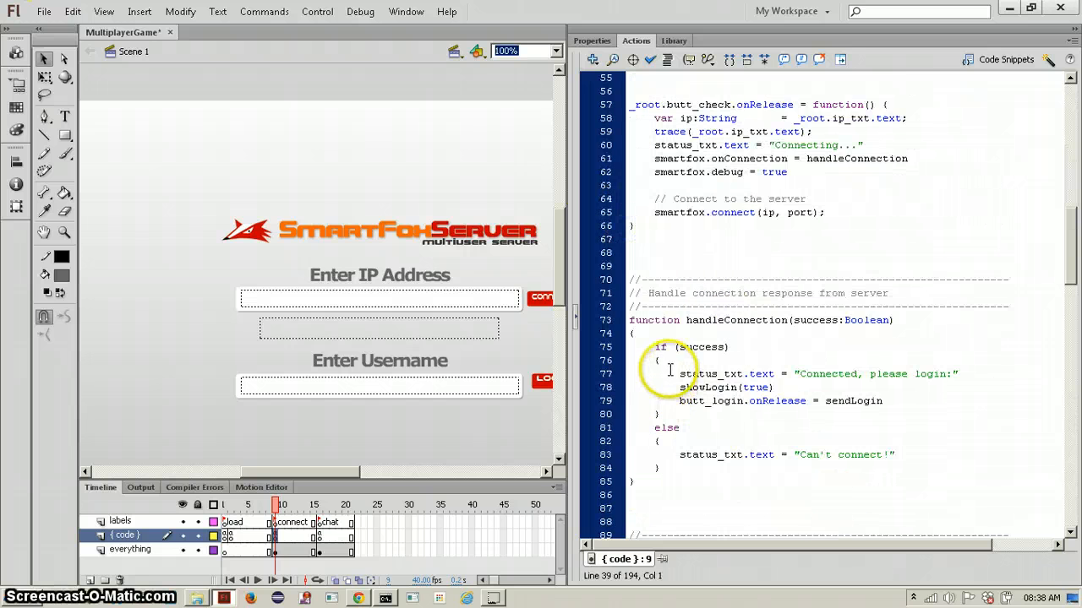
scroll(down, 3)
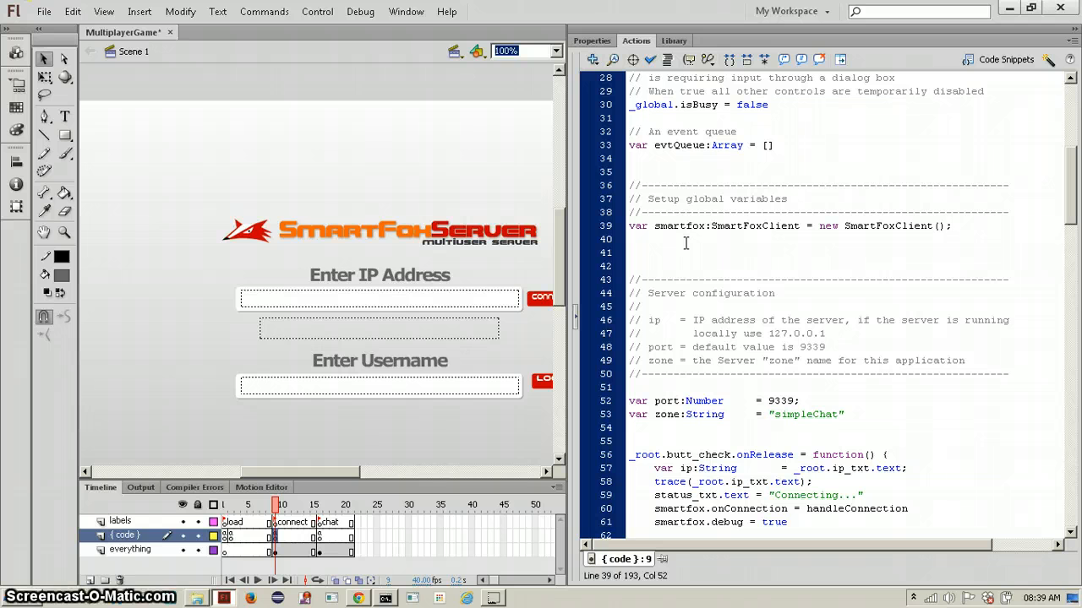
- Review port 9339 and zone simpleChat, delete trace(_root.ip_txt.text) and end handleConnection with a semicolon
scroll(down, 3)
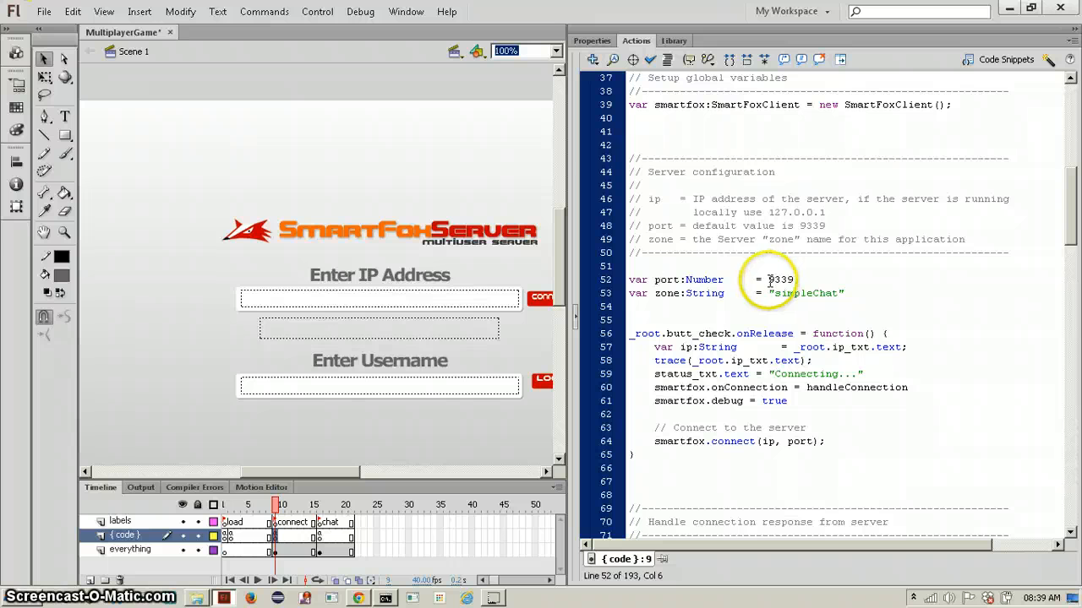
double_click(779, 281)
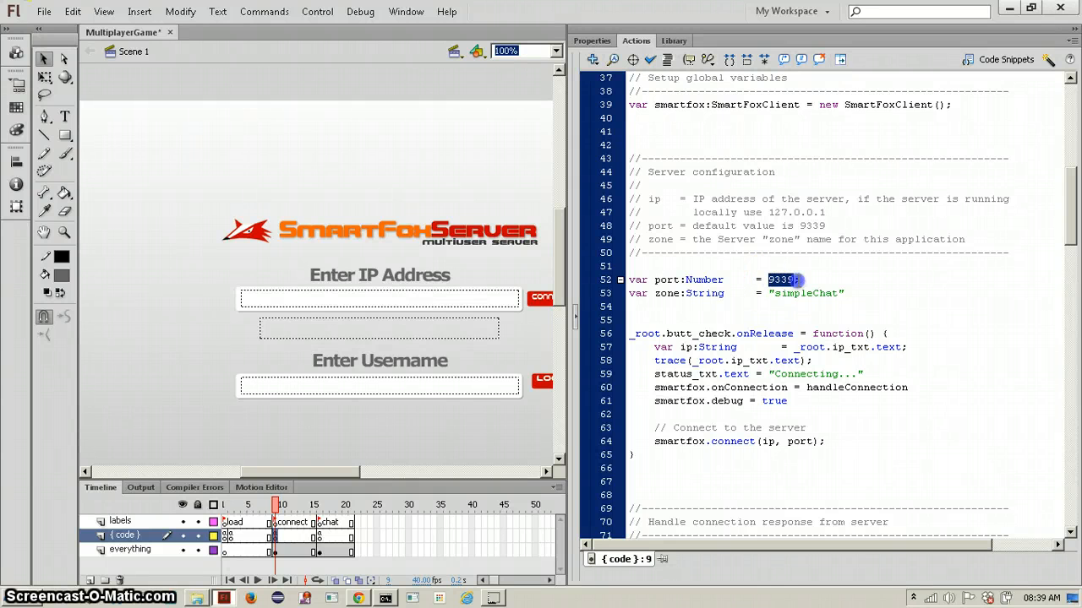
click(794, 281)
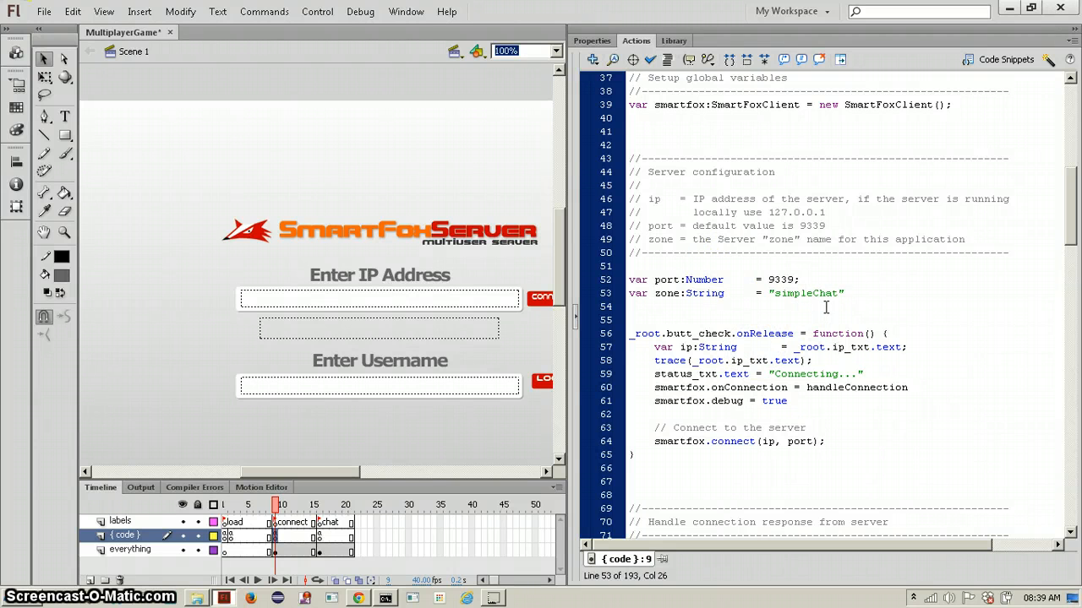
click(819, 294)
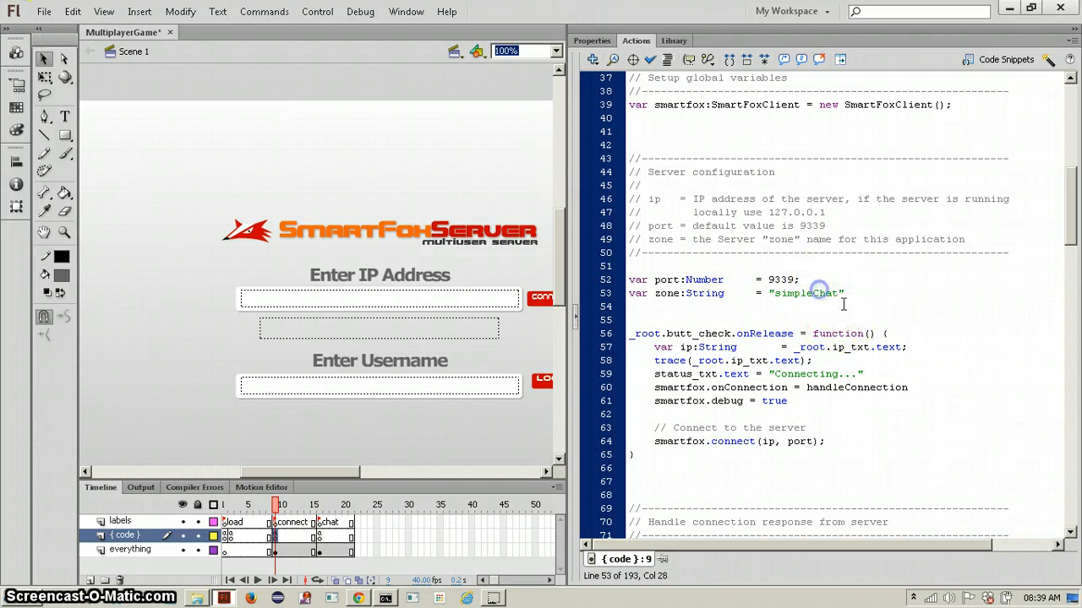
scroll(down, 3)
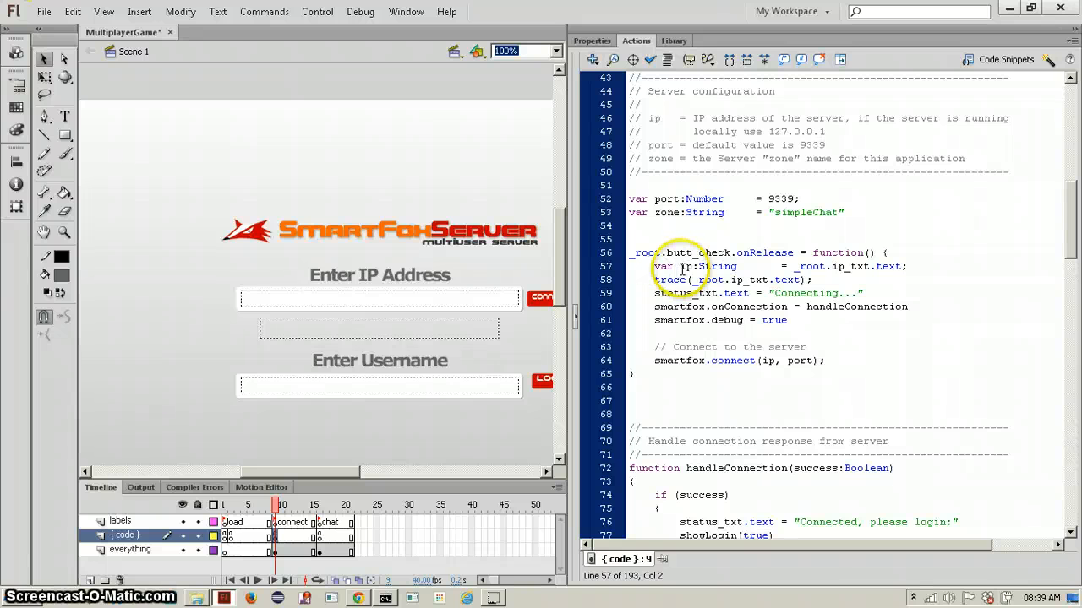
mouse_move(781, 267)
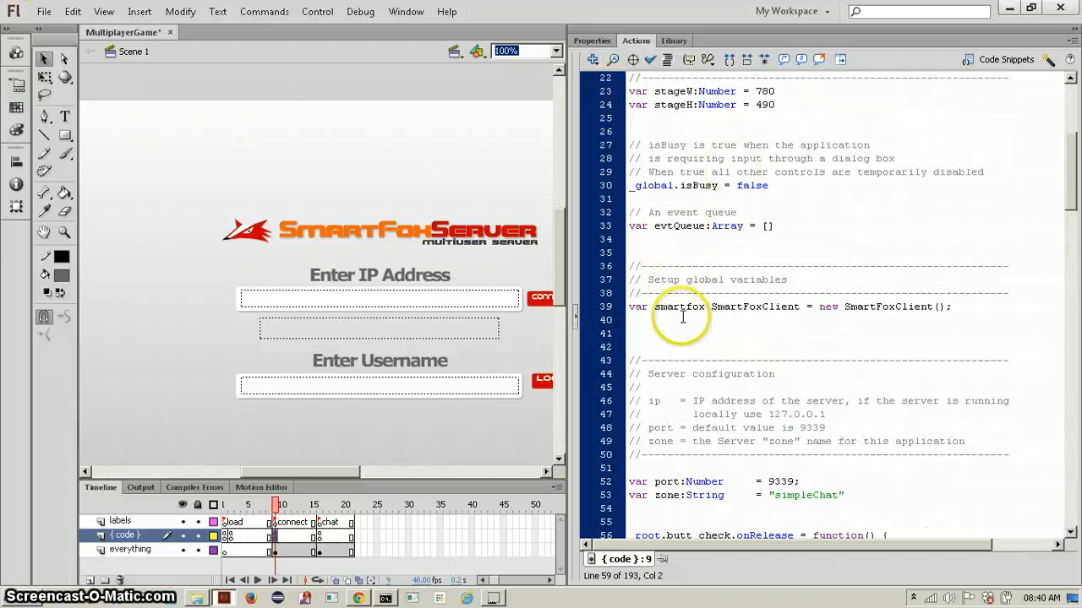
scroll(down, 3)
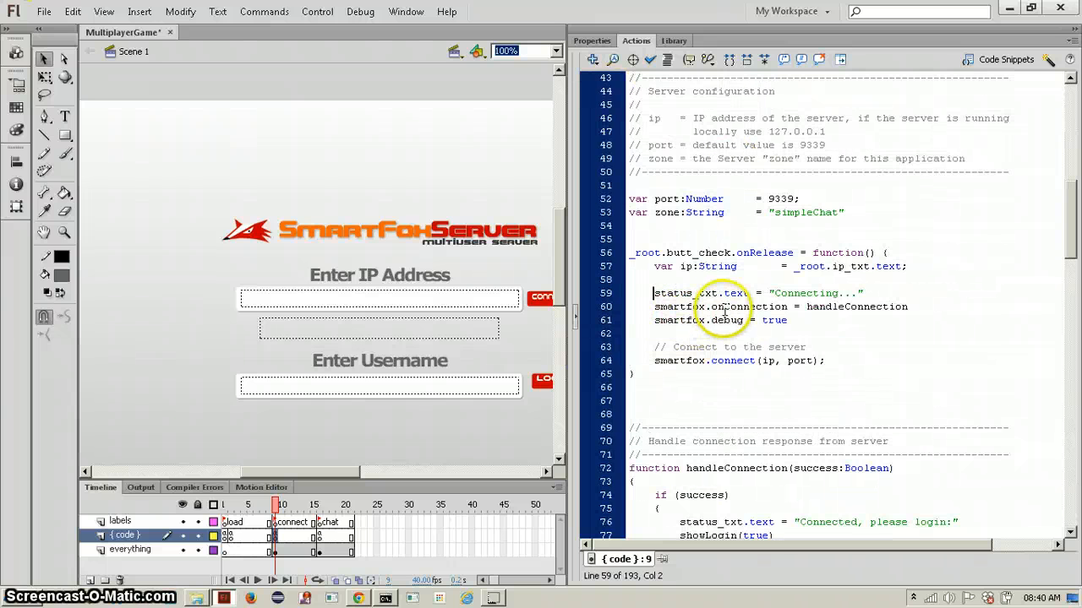
mouse_move(813, 334)
text(;)
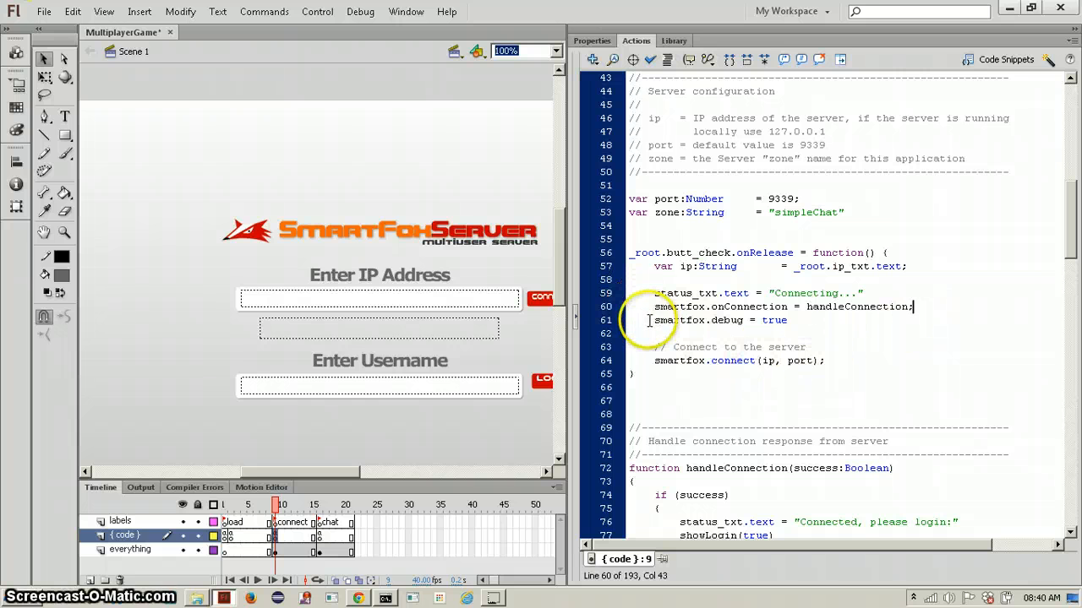
- Prefix smartfox.debug = true with //, glance at the Output messages, and return to the Timeline
text(//)
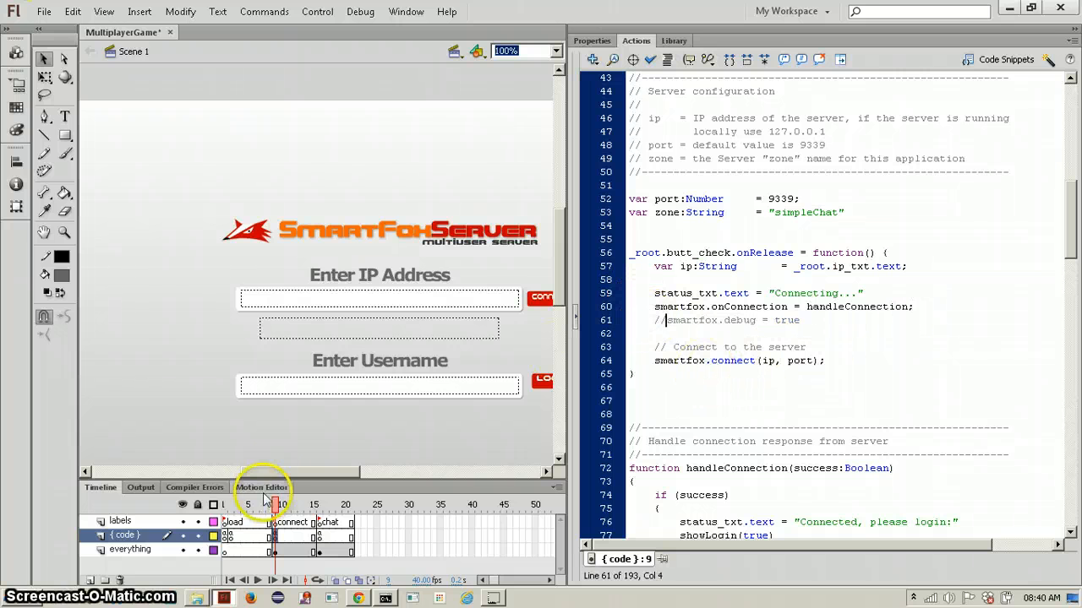
click(142, 487)
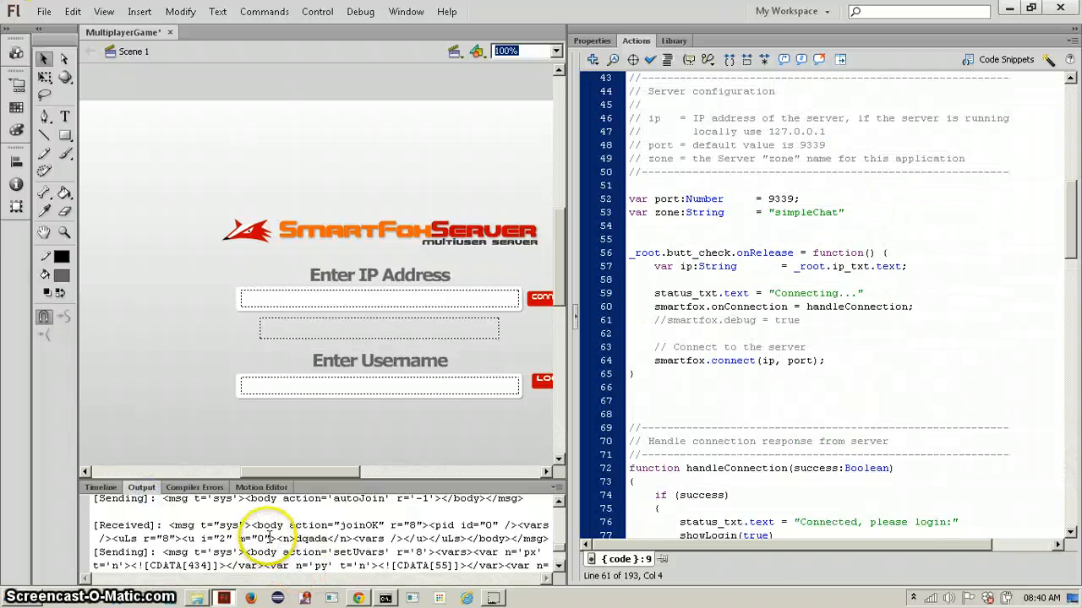
click(102, 487)
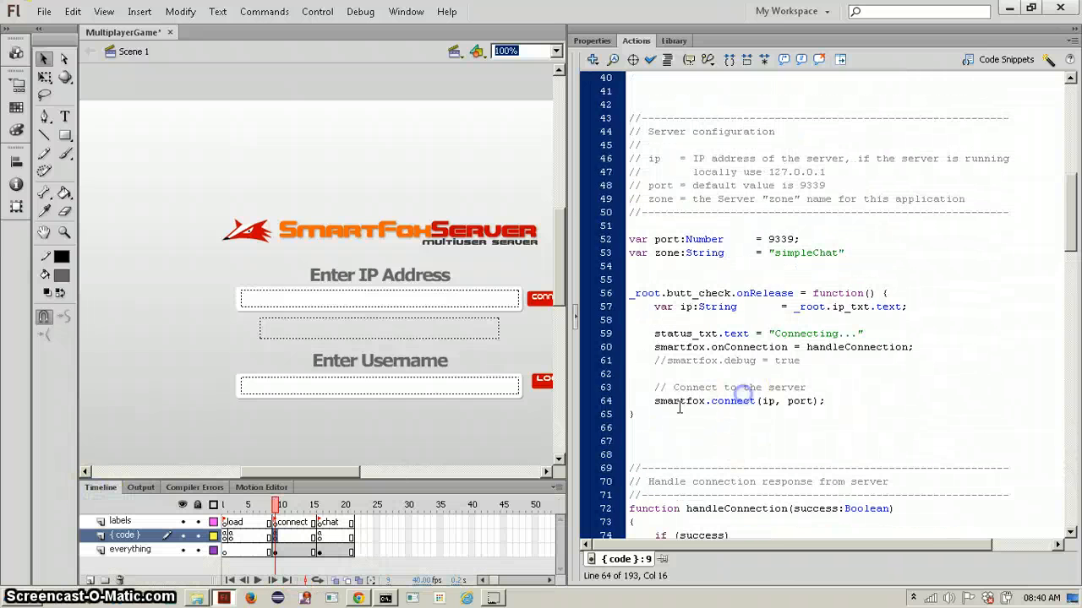
scroll(down, 3)
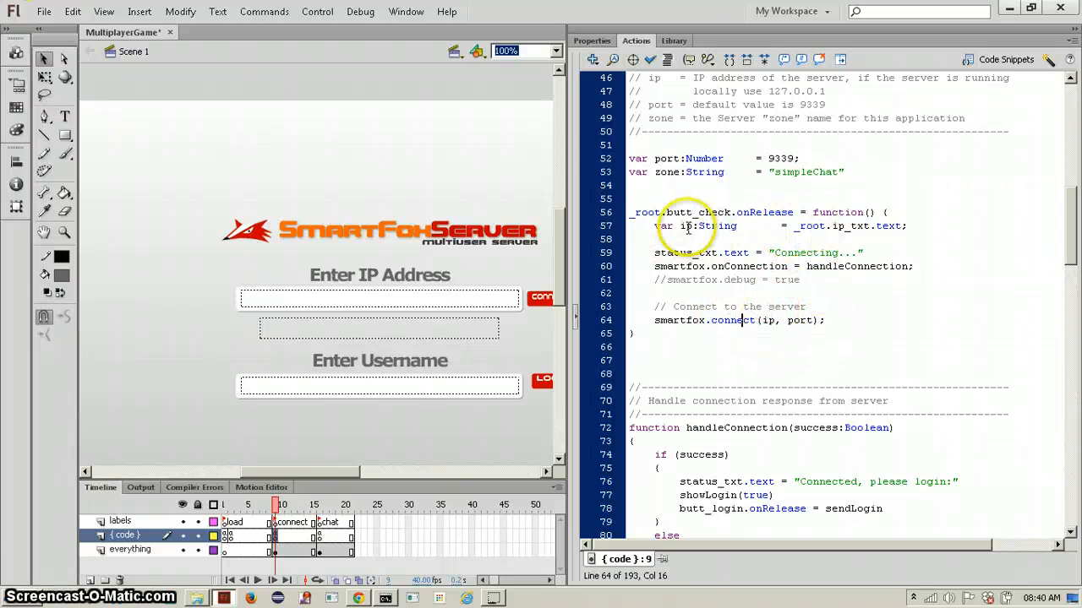
mouse_move(769, 439)
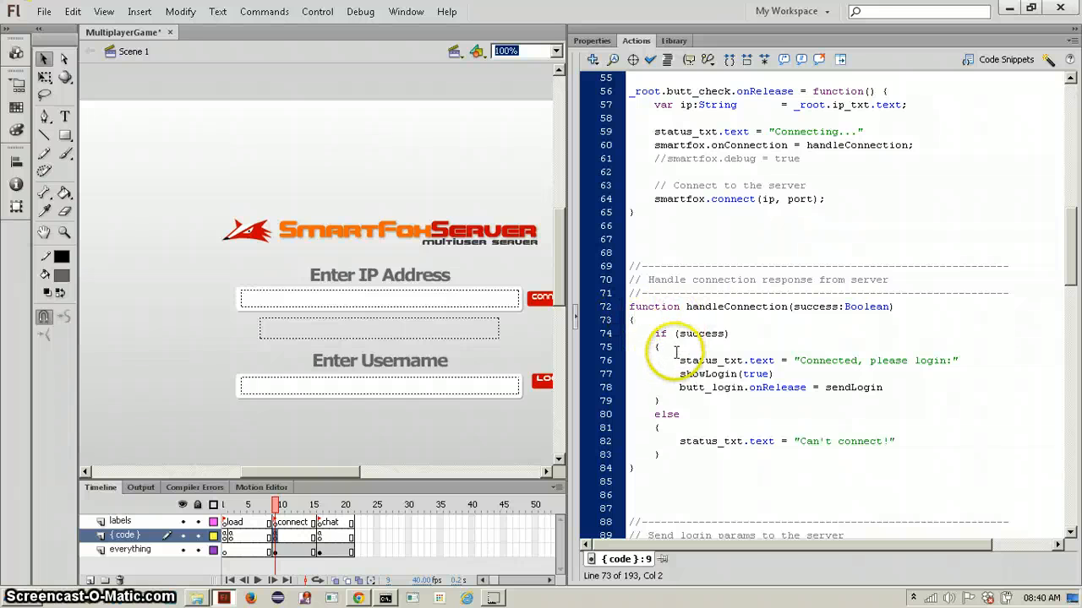
scroll(down, 3)
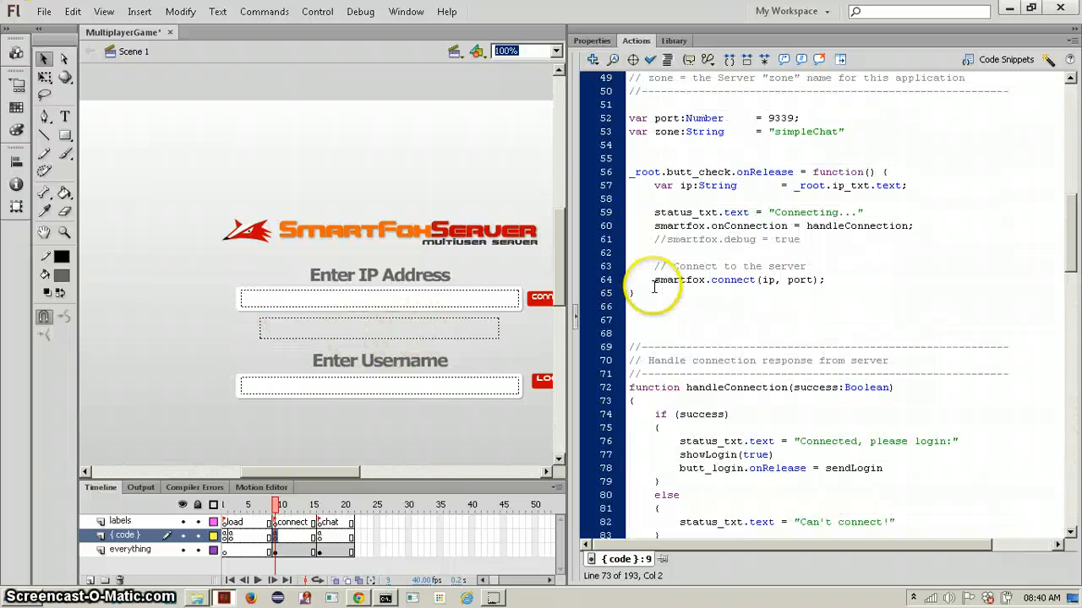
scroll(down, 3)
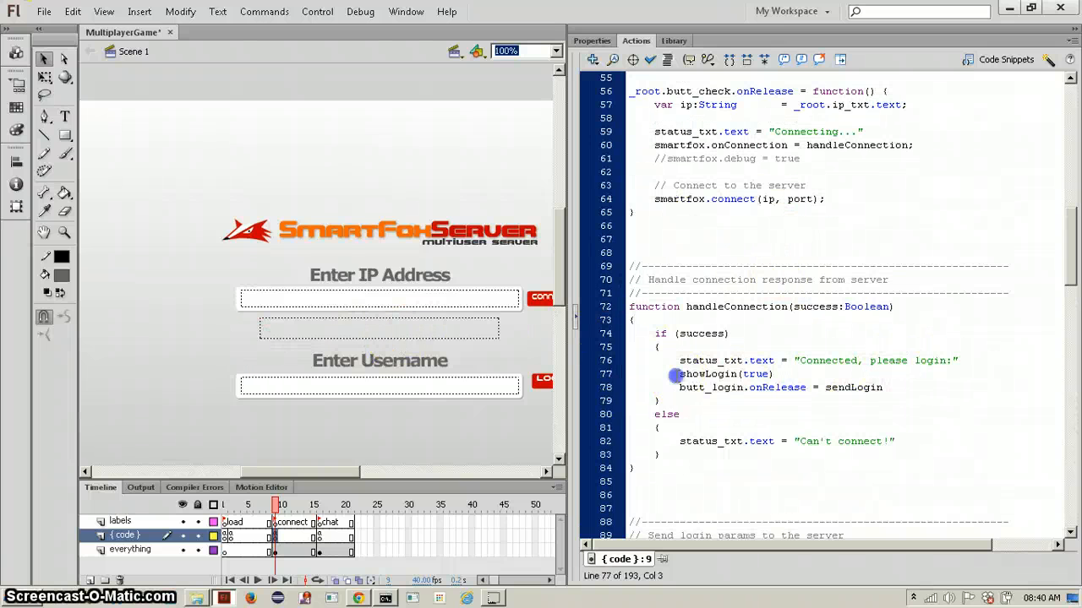
scroll(down, 3)
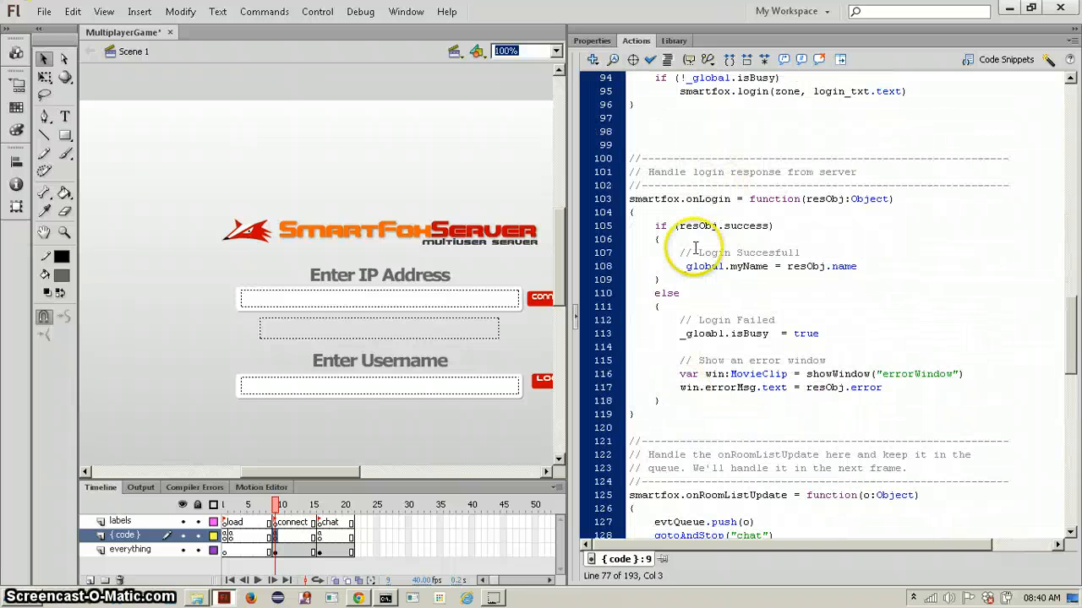
scroll(down, 3)
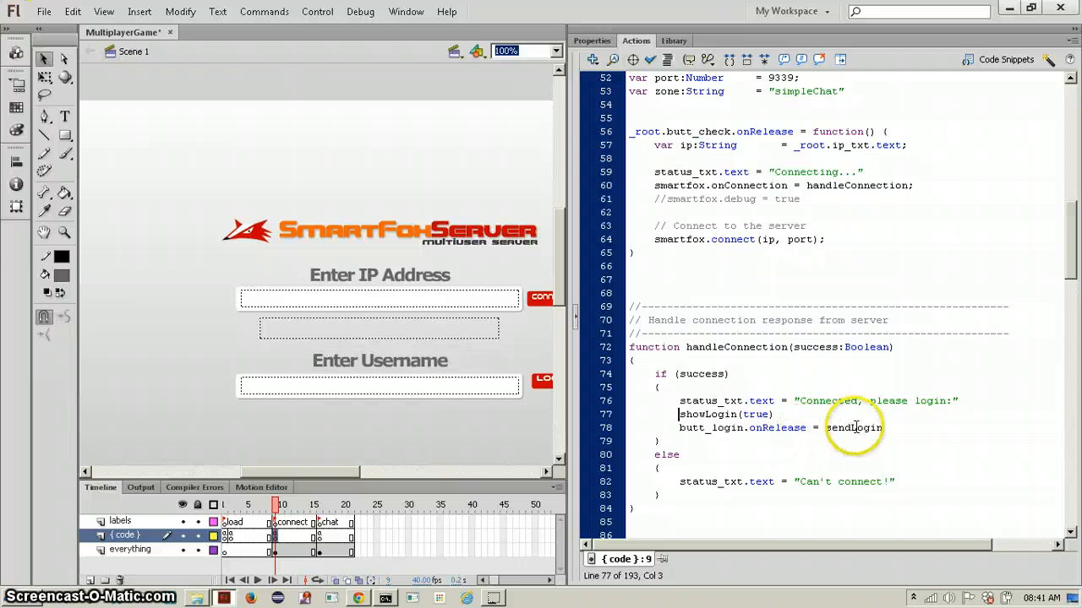
mouse_move(709, 482)
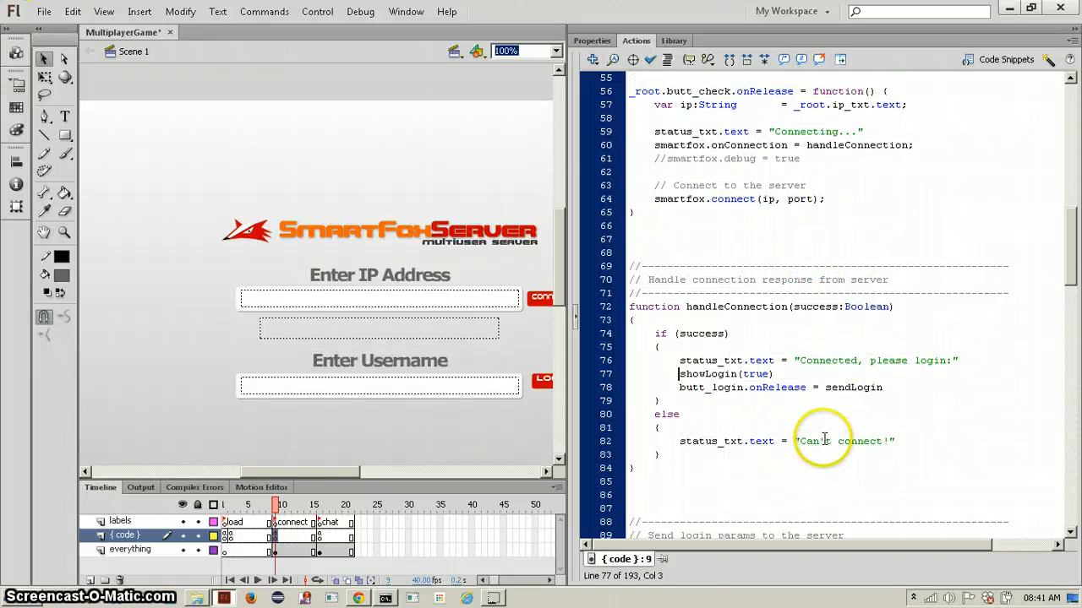
mouse_move(815, 399)
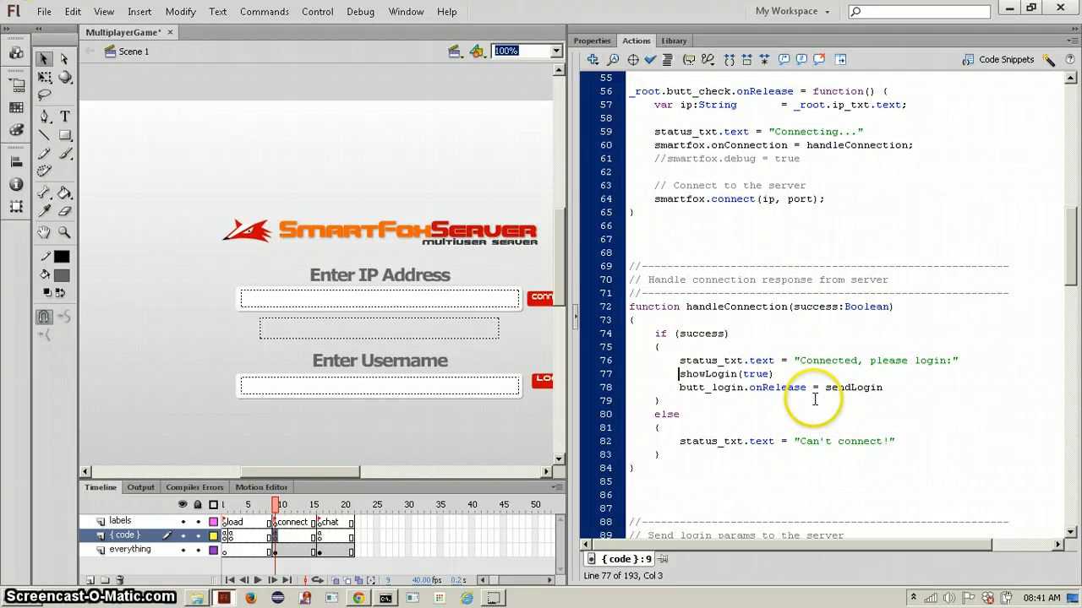
scroll(down, 3)
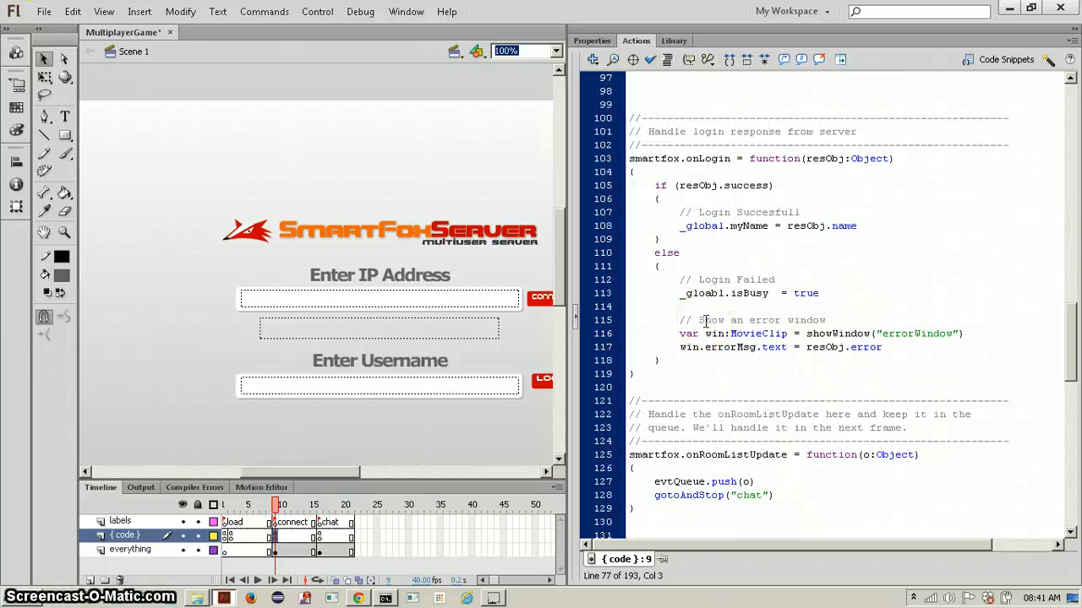
scroll(down, 3)
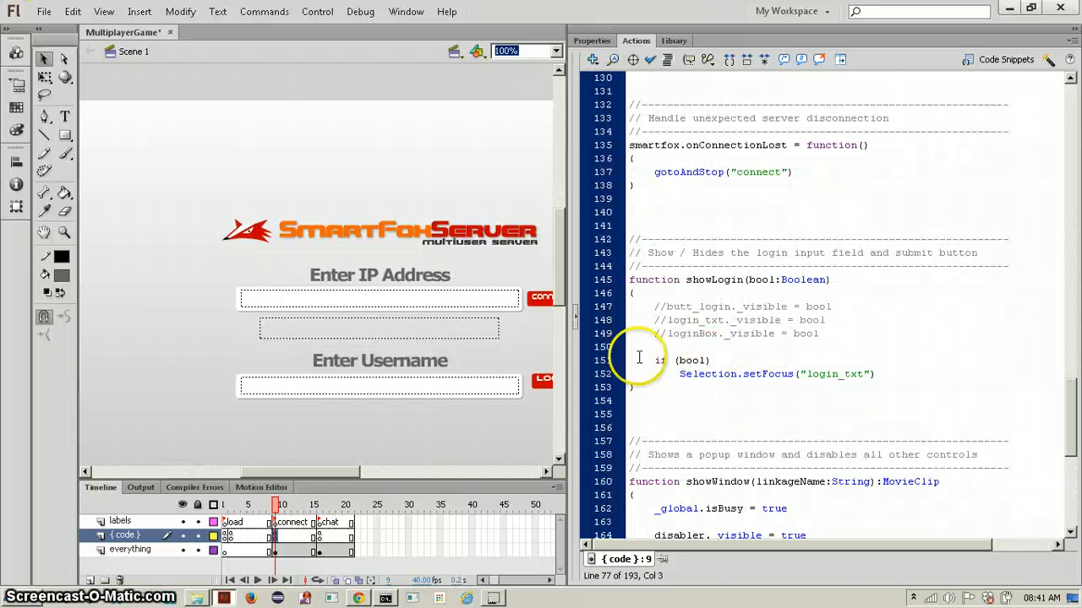
click(680, 360)
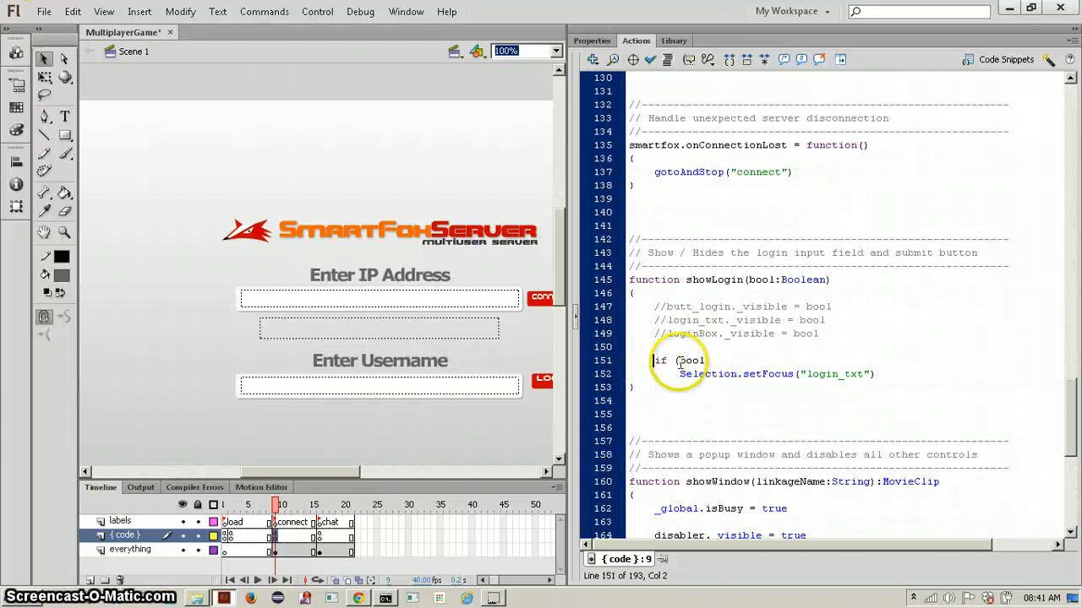
double_click(689, 362)
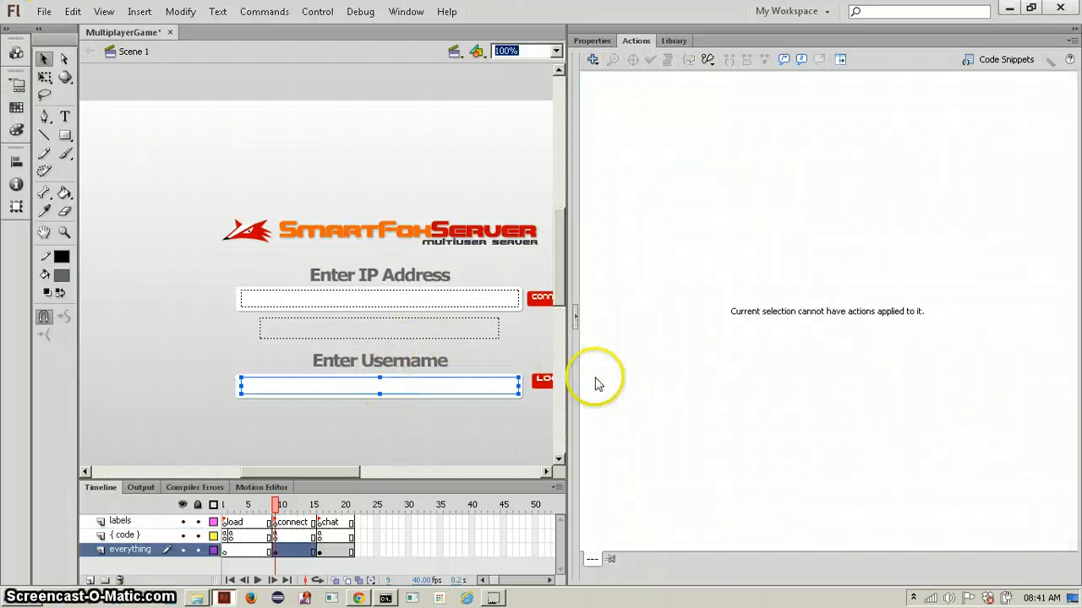
- Run a test, connect at 127.0.0.1, log in as 'gfml' to reach The Hall, then close it
click(274, 550)
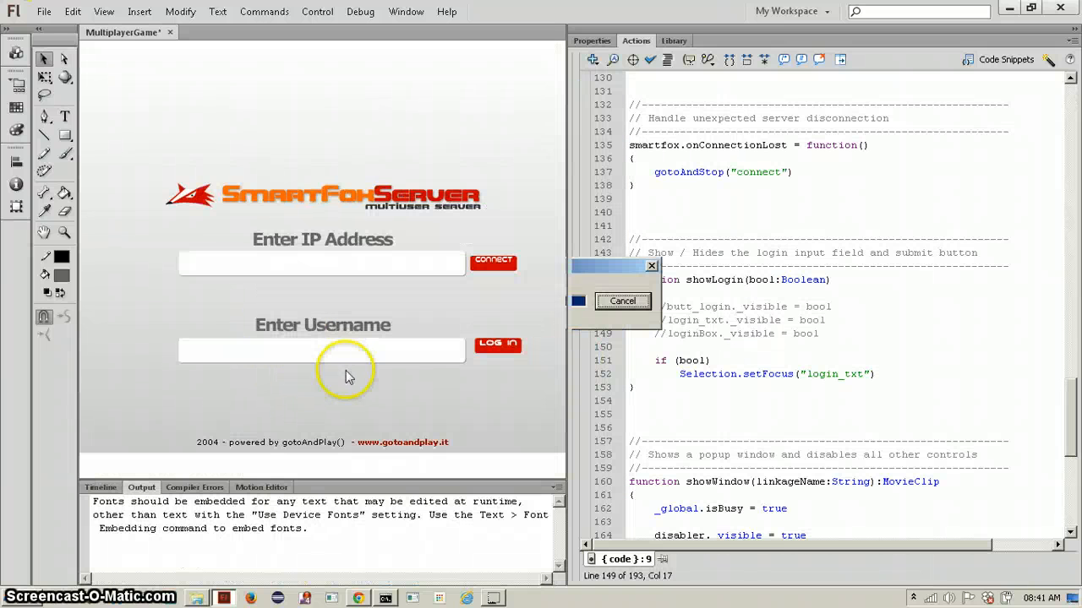
click(621, 300)
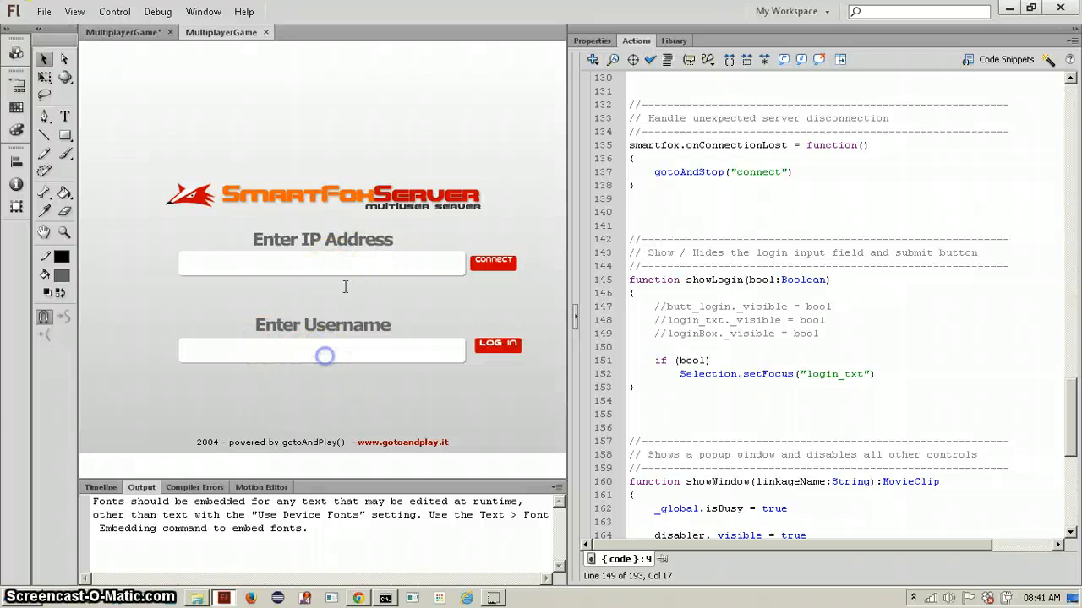
text(127.0.0)
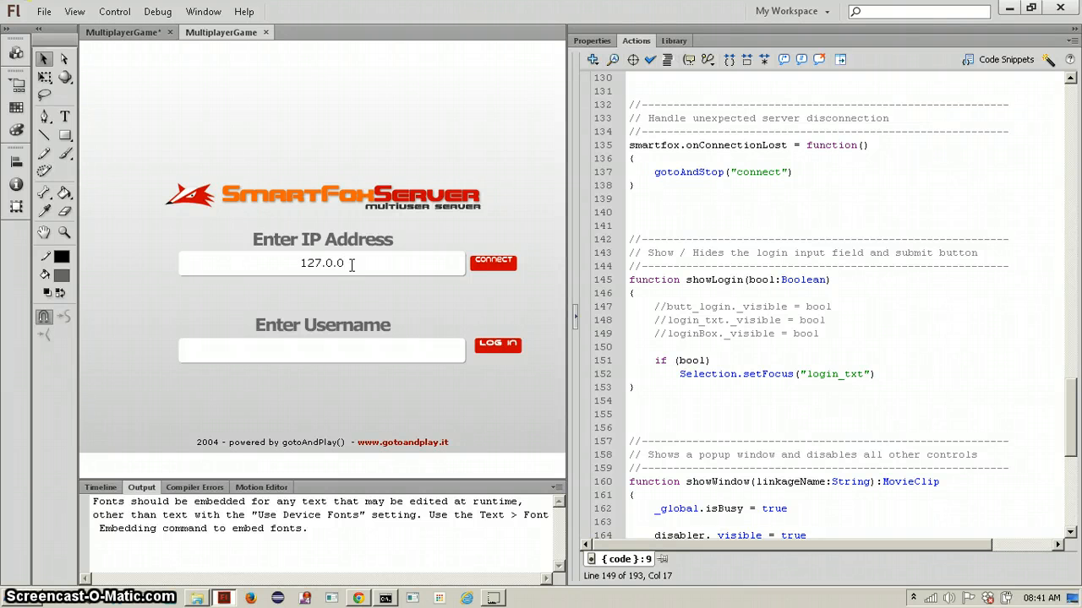
click(493, 260)
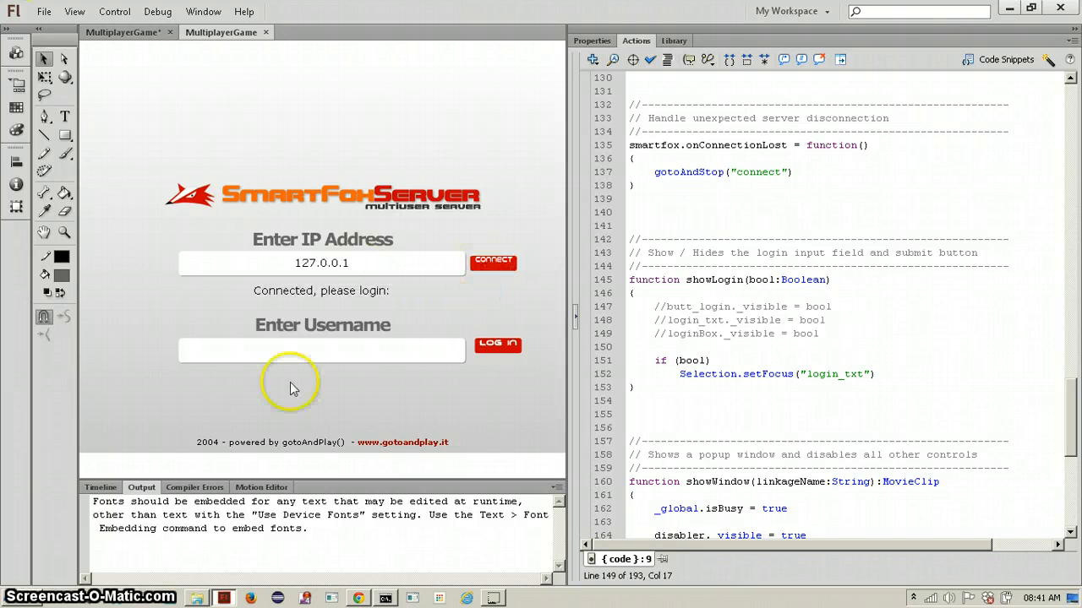
text(gfml)
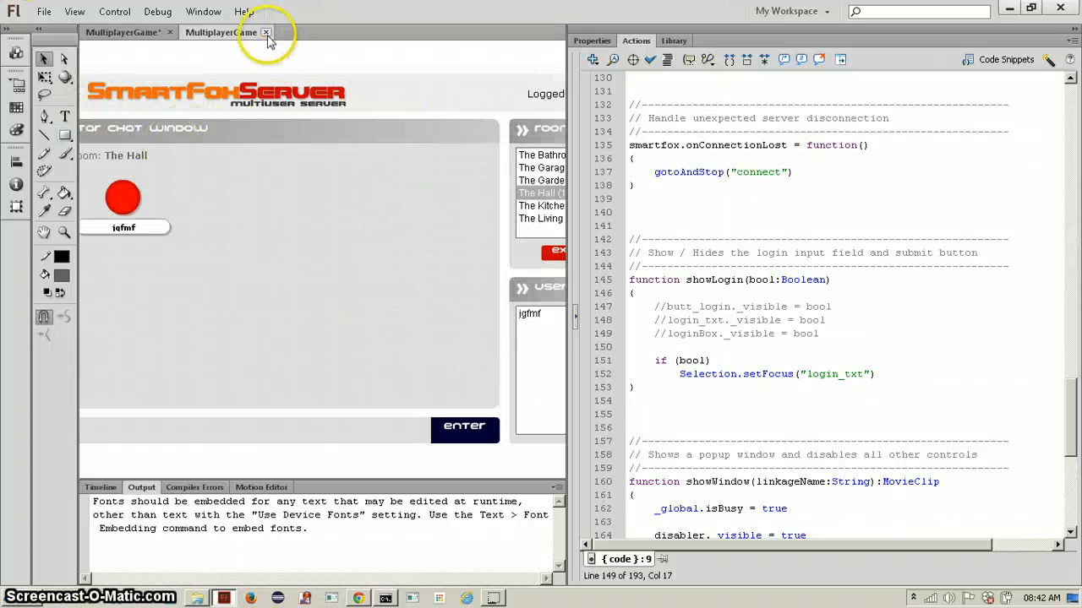
click(267, 32)
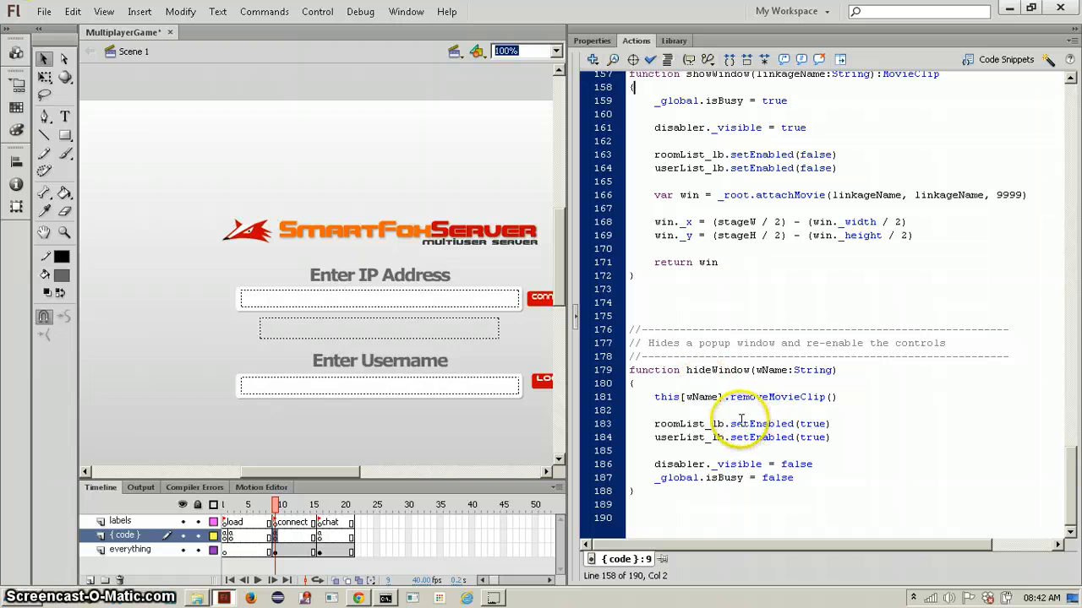
mouse_move(754, 296)
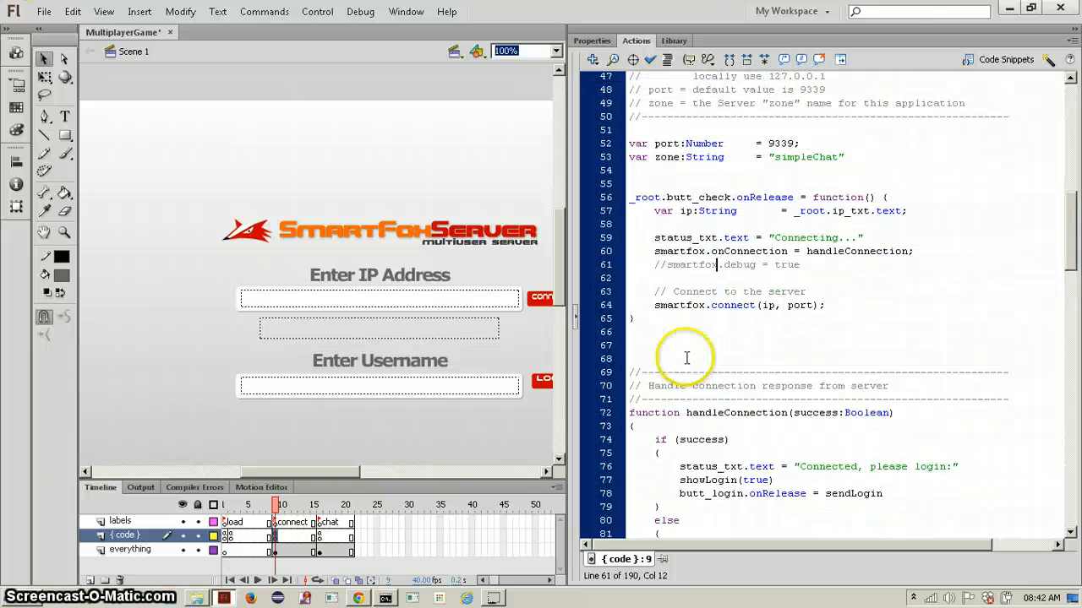
scroll(down, 3)
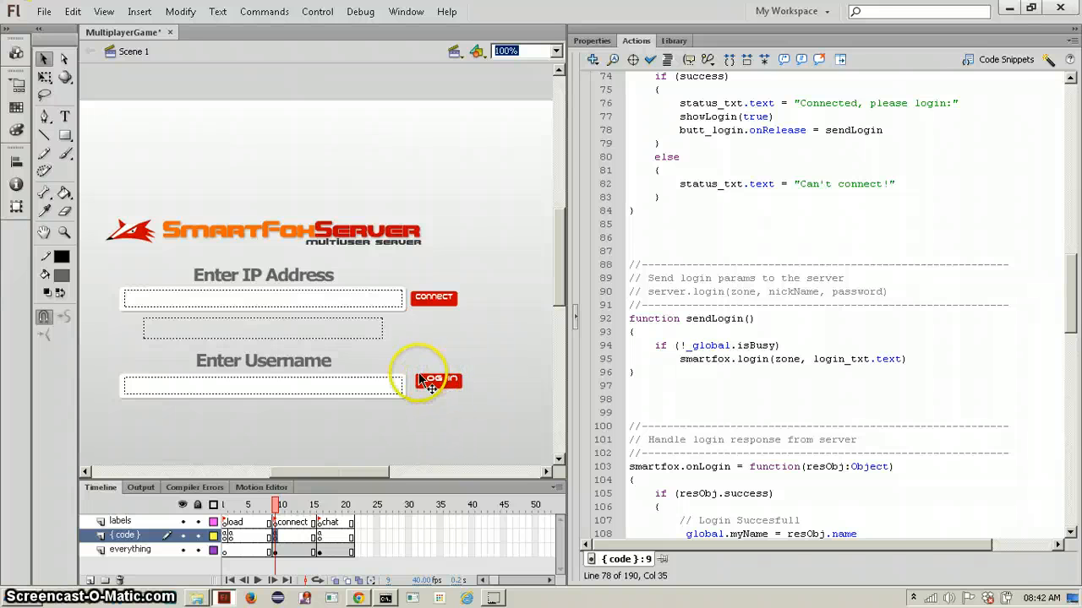
click(791, 306)
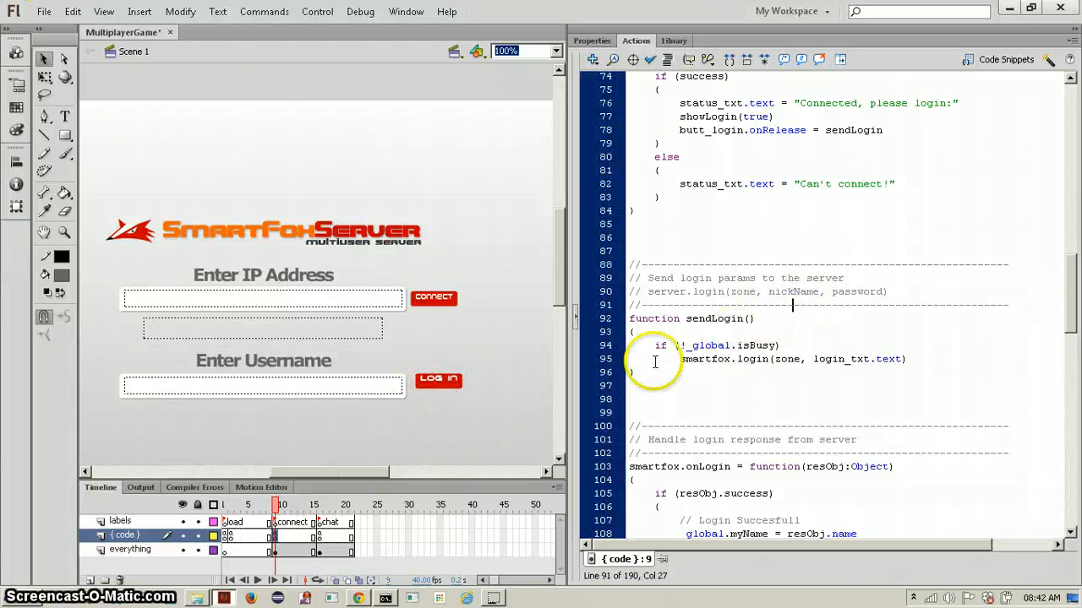
click(683, 345)
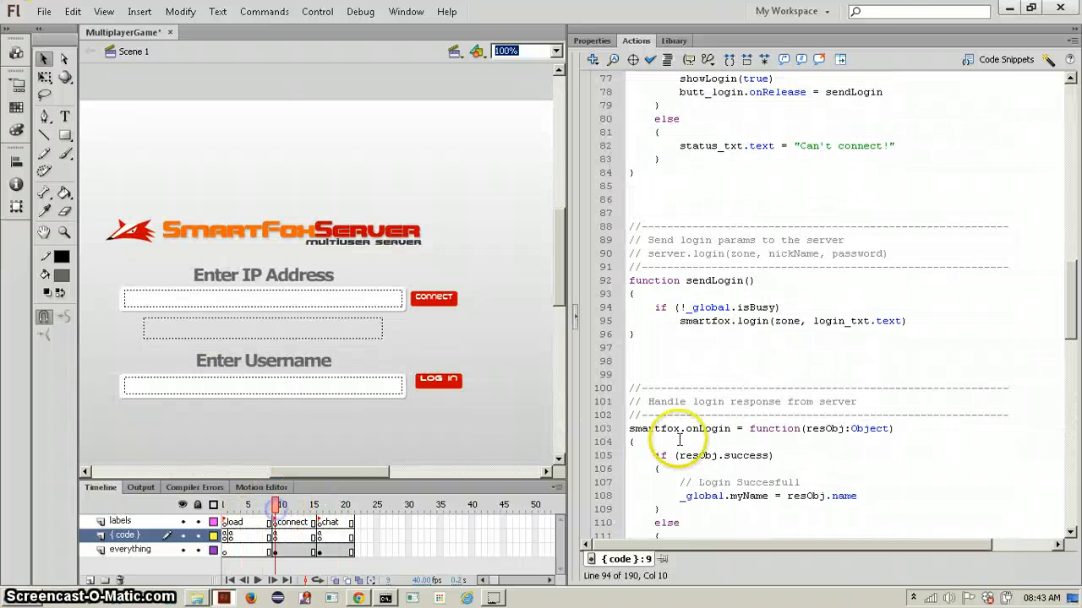
double_click(750, 307)
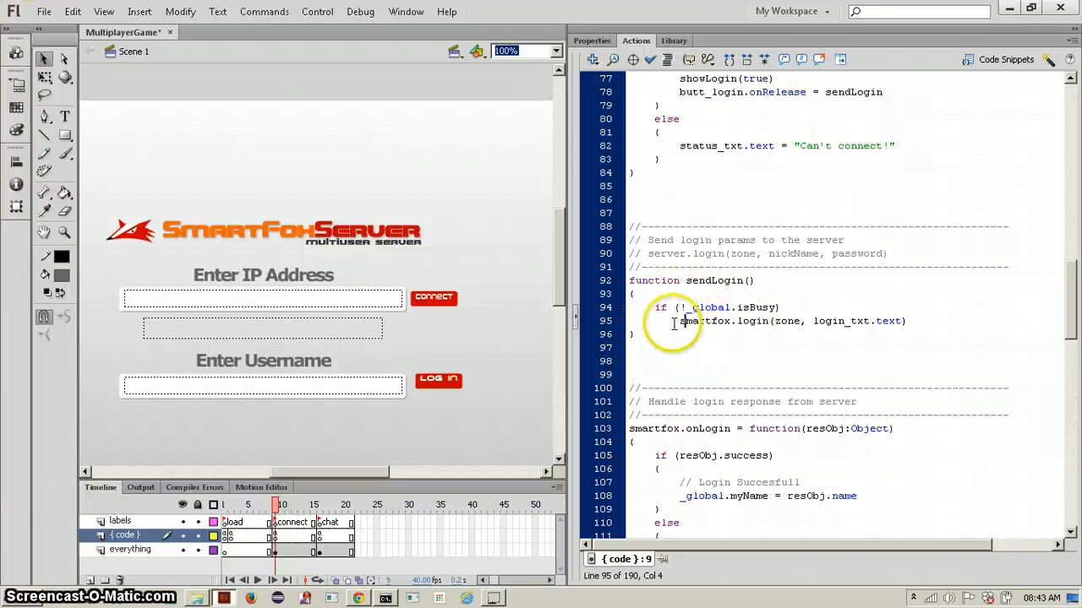
double_click(750, 321)
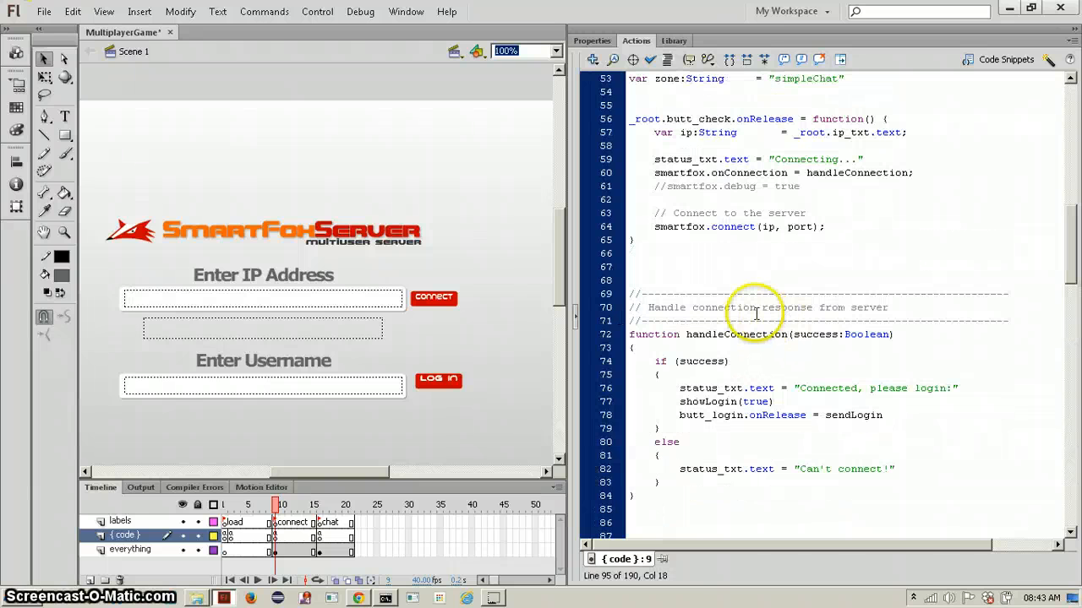
scroll(down, 3)
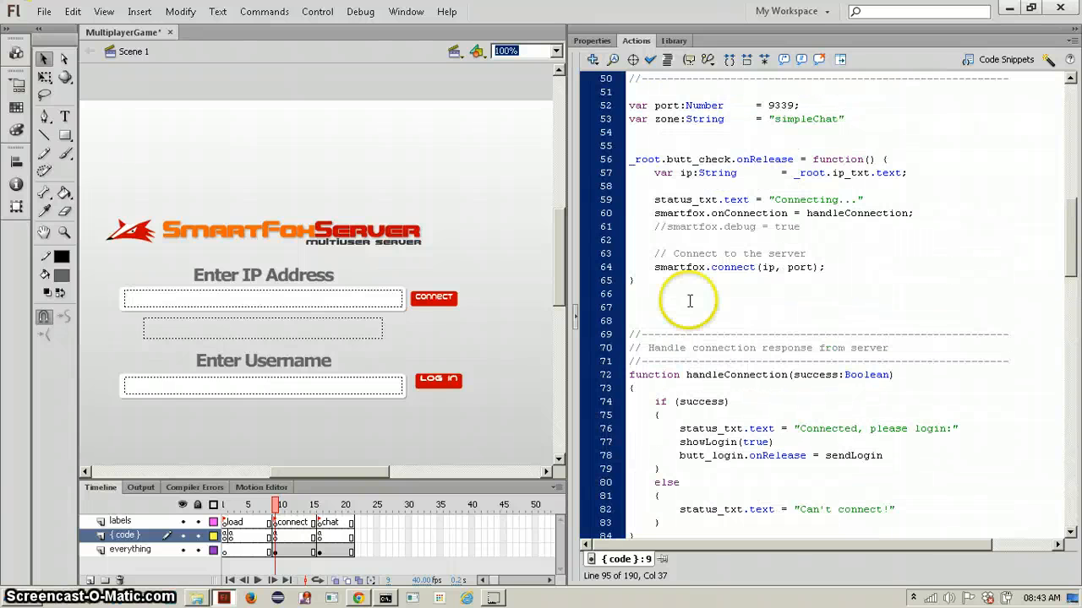
scroll(down, 3)
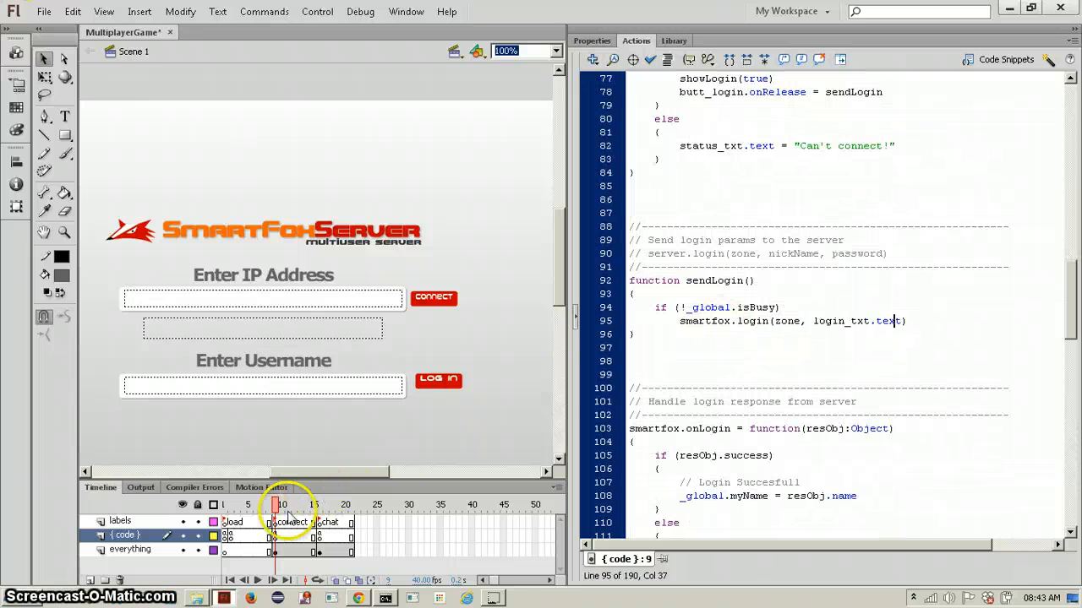
click(318, 504)
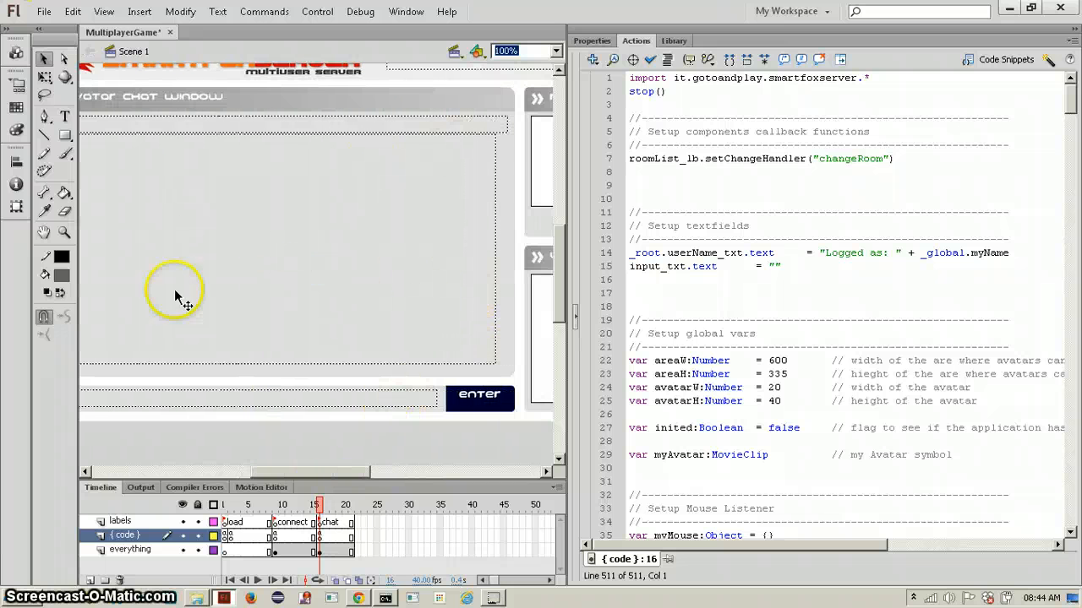
mouse_move(414, 301)
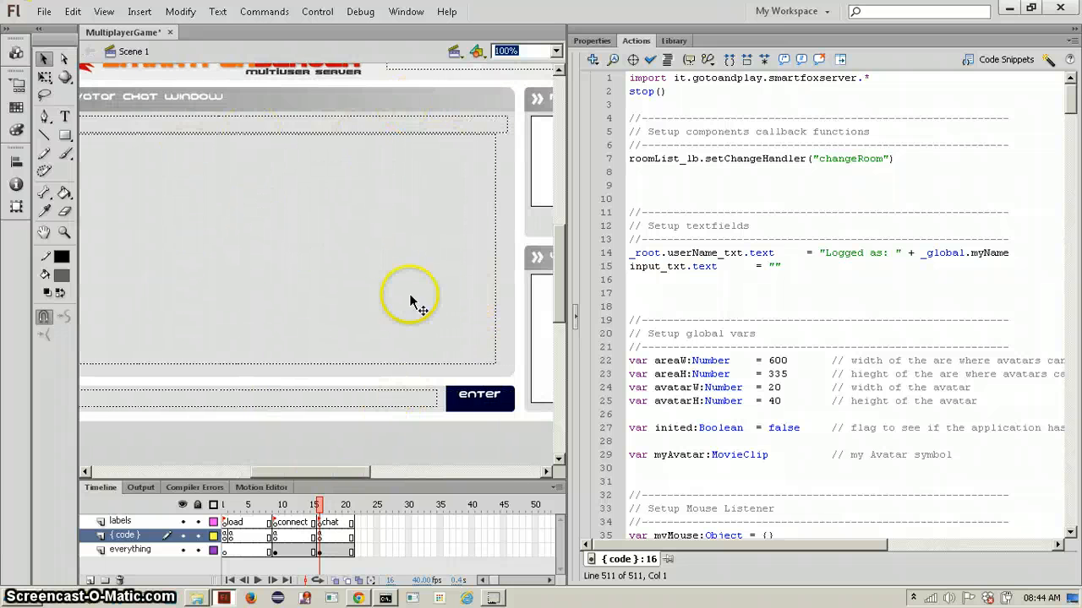